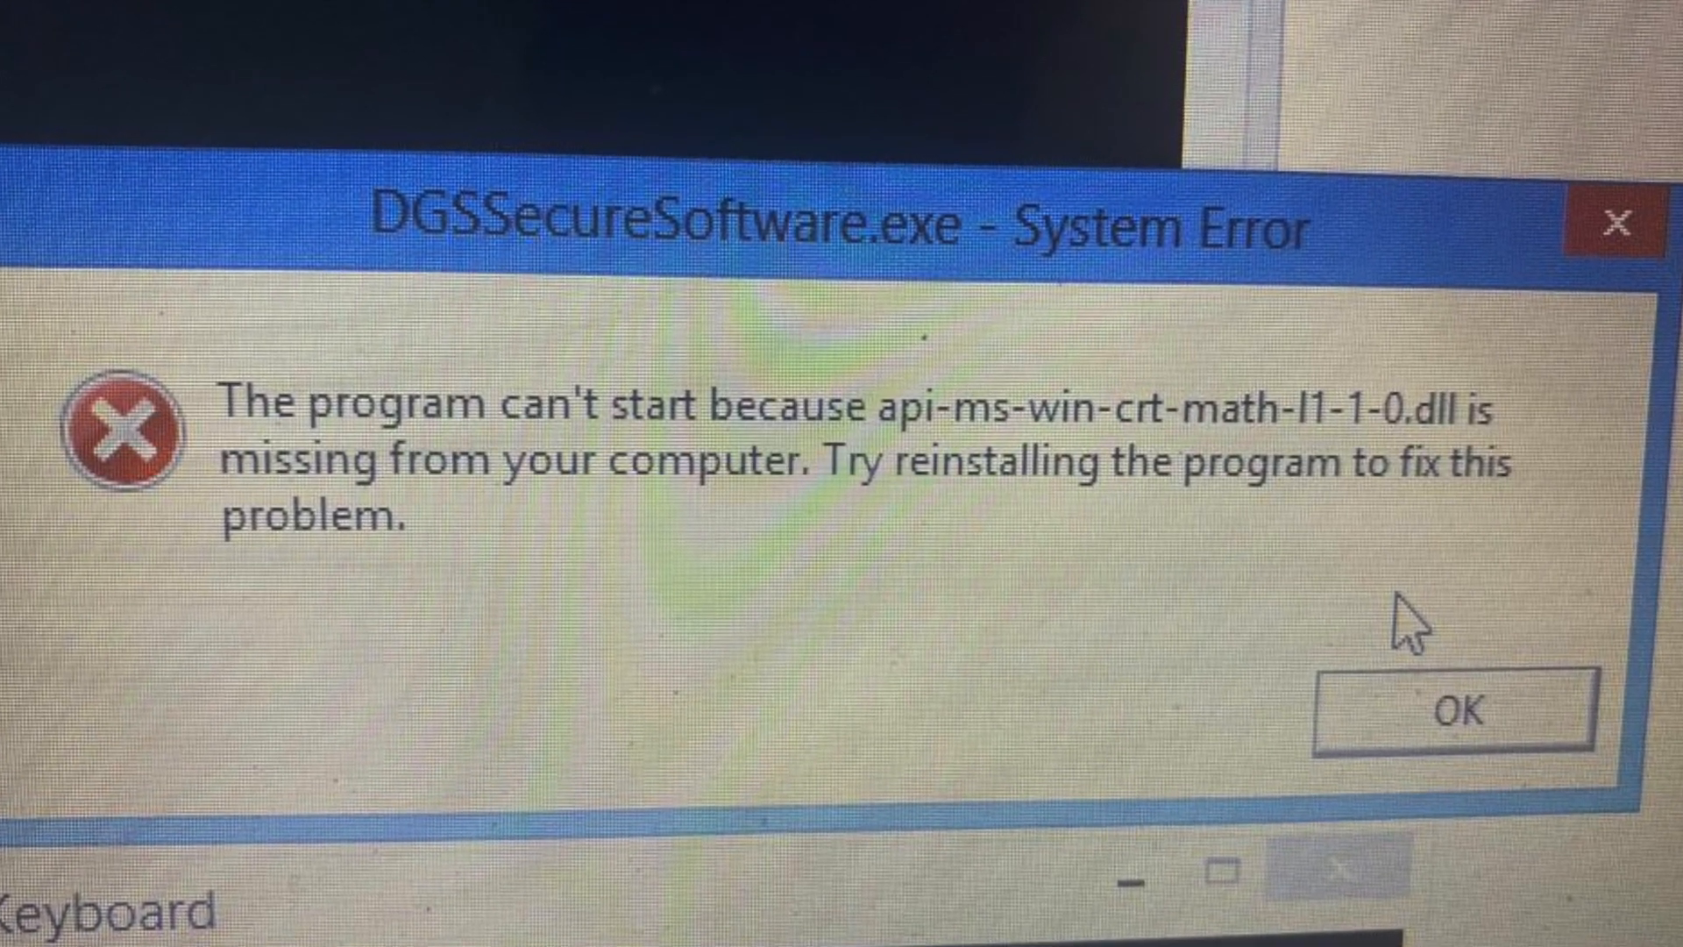
Step: Dismiss the missing api-ms-win-crt-math-l1-1-0.dll System Error dialog
left_click(1448, 712)
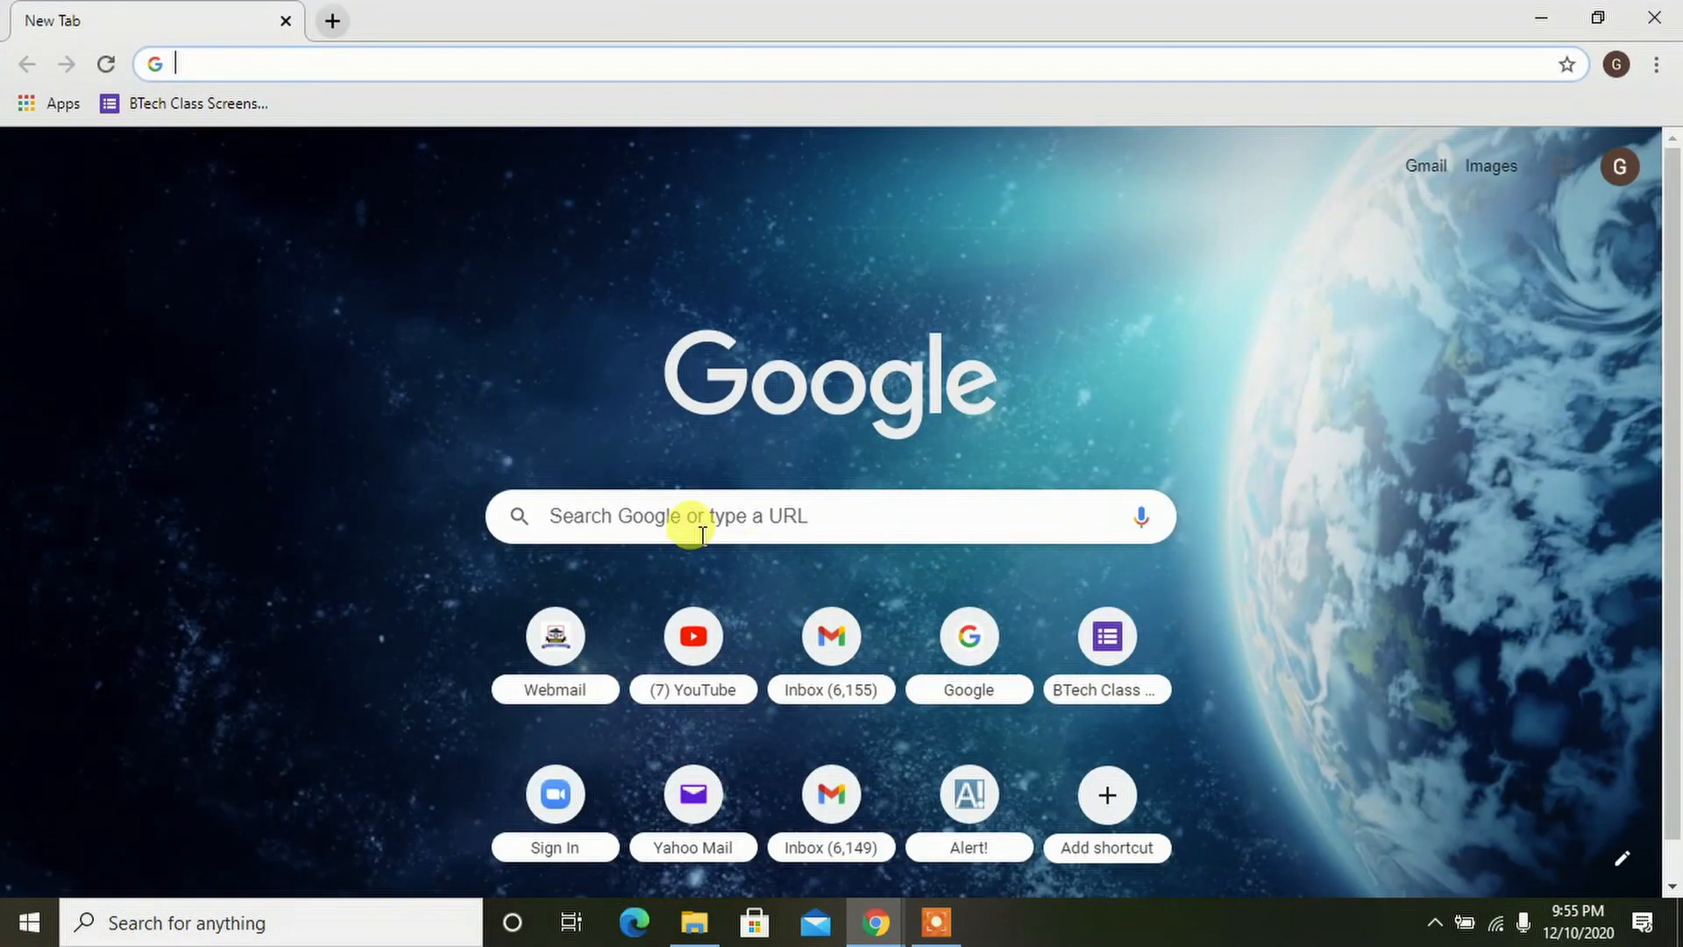
Step: Search Google for 'dll me' and open the DLLme.com result
left_click(698, 516)
type("dll")
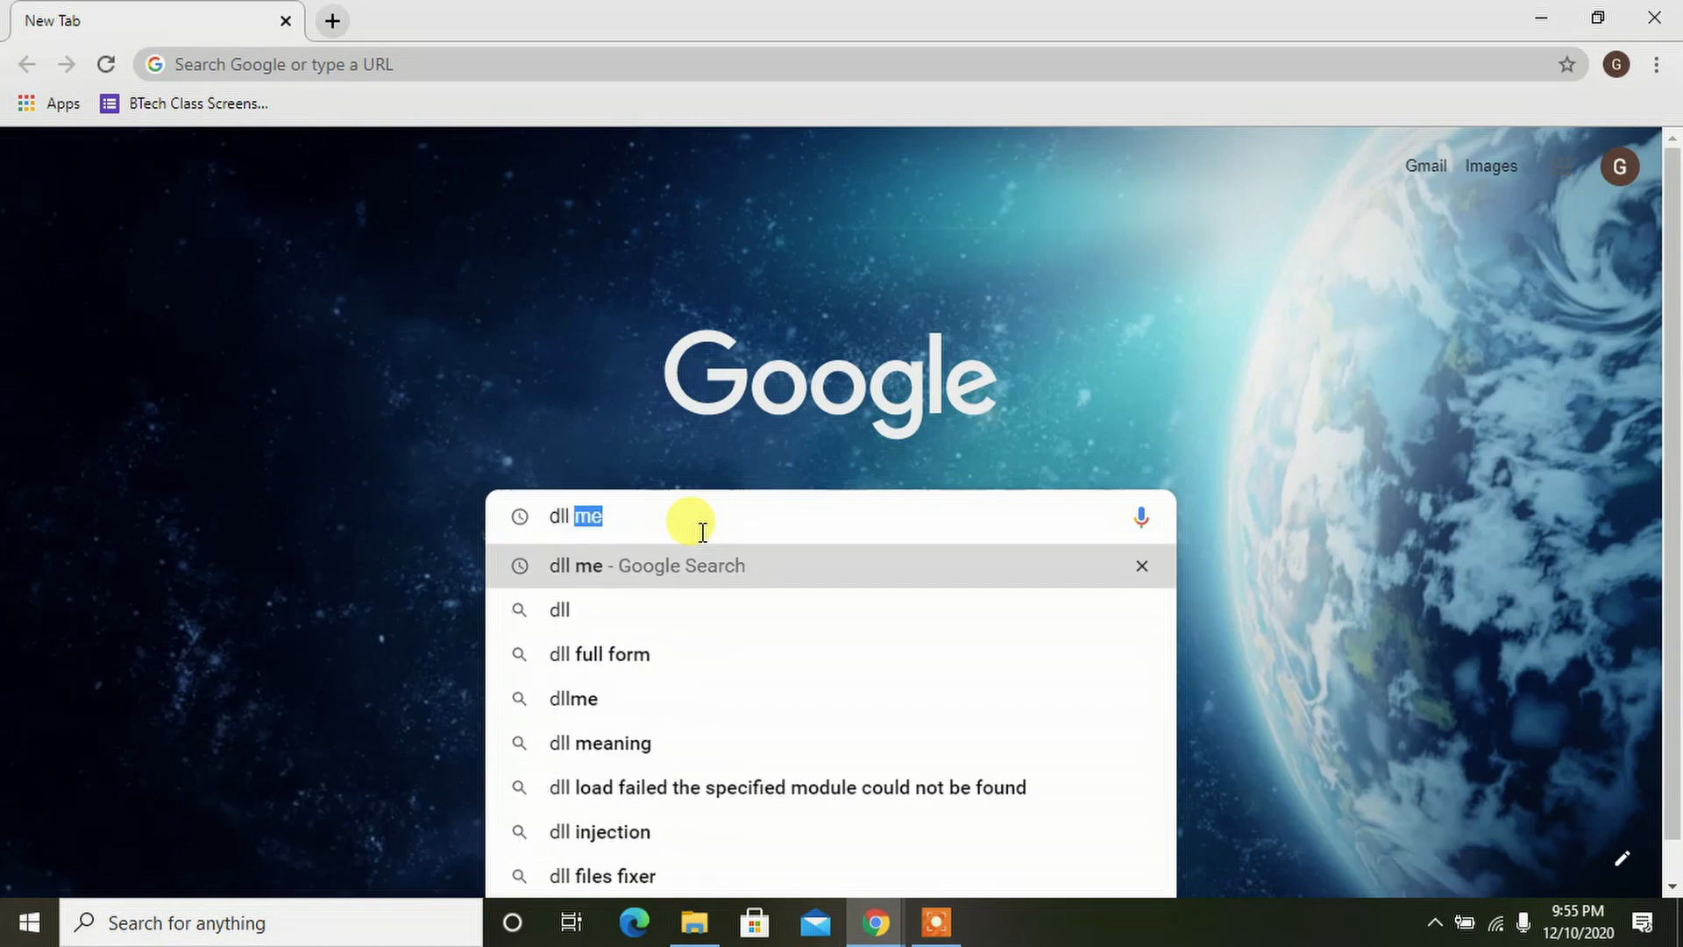
left_click(645, 565)
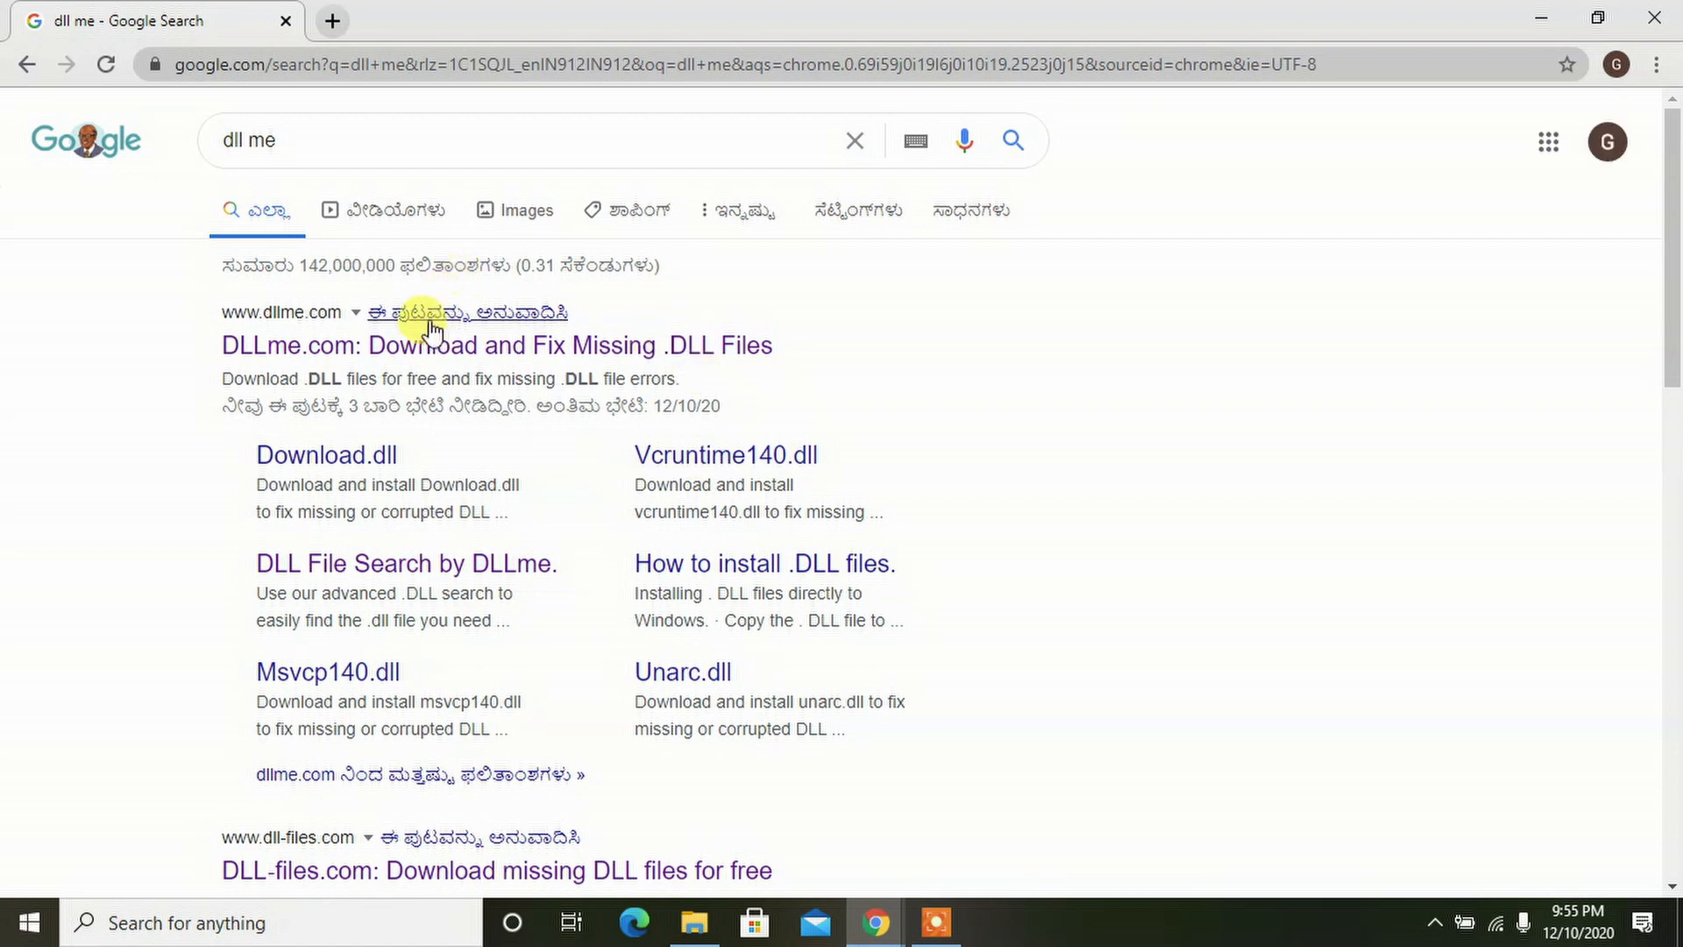
mouse_move(462, 354)
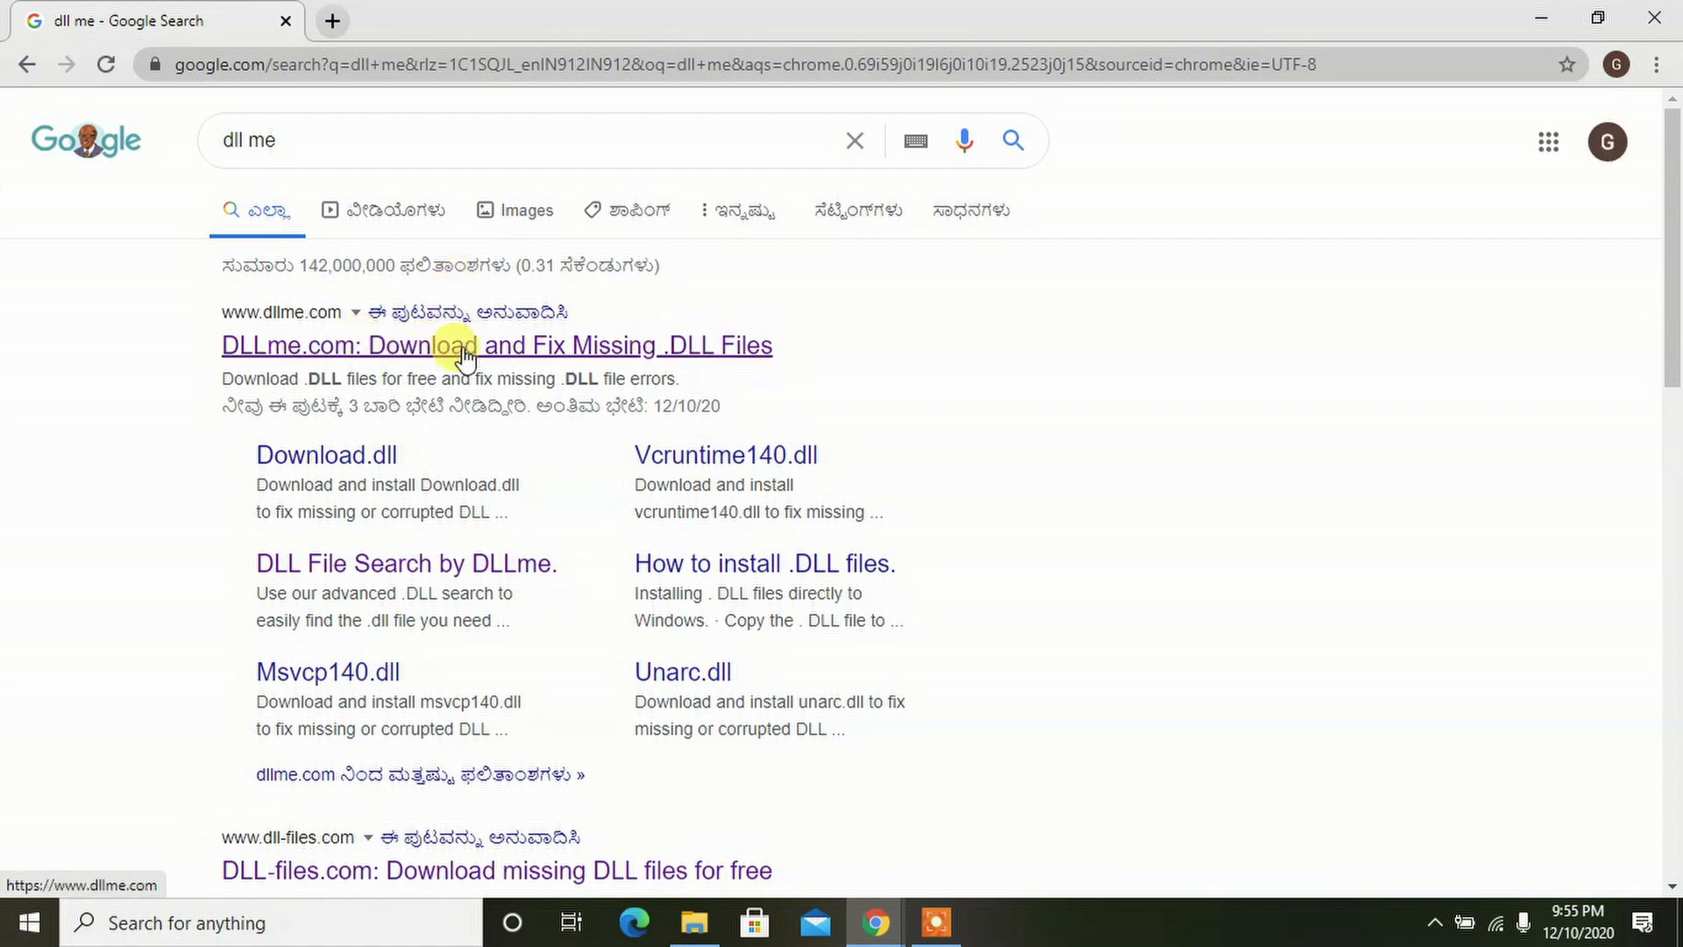
left_click(496, 344)
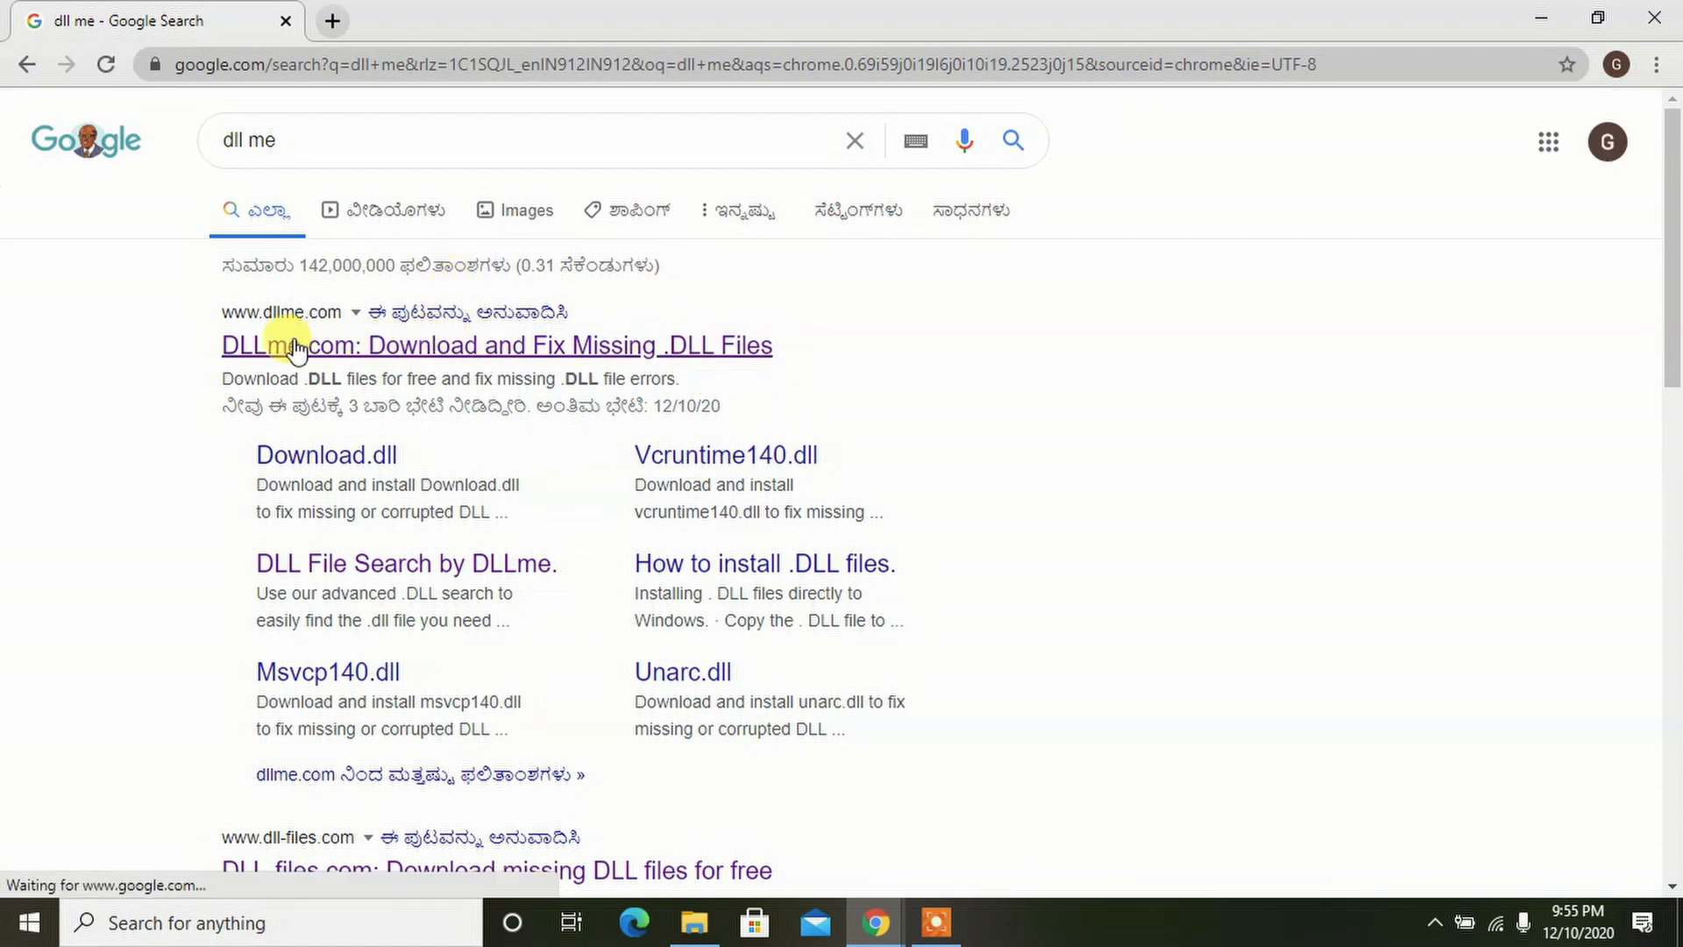
left_click(495, 344)
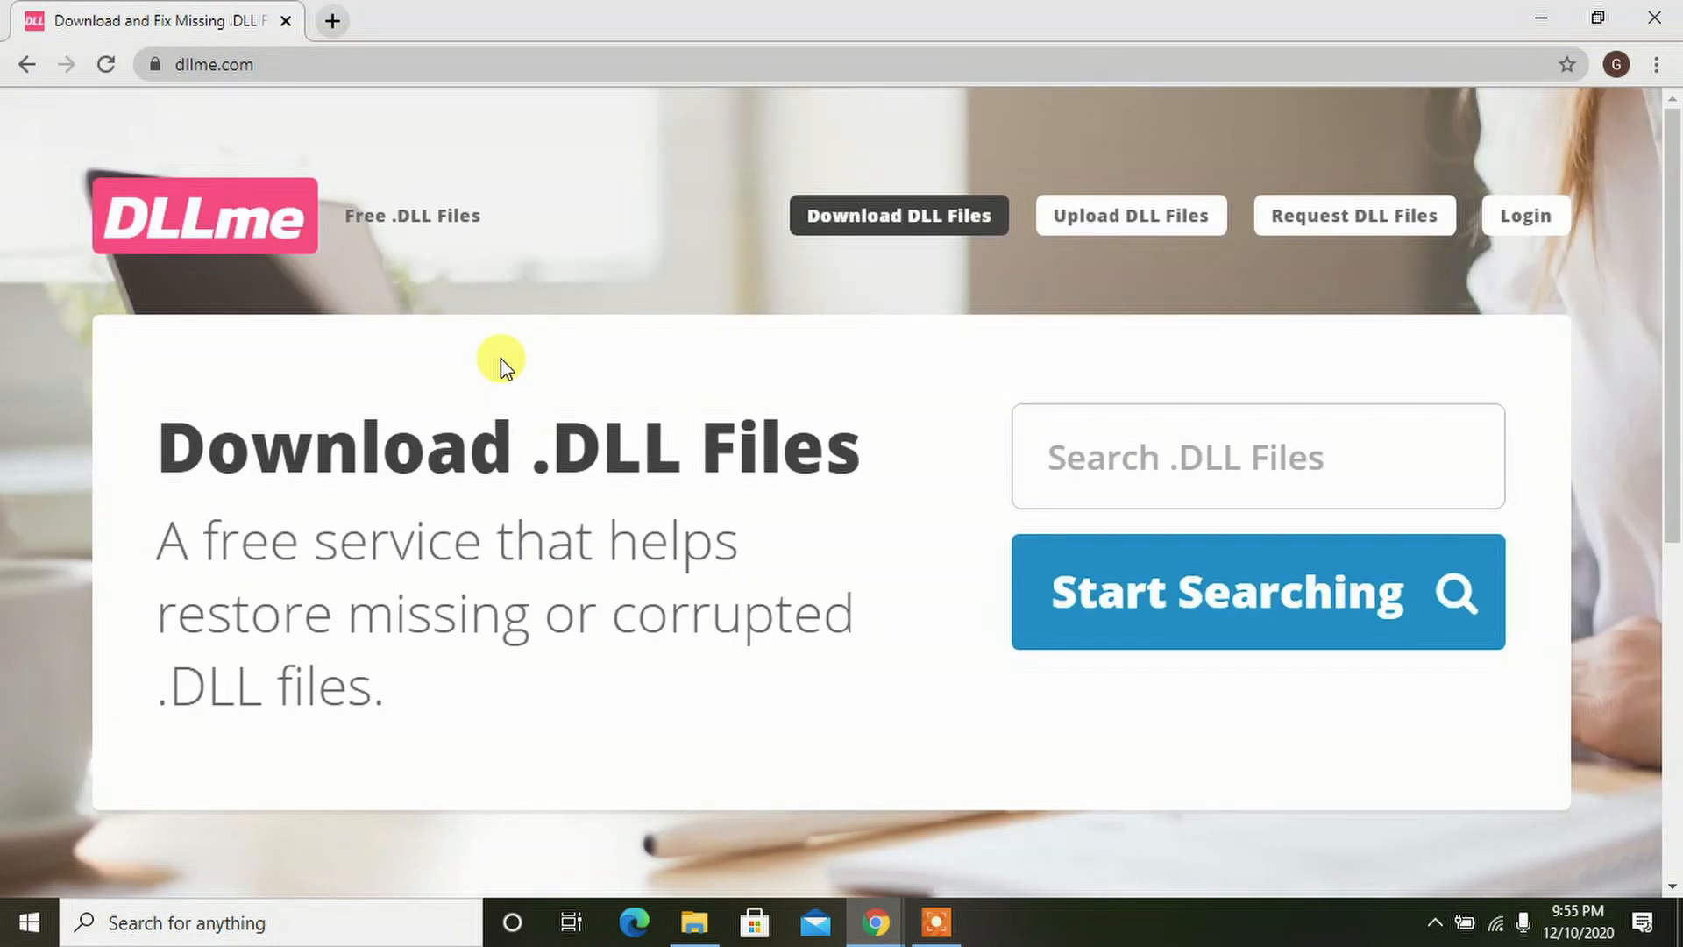
mouse_move(554, 387)
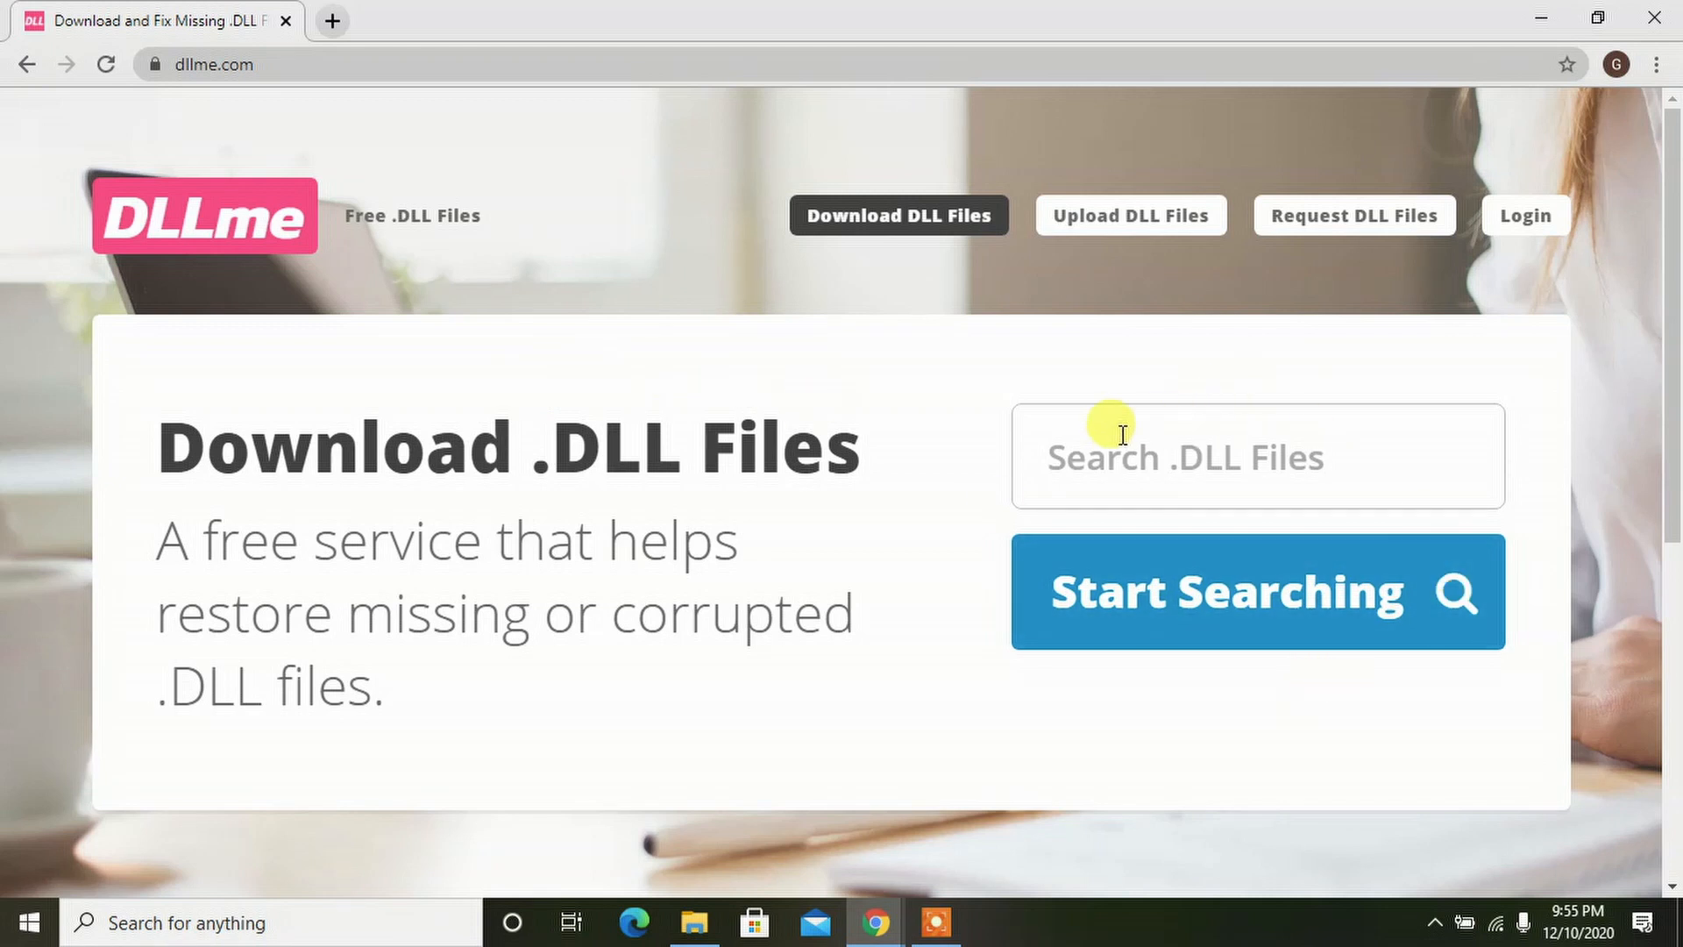
mouse_move(1157, 392)
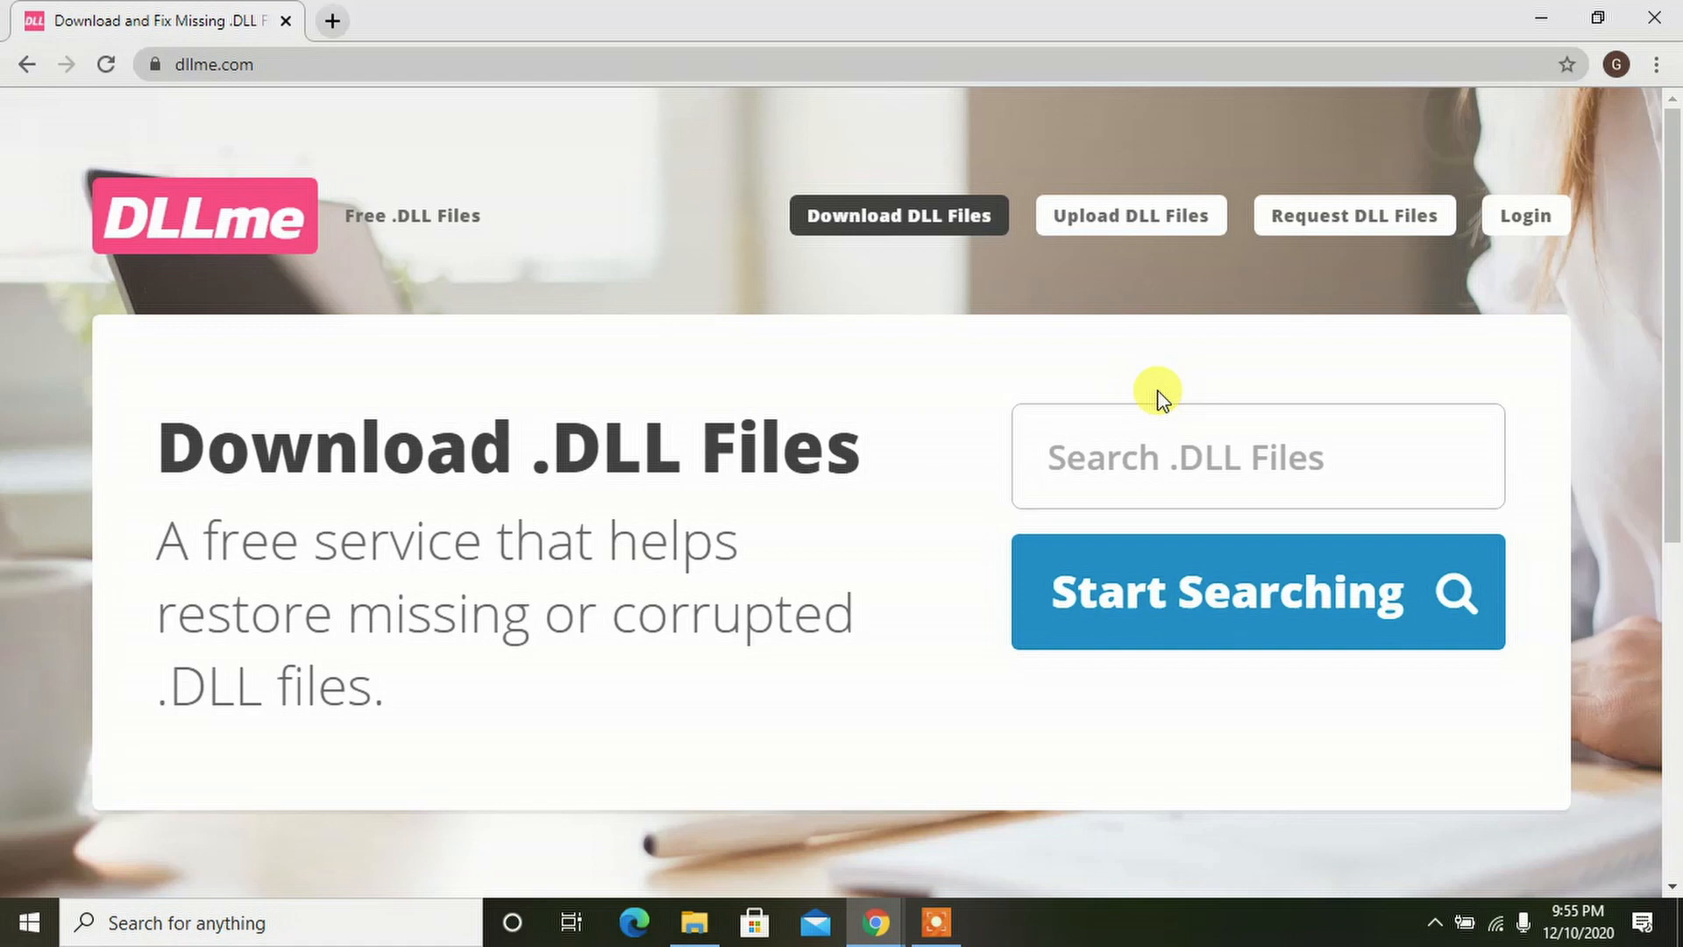
left_click(1181, 455)
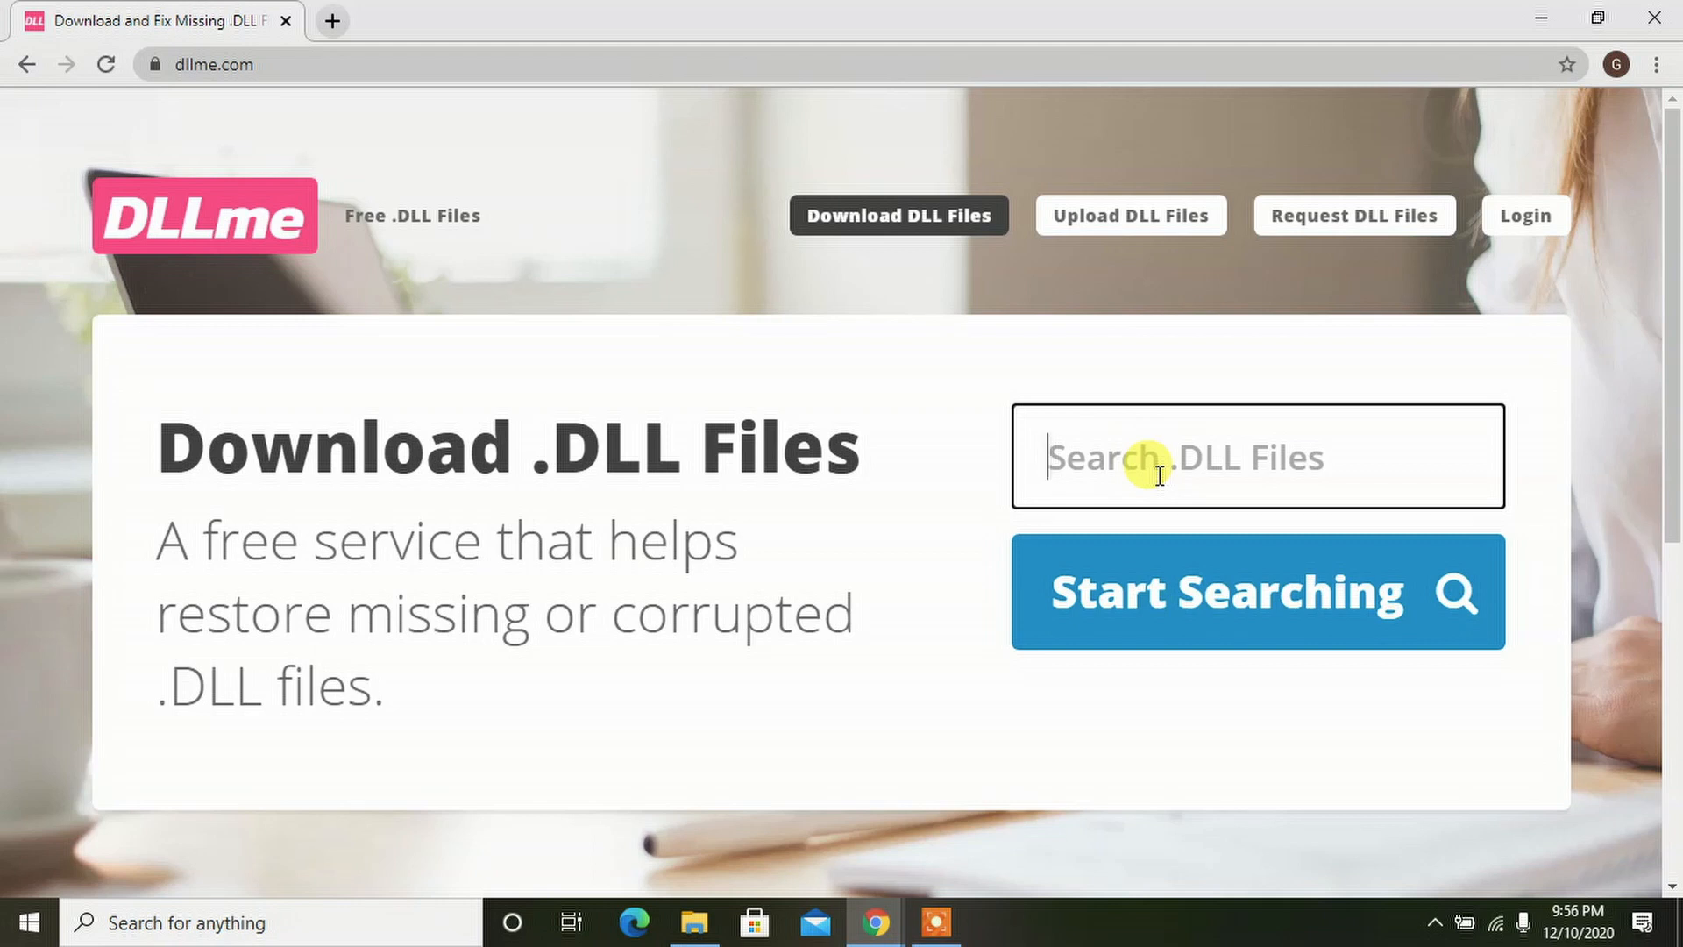
Step: Enter 'api-ms-win-crt-runtime' in DLLme's .DLL file search box
type("api-")
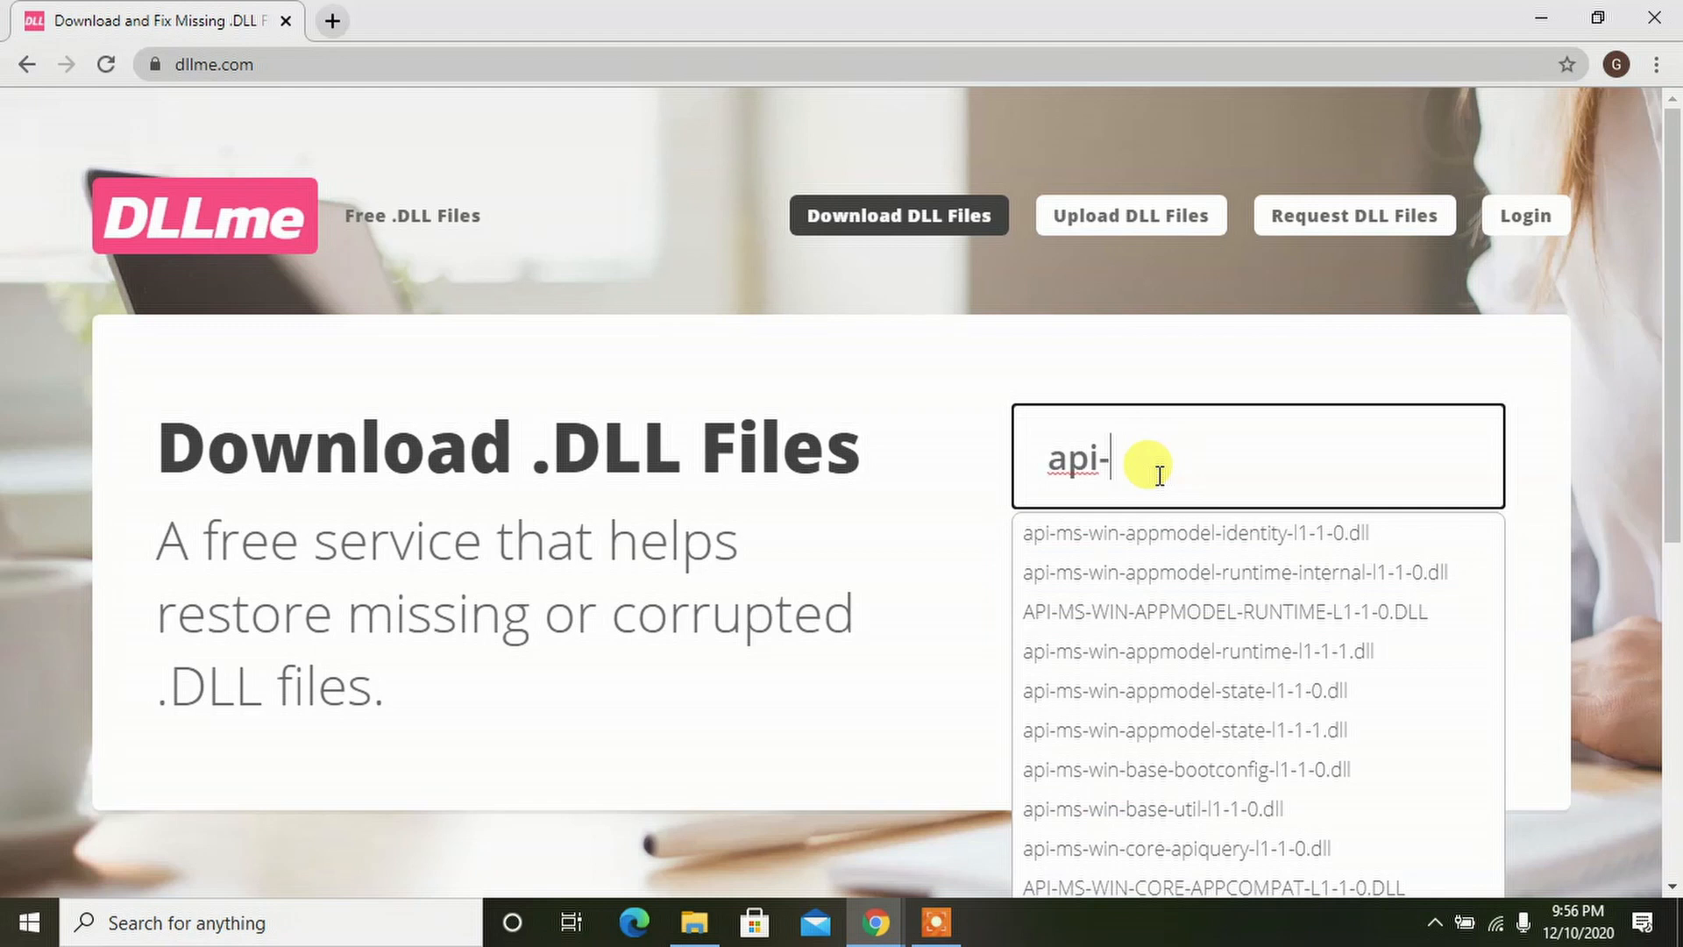
type("ms-win-crt")
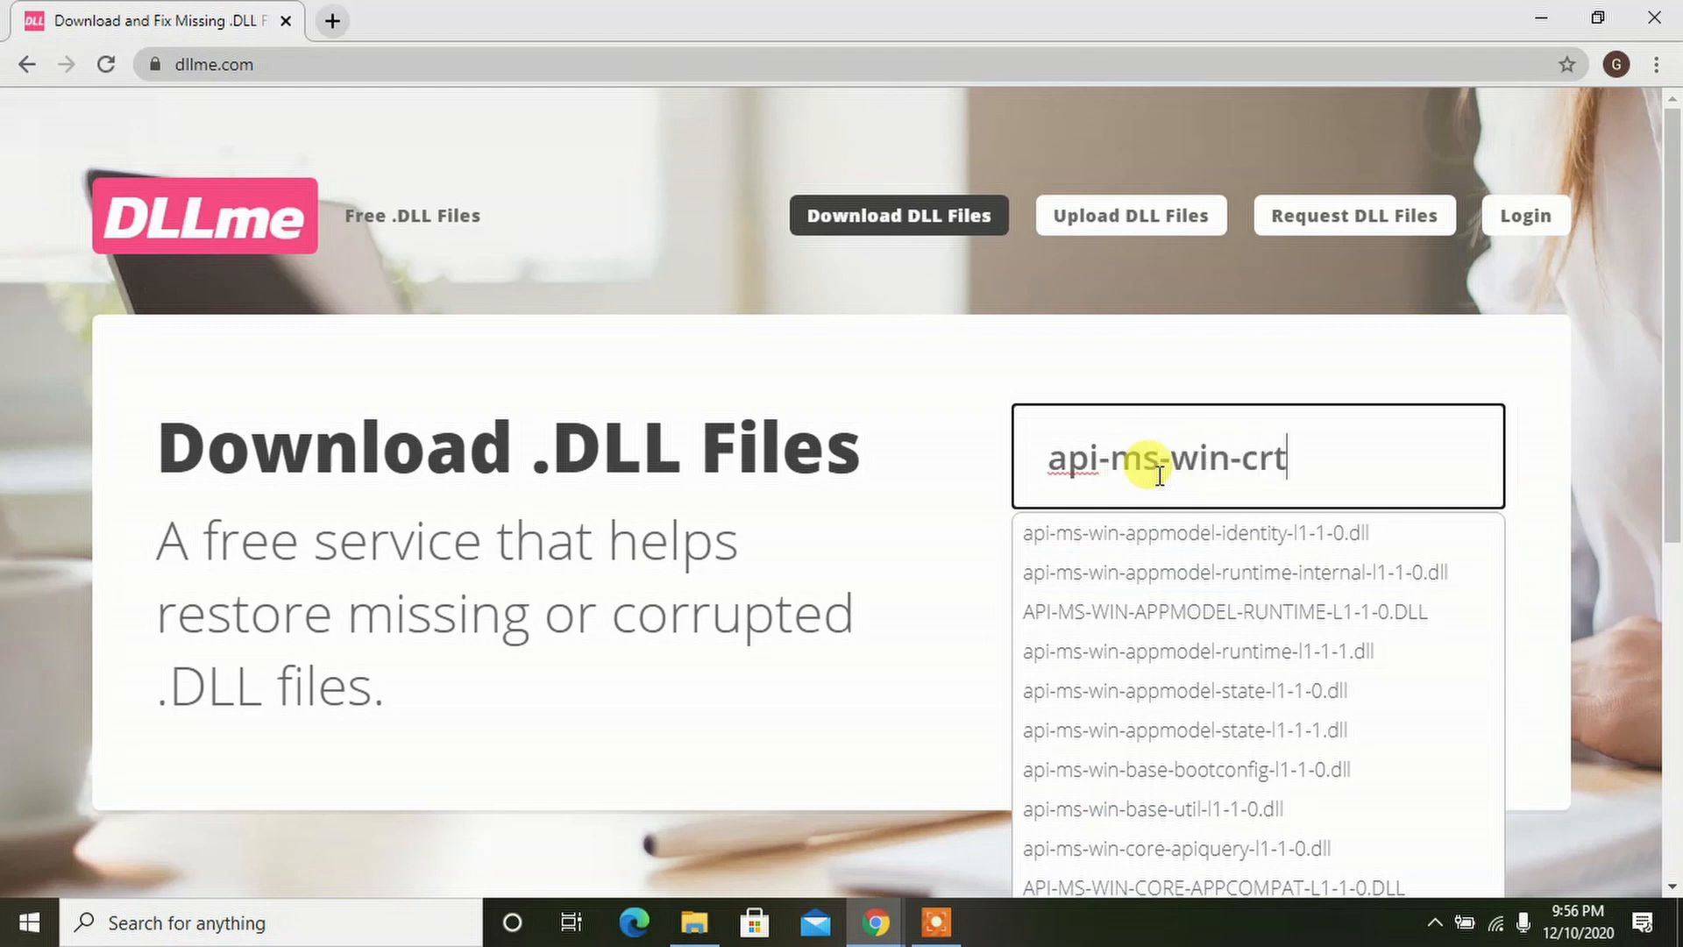
type("-runt")
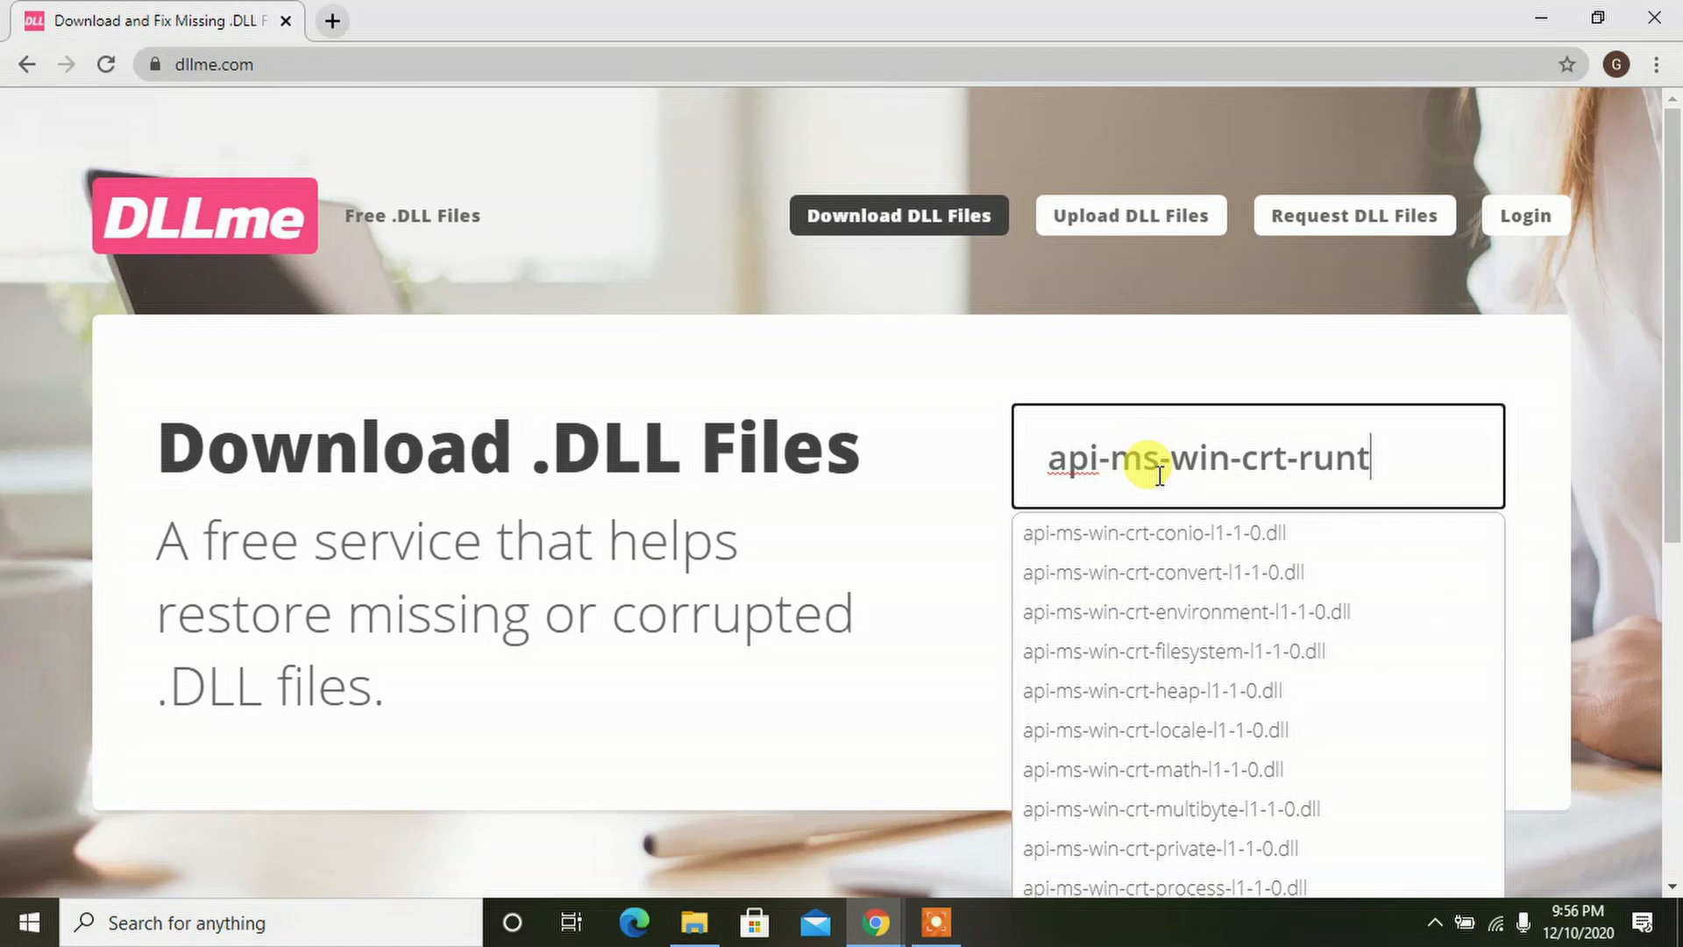
type("ime")
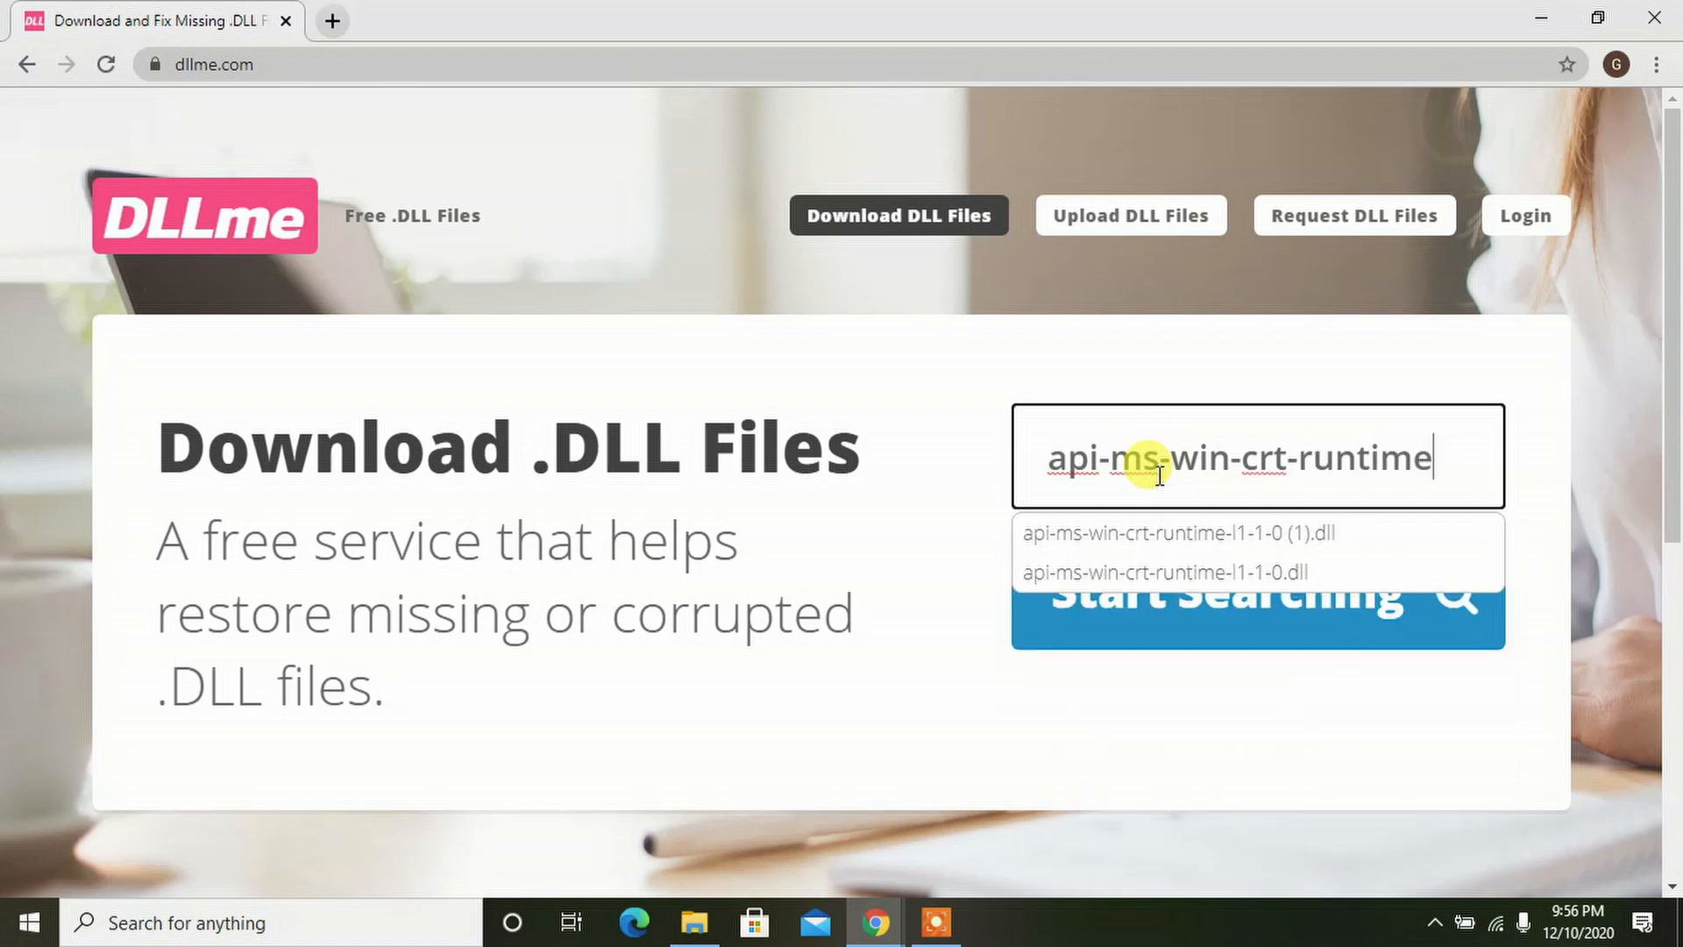
mouse_move(1297, 533)
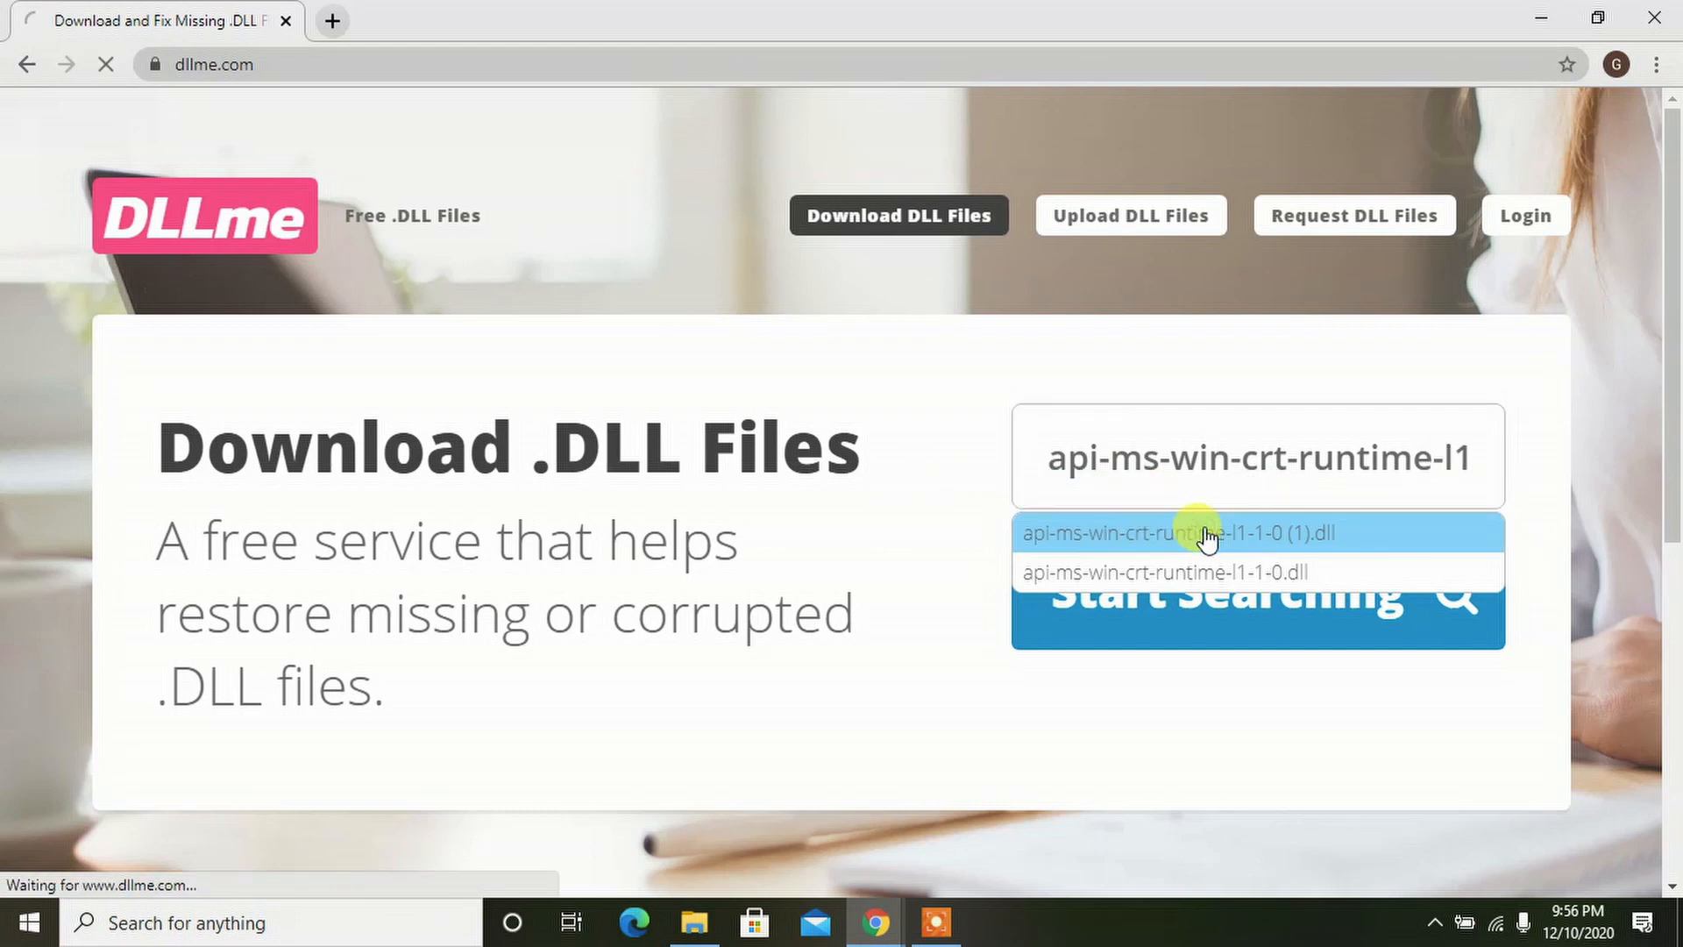
Step: Search for api-ms-win-crt-runtime-l1-1-0 (1).dll and open its entry from the results
left_click(1175, 532)
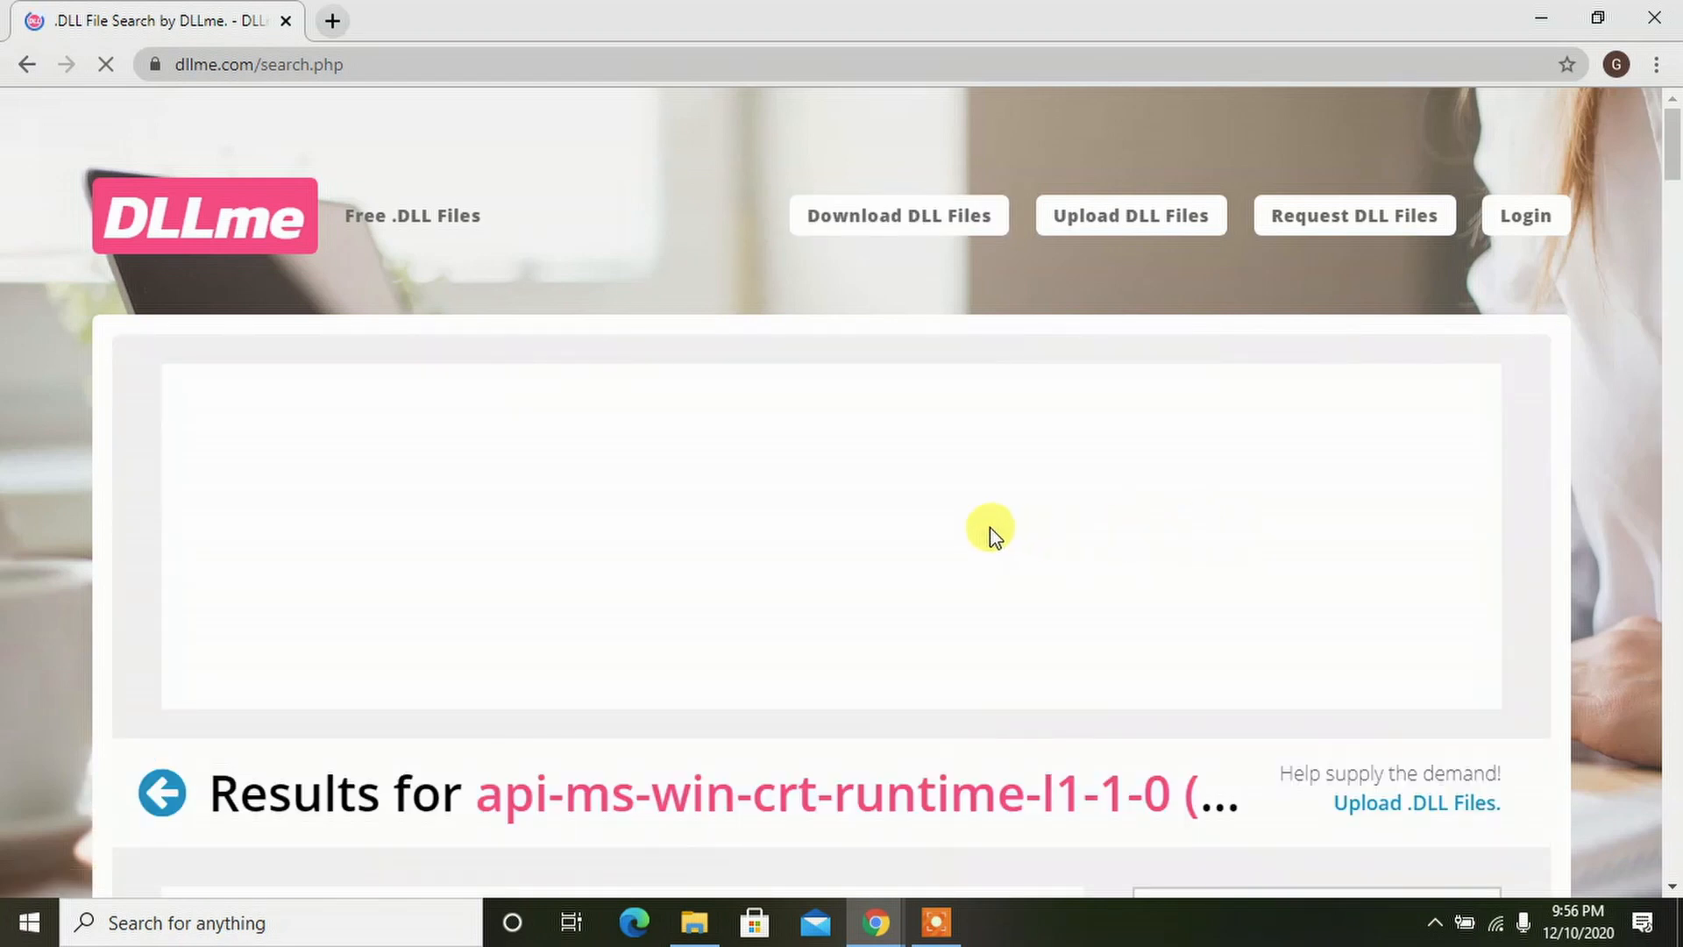
scroll("down", 3)
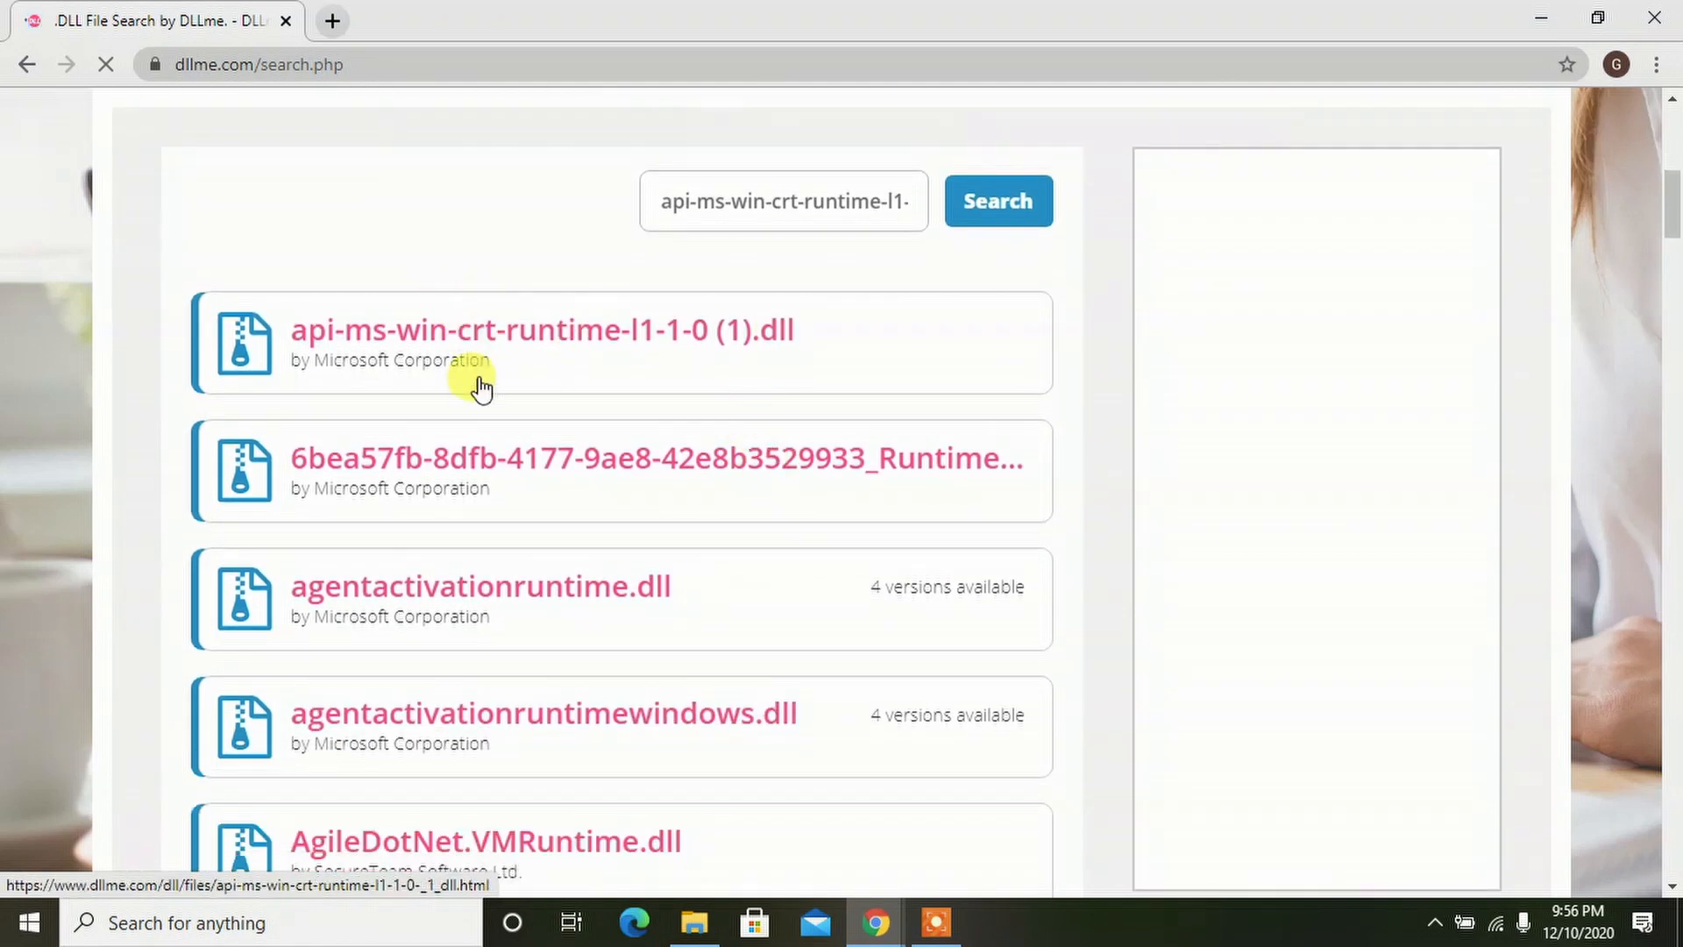
scroll("down", 3)
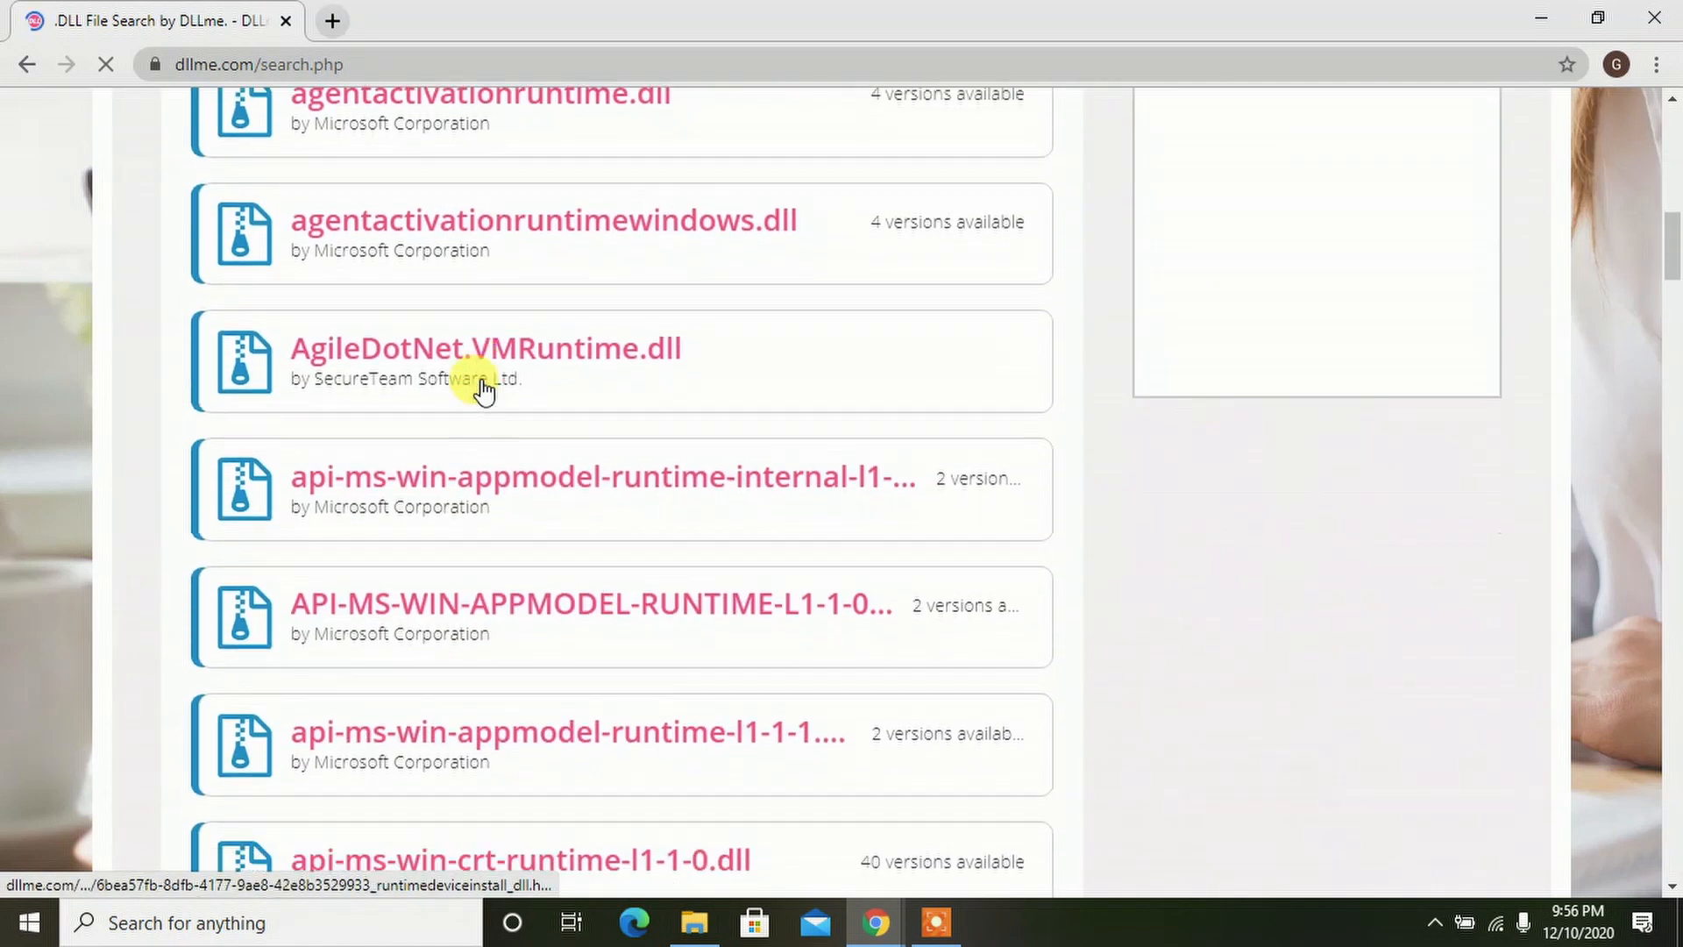
scroll("down", 3)
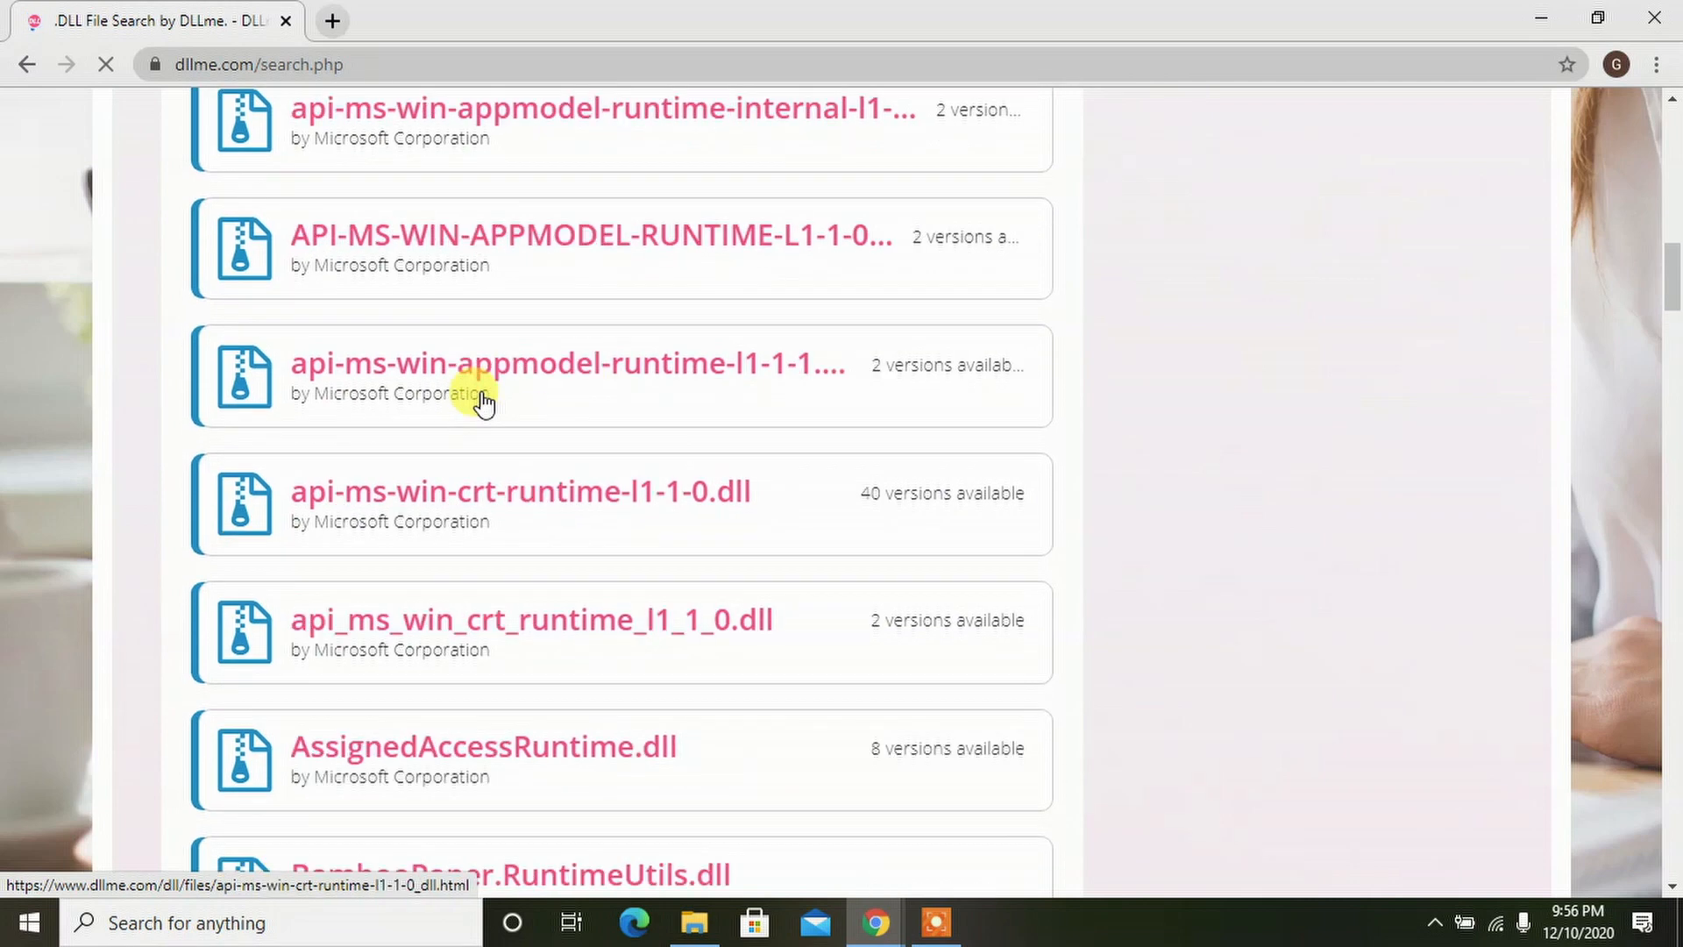
left_click(521, 491)
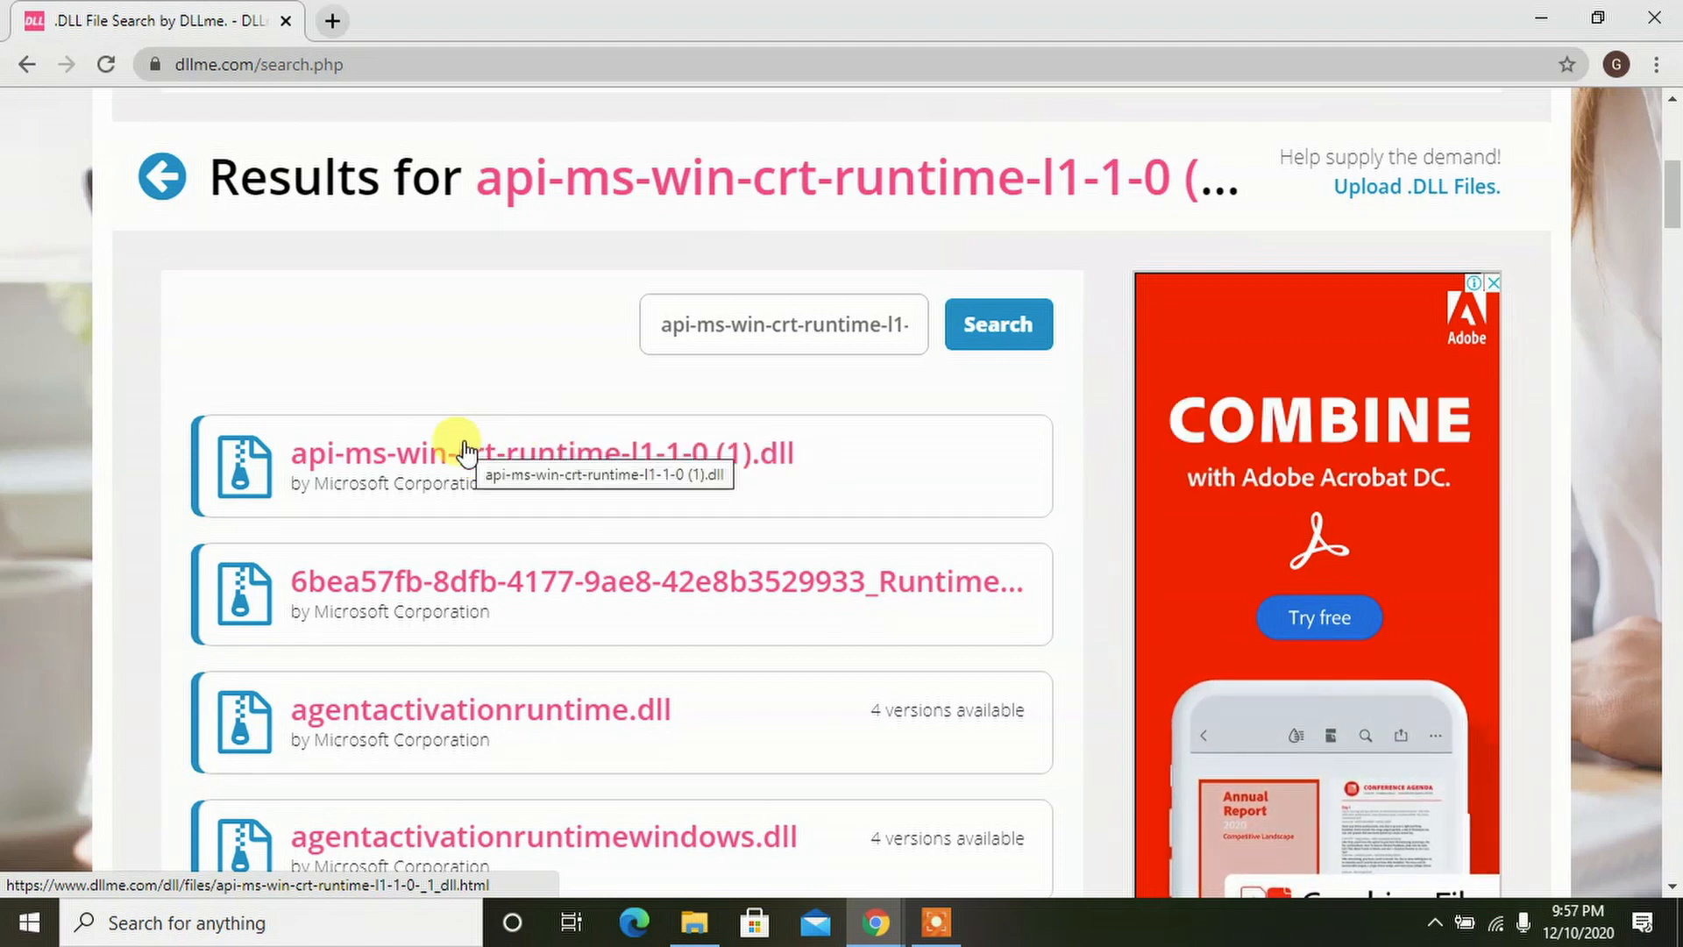
mouse_move(488, 455)
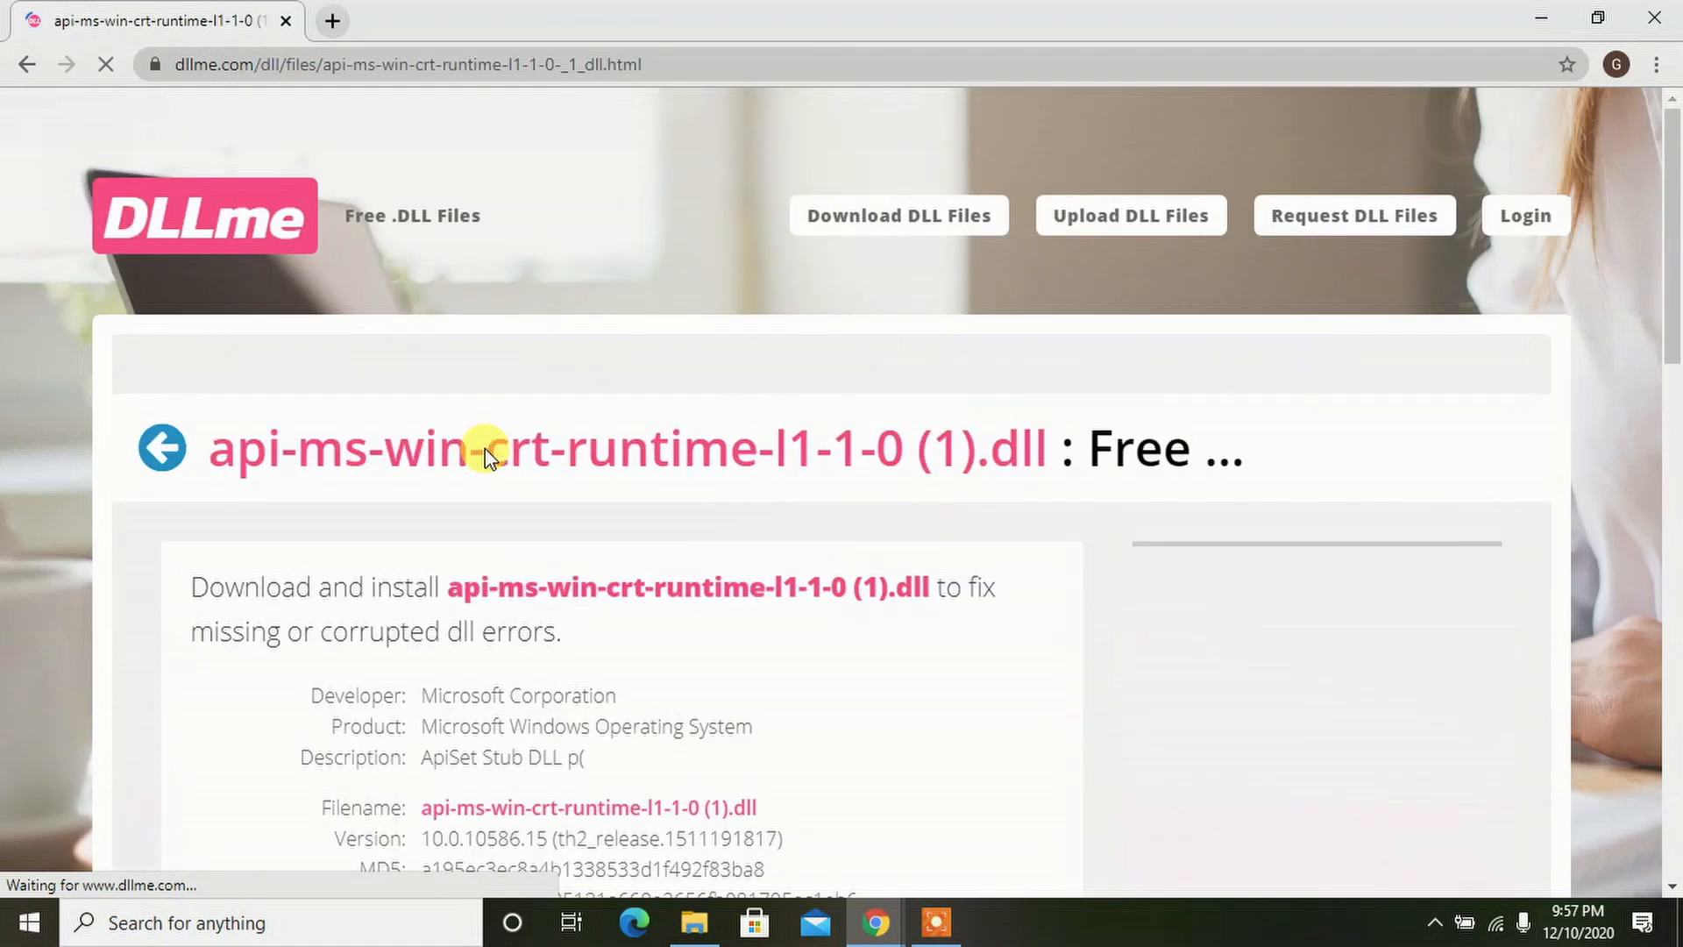
scroll("down", 3)
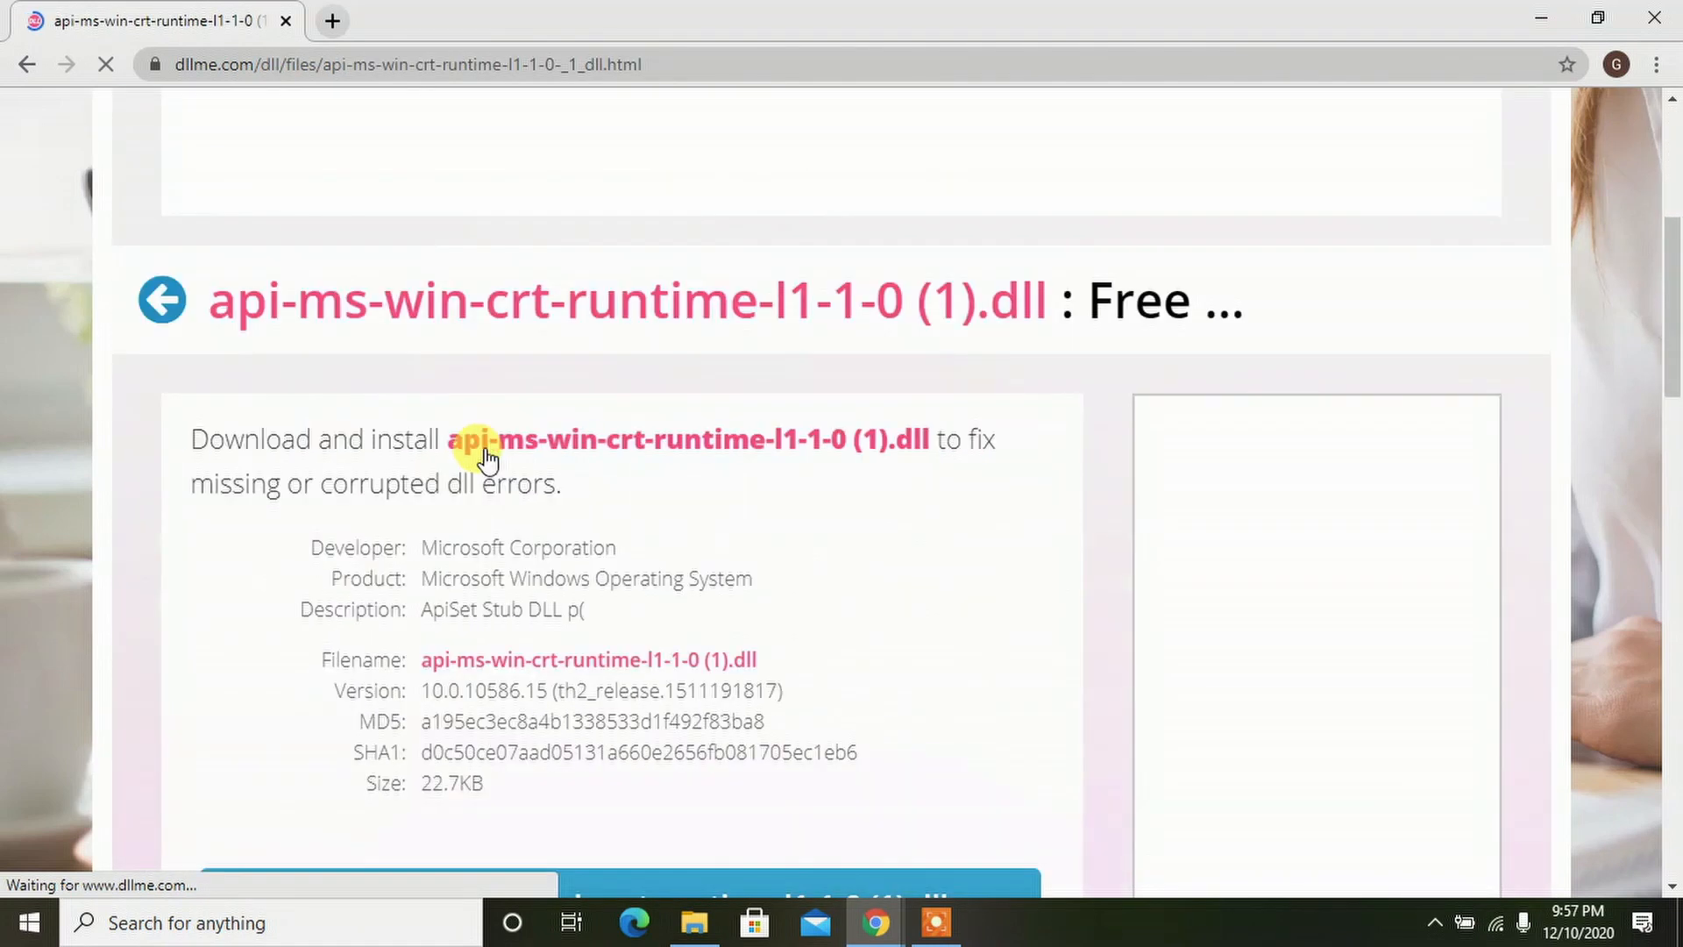
mouse_move(459, 558)
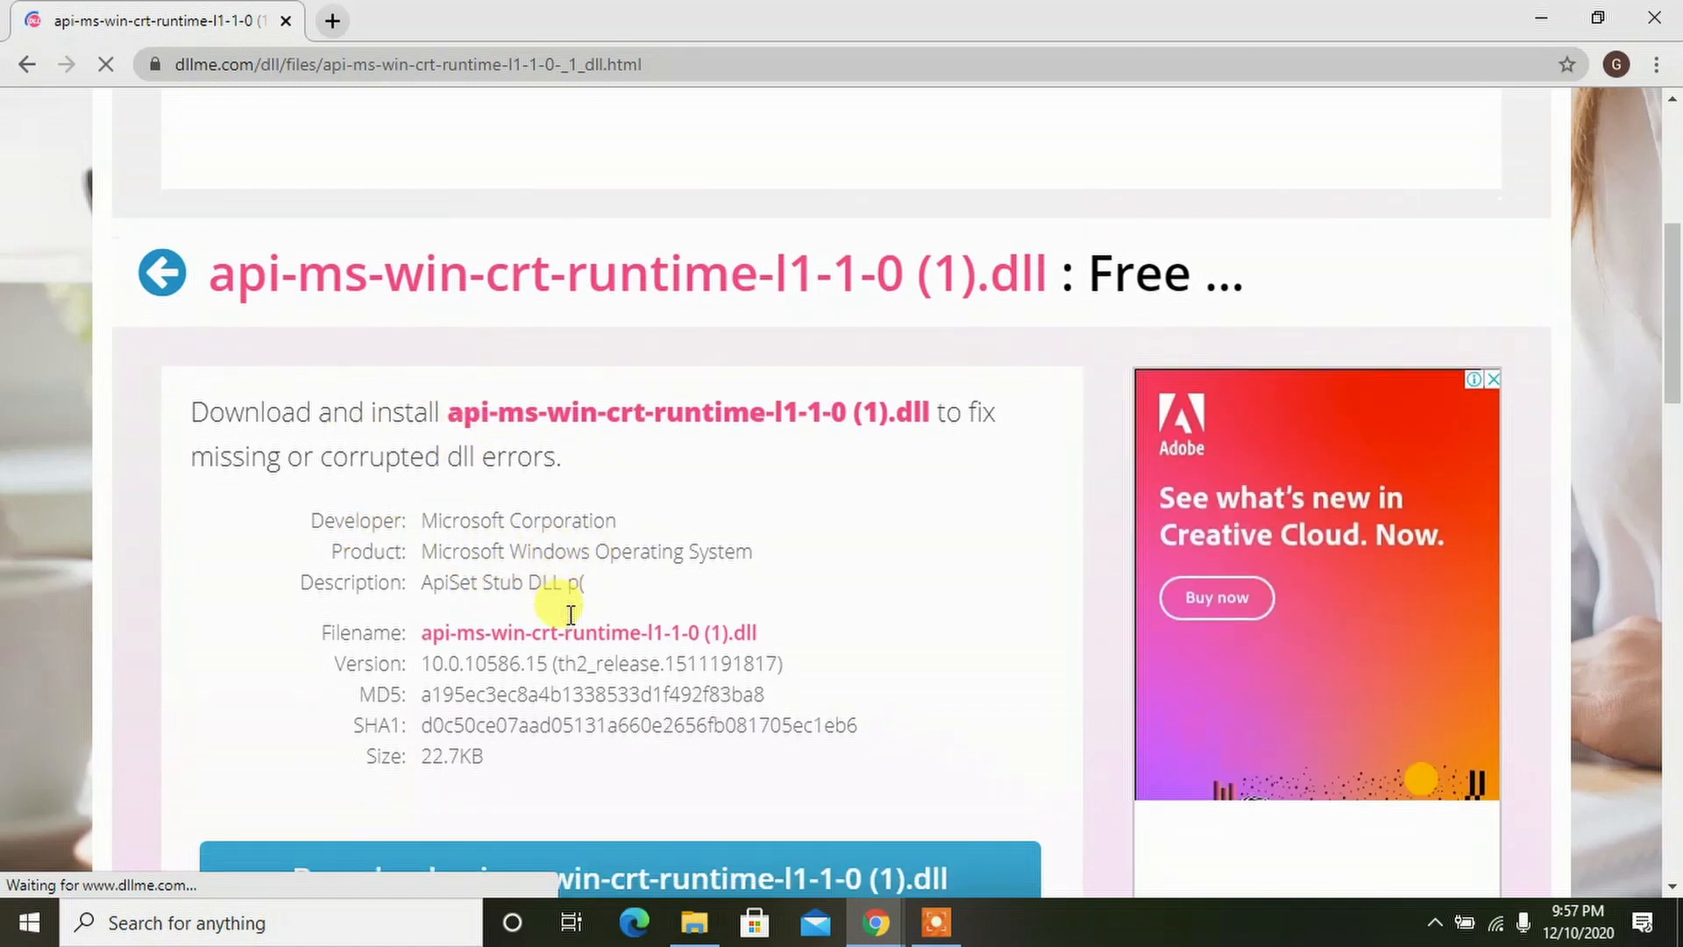
scroll("down", 3)
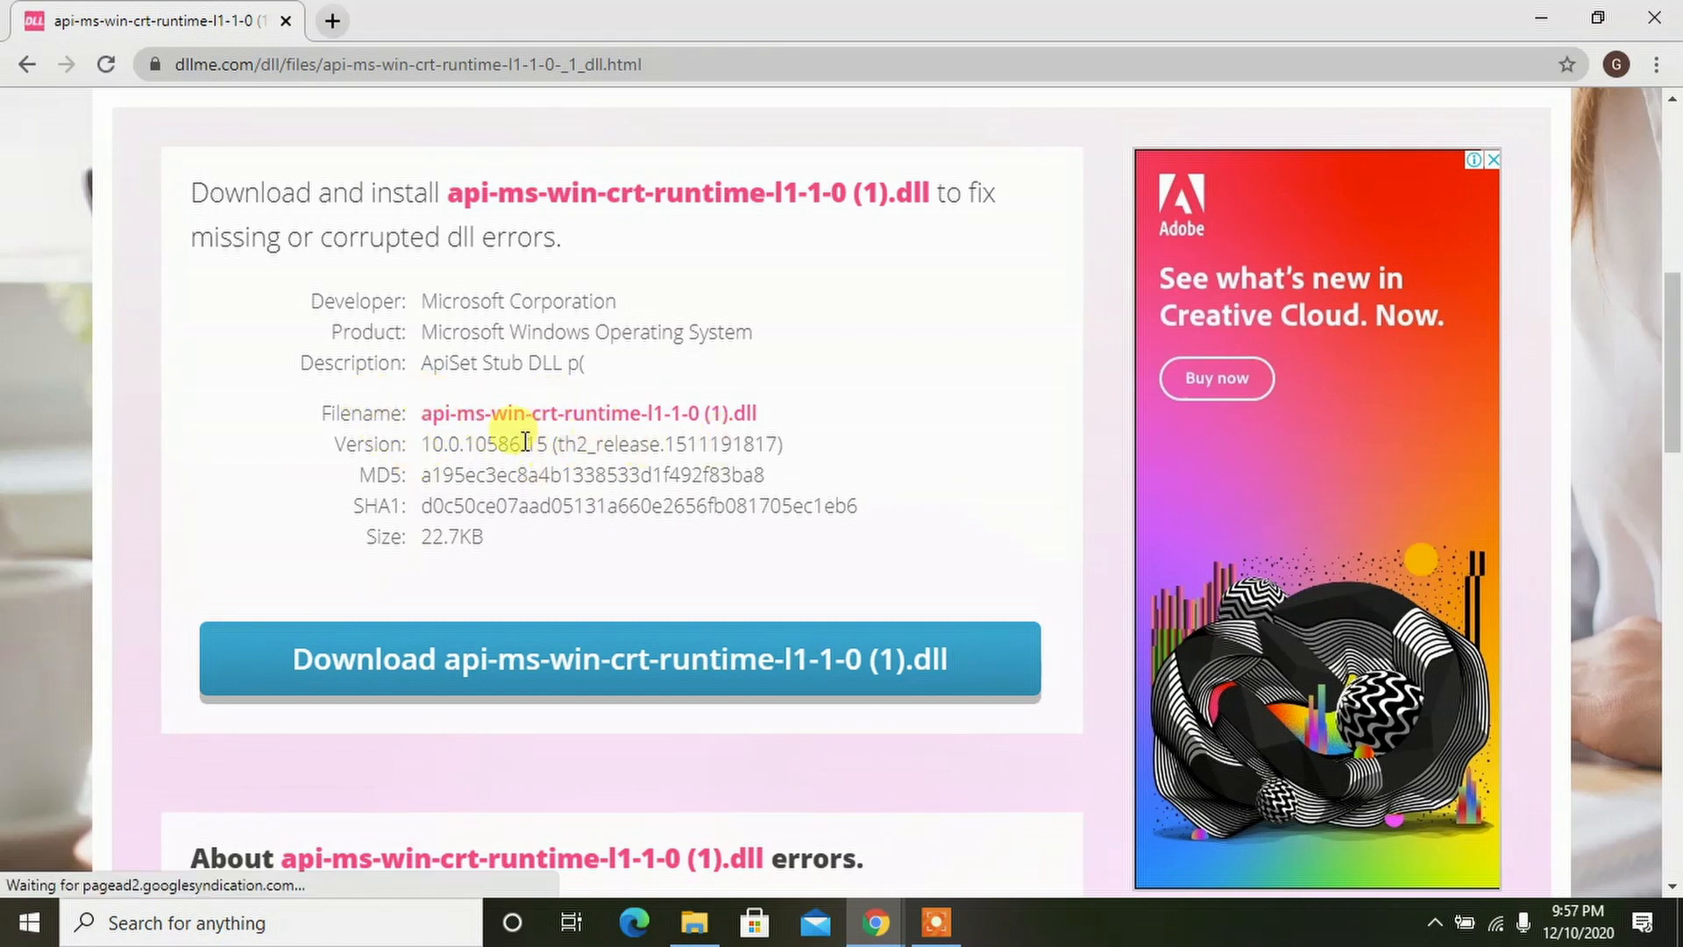
scroll("down", 3)
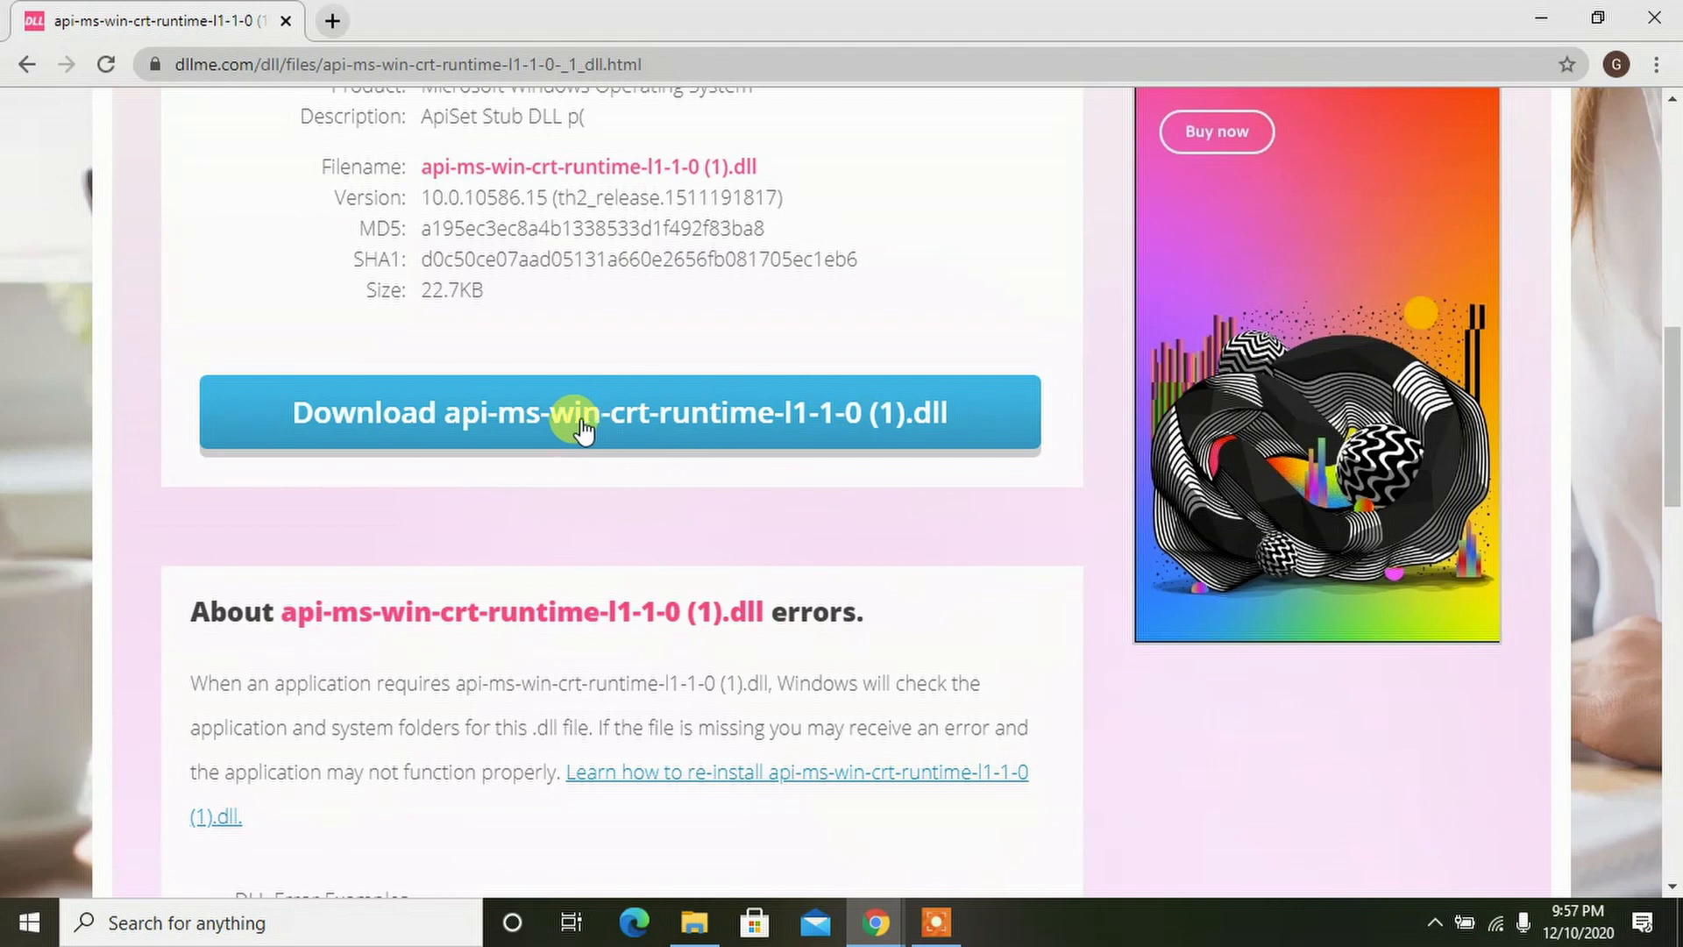
scroll("down", 3)
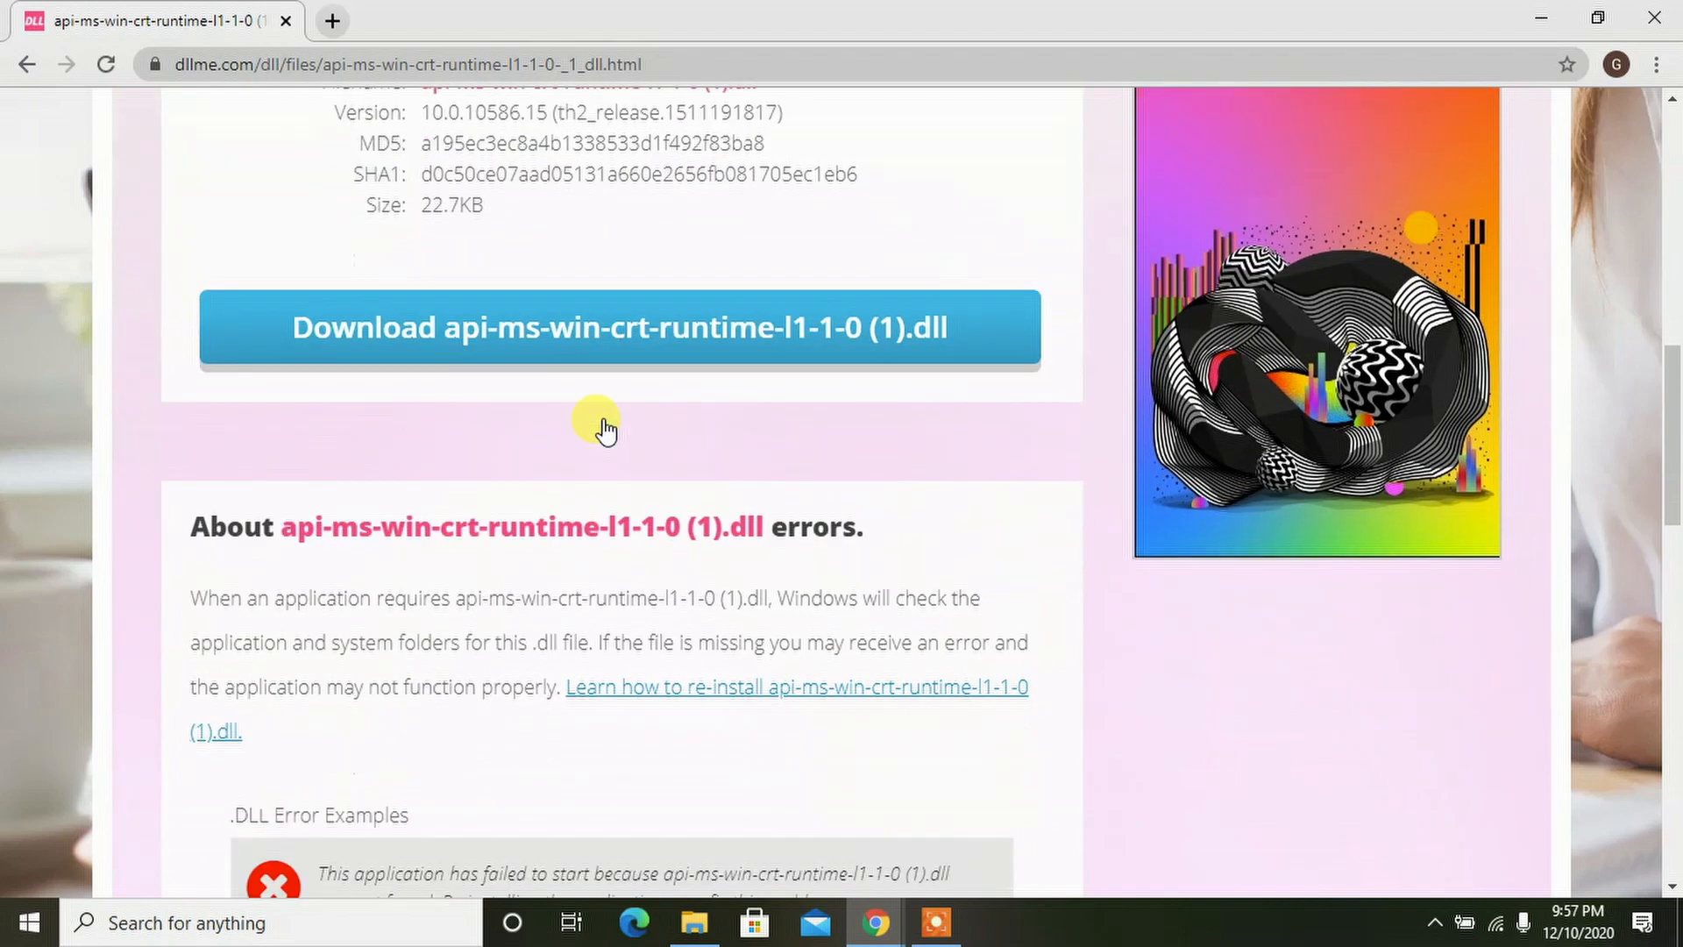
scroll("down", 3)
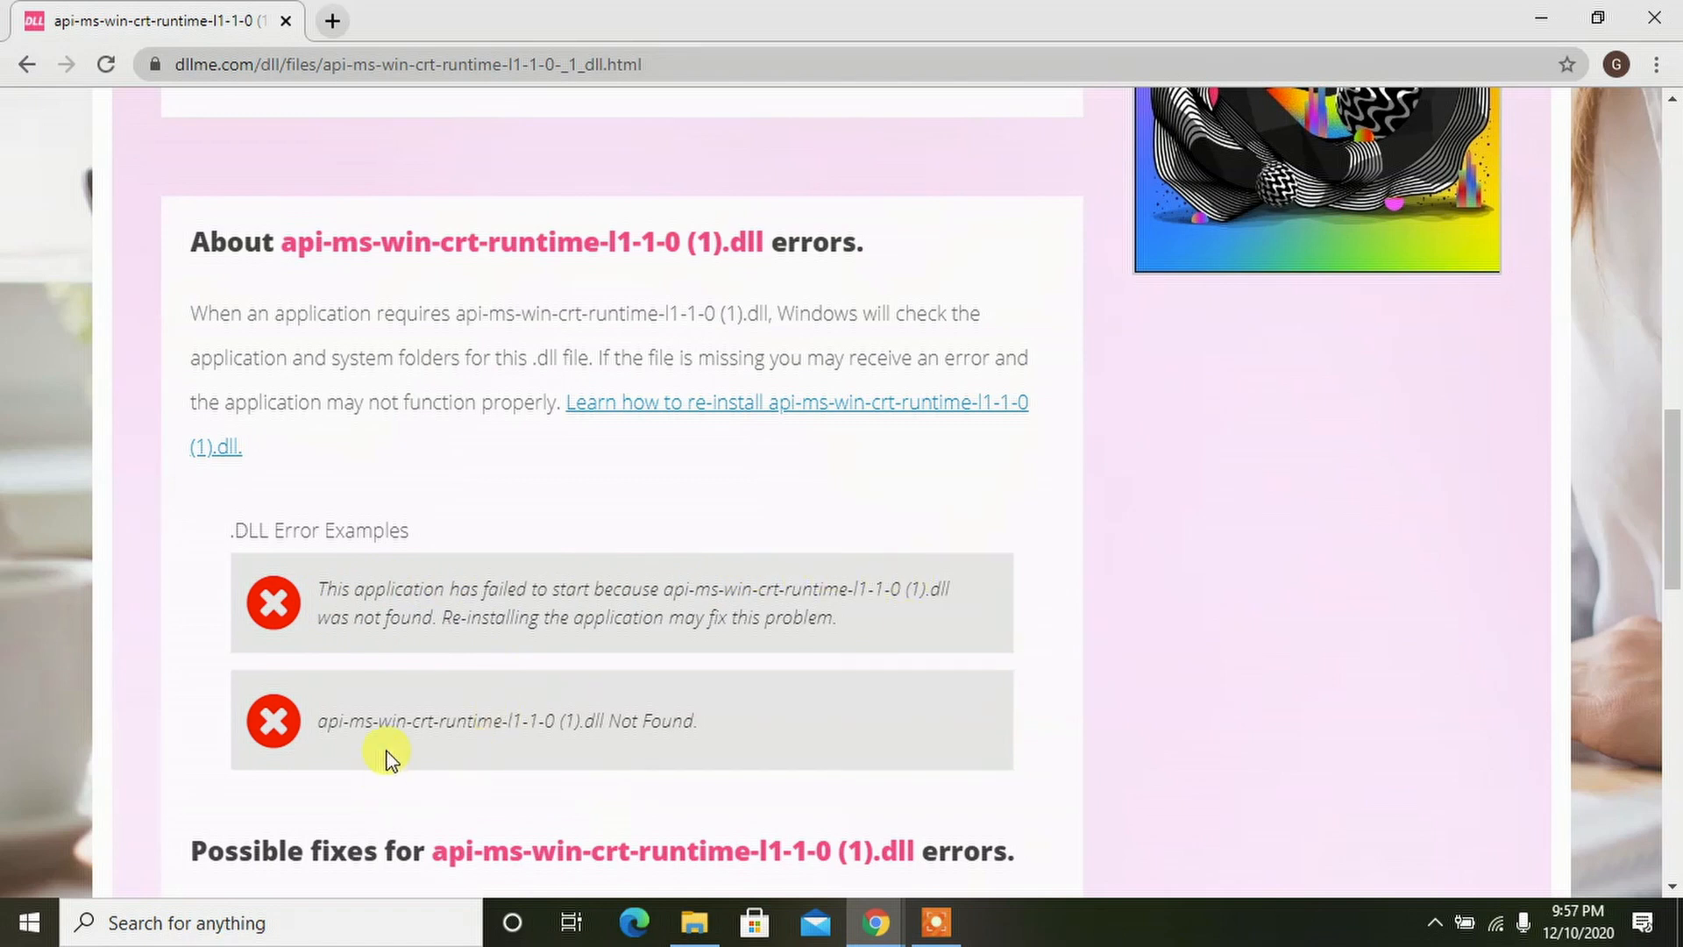
mouse_move(416, 205)
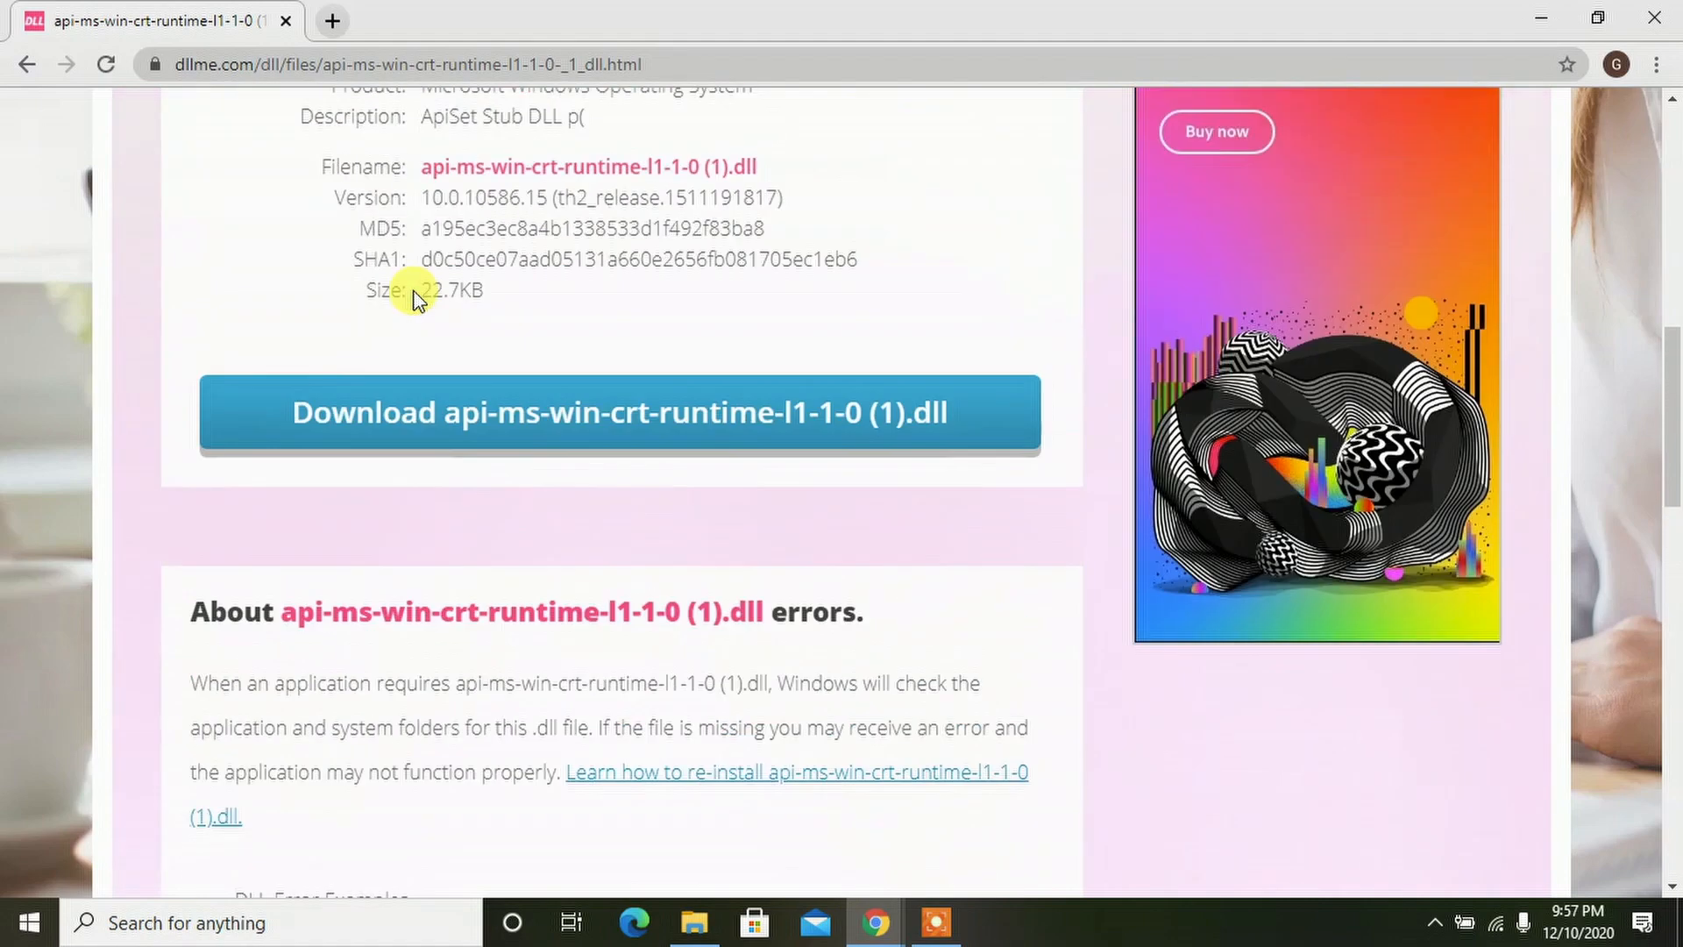
scroll("down", 3)
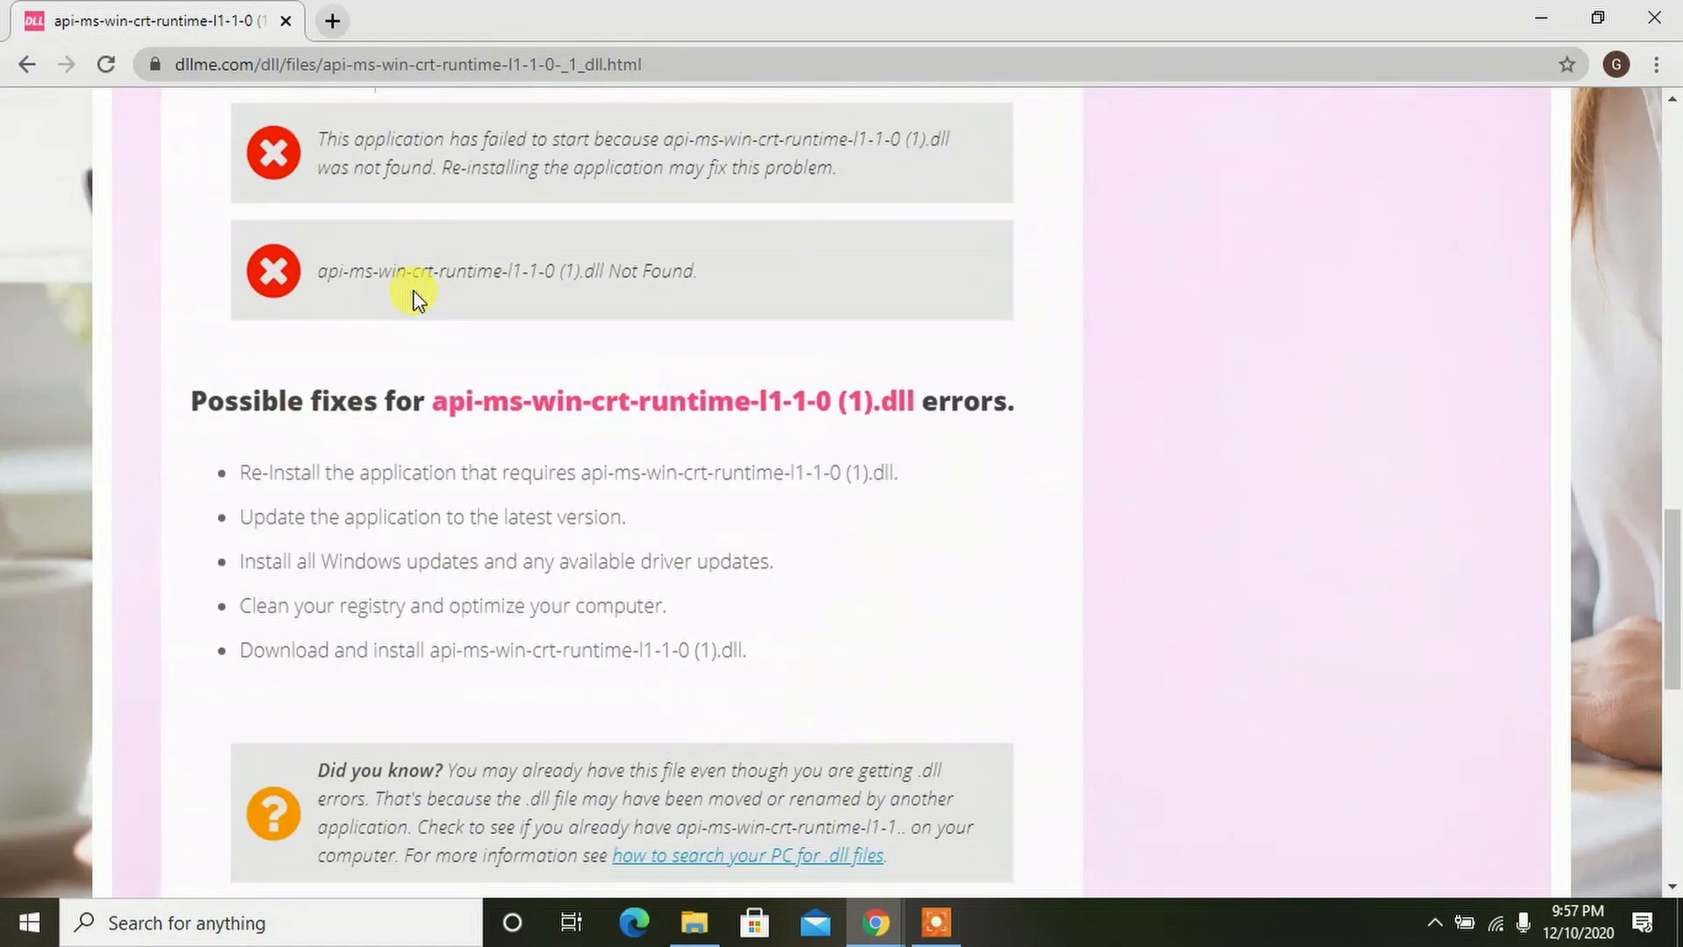
scroll("down", 3)
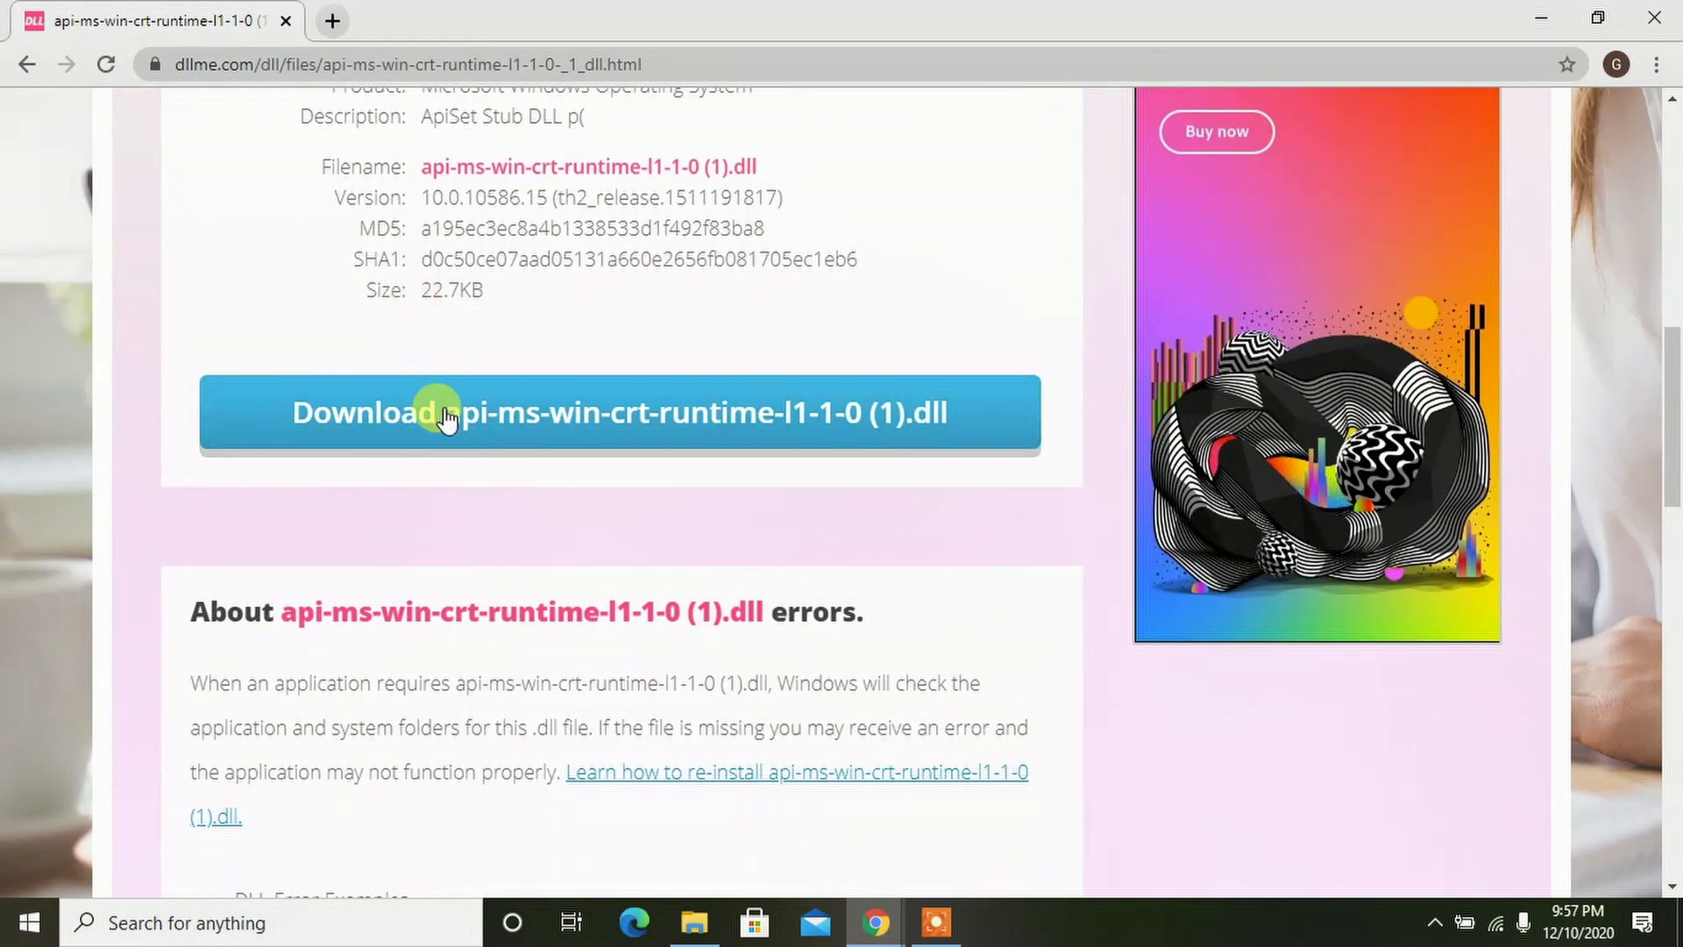
Step: Start the api-ms-win-crt-runtime-l1-1-0 (1).dll download and pass the 'I'm not a robot' captcha
left_click(618, 412)
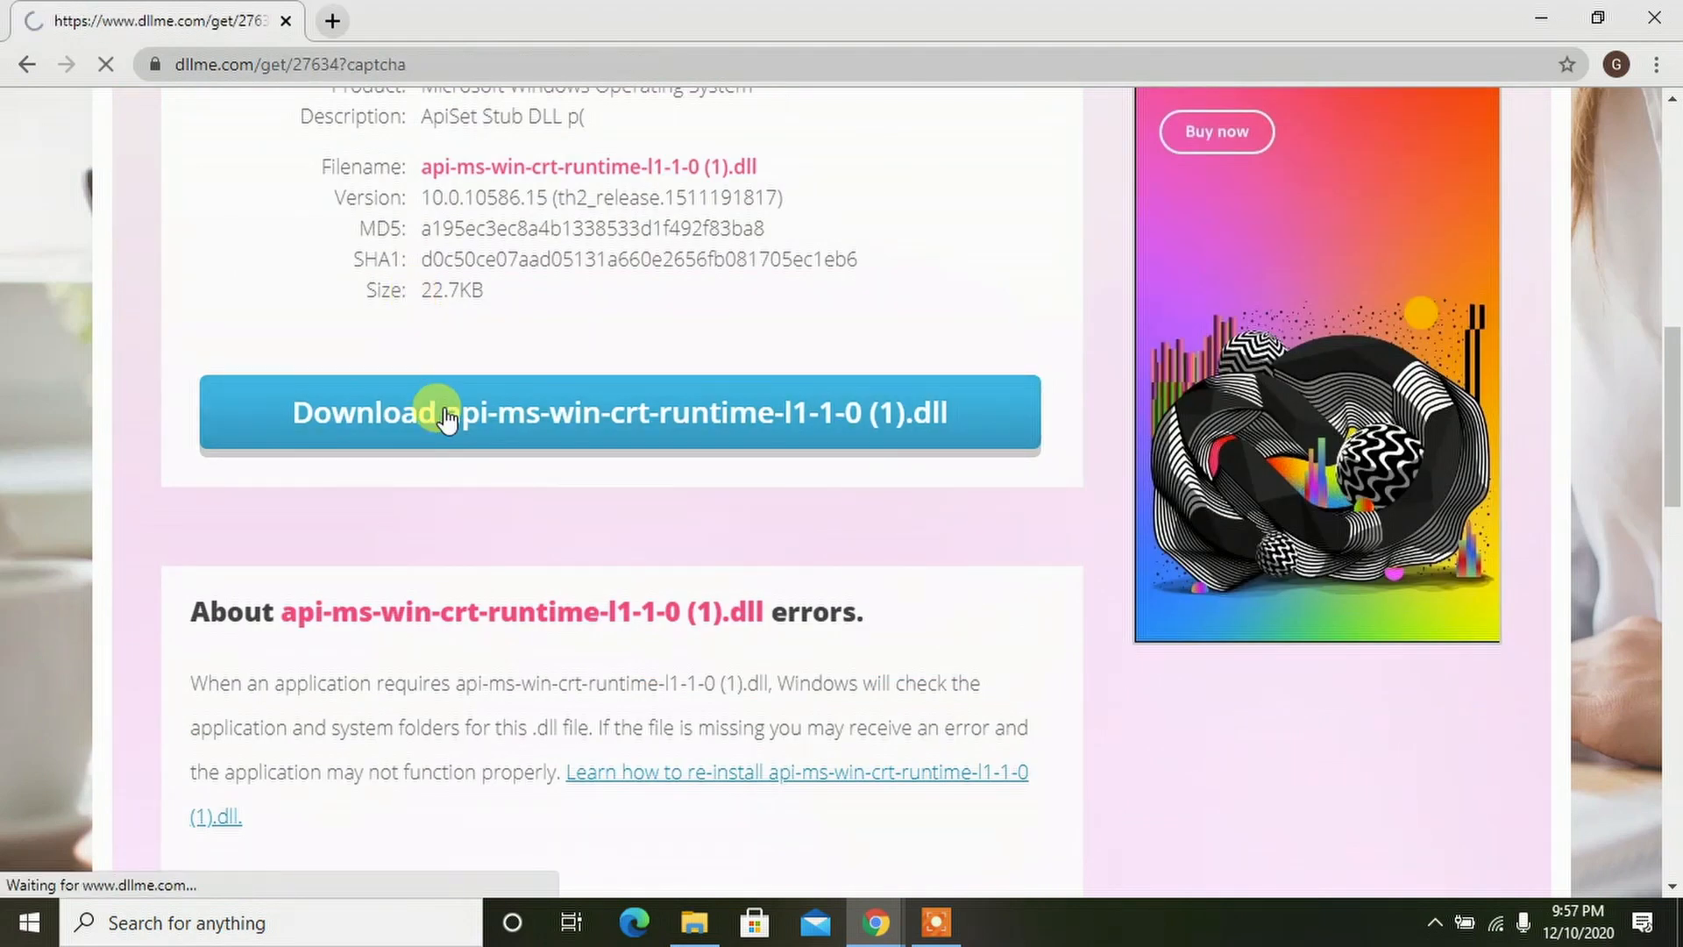
left_click(621, 412)
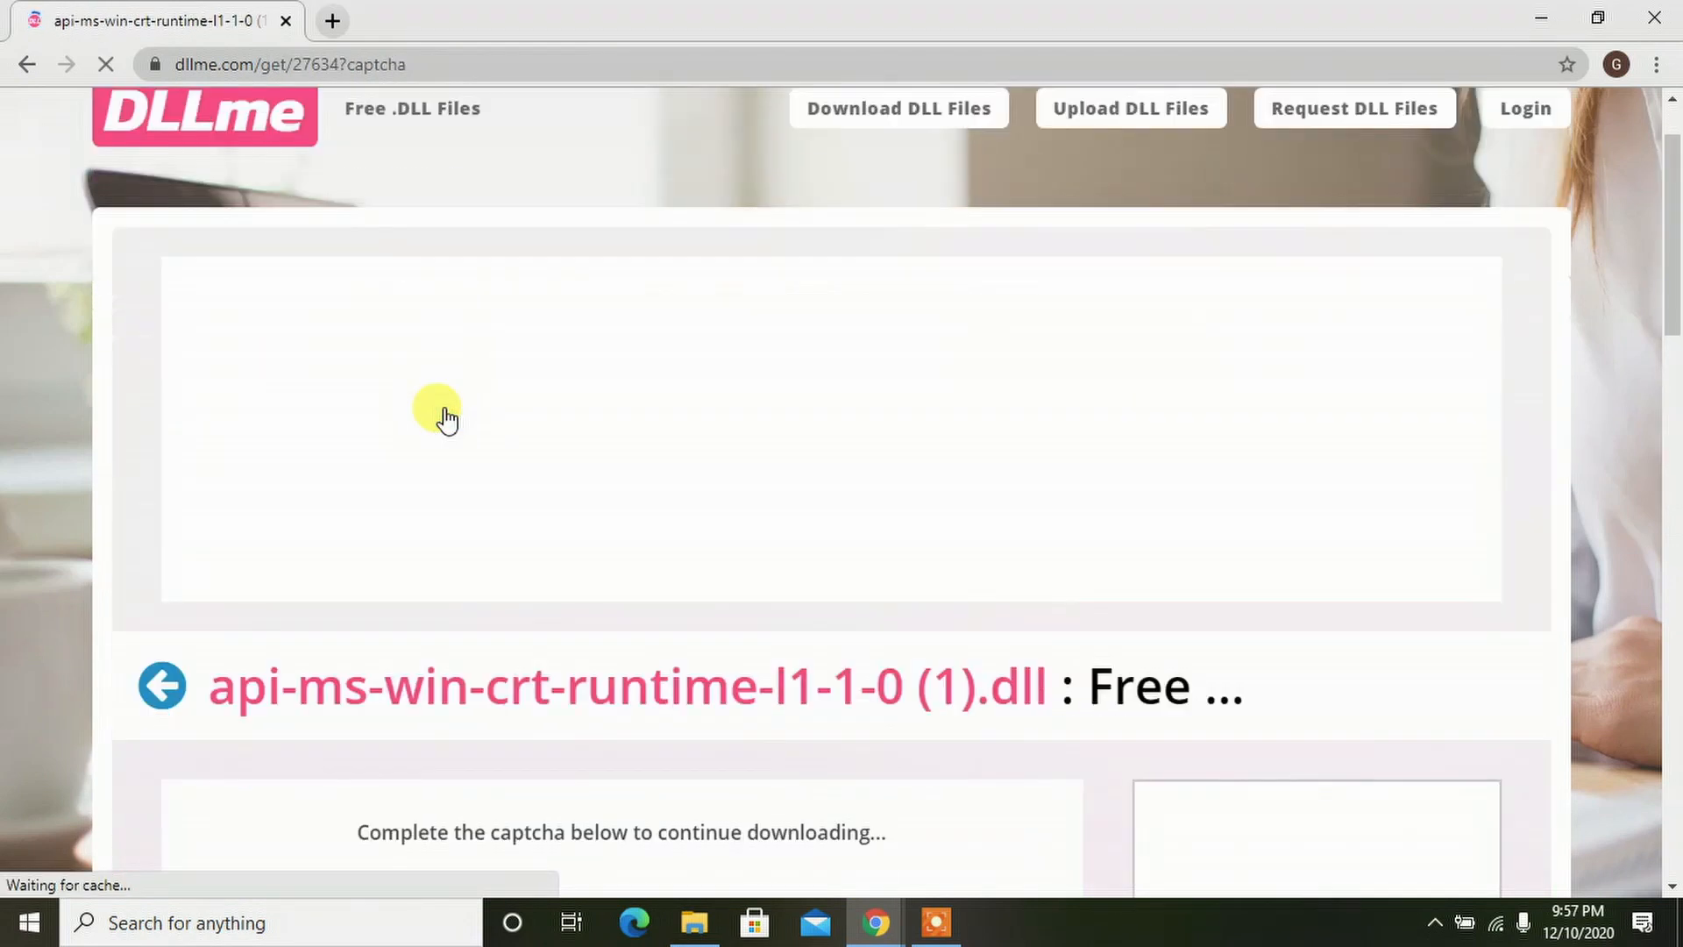
scroll("down", 3)
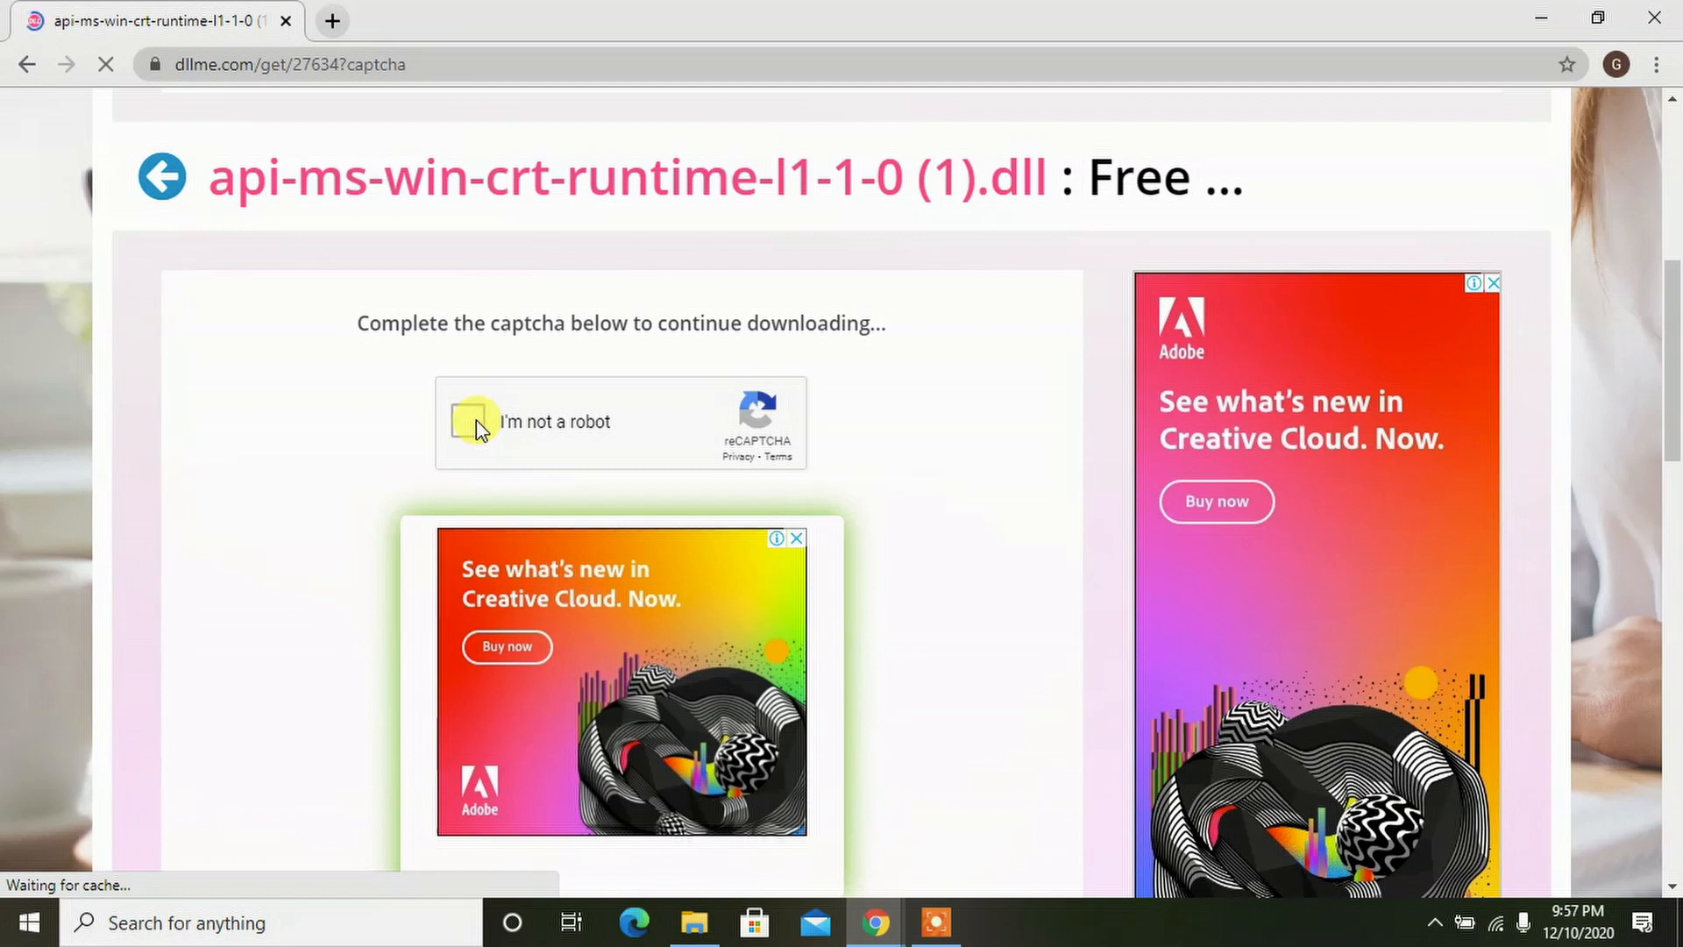
left_click(468, 421)
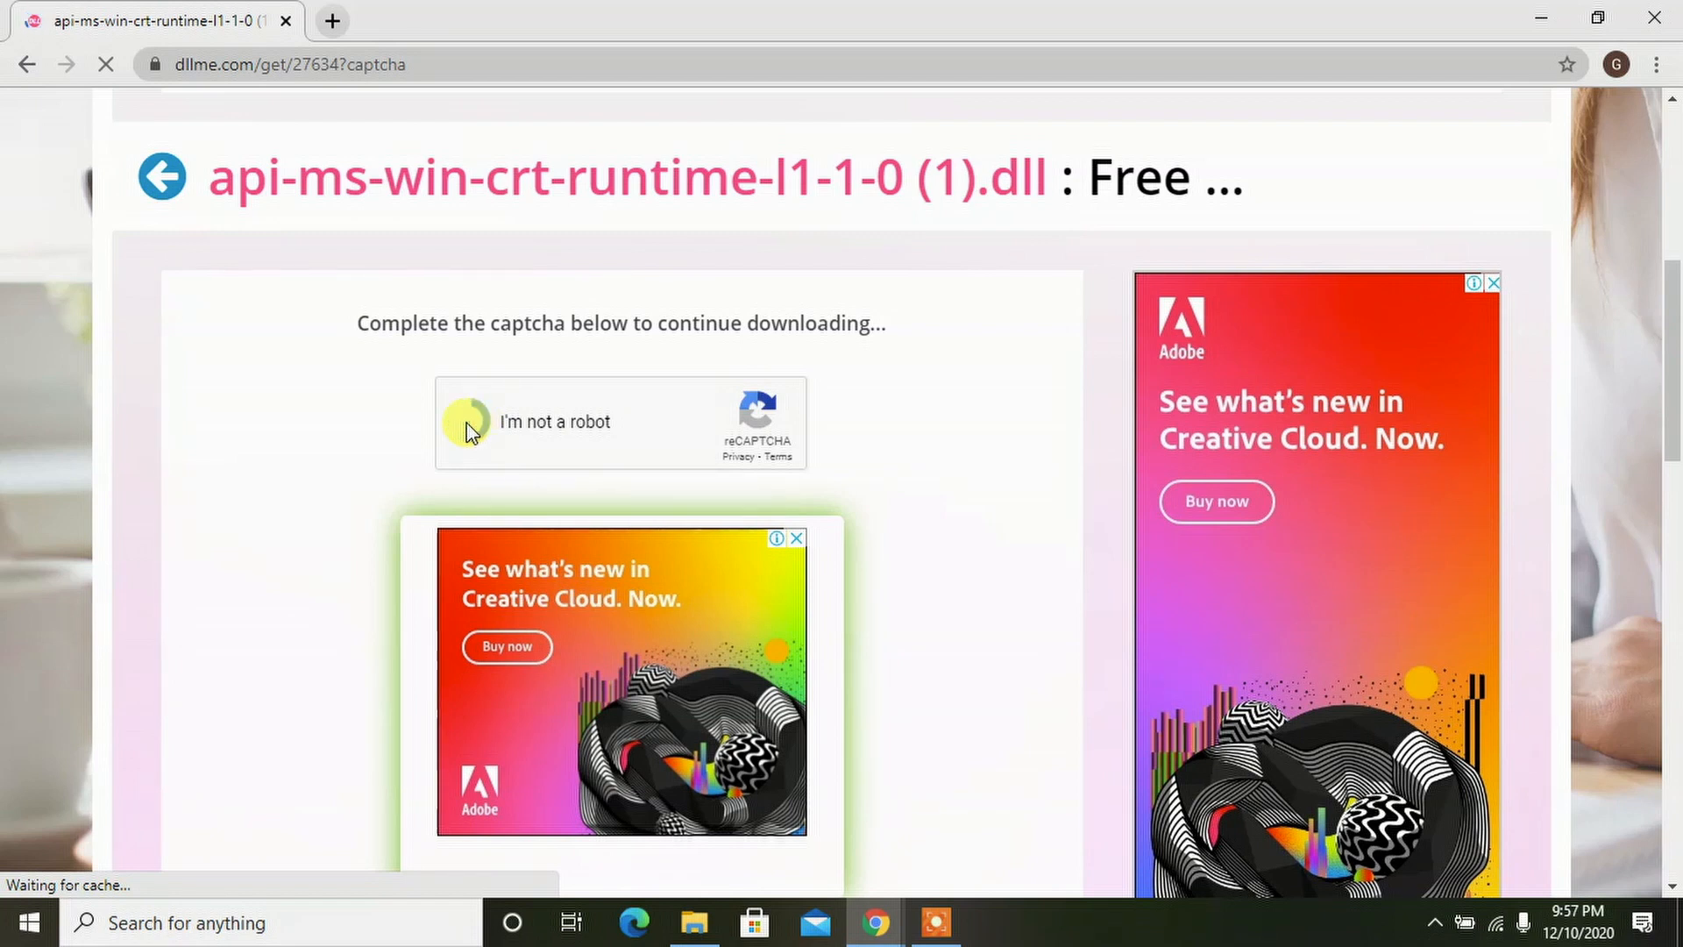
left_click(466, 421)
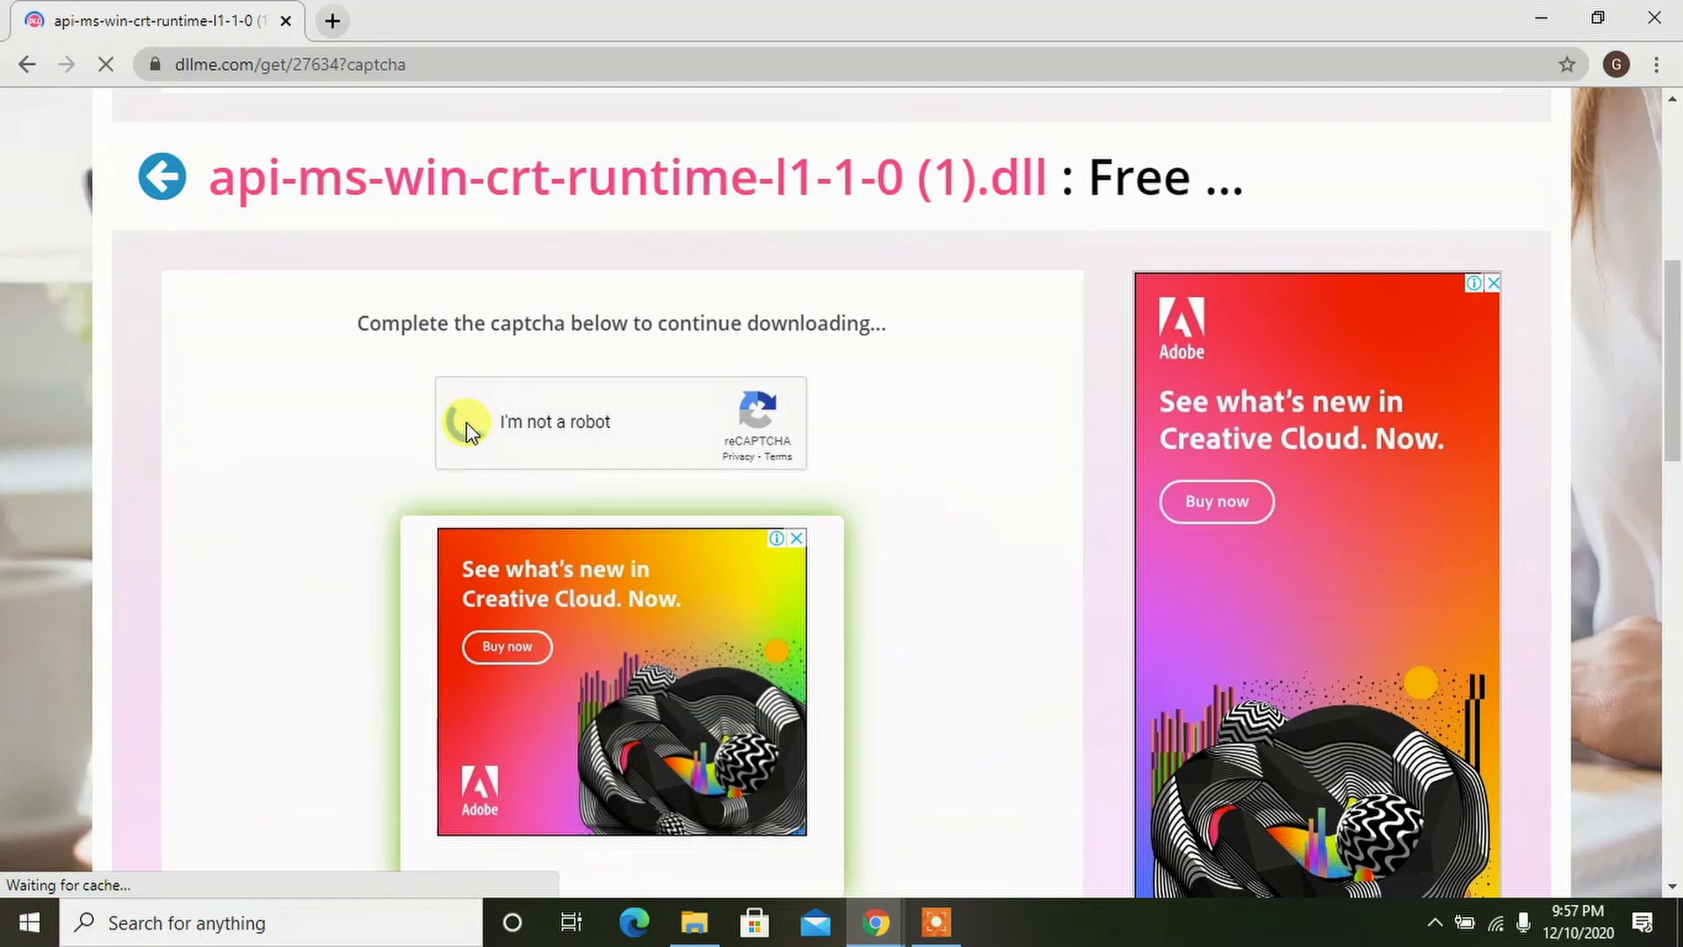
left_click(467, 421)
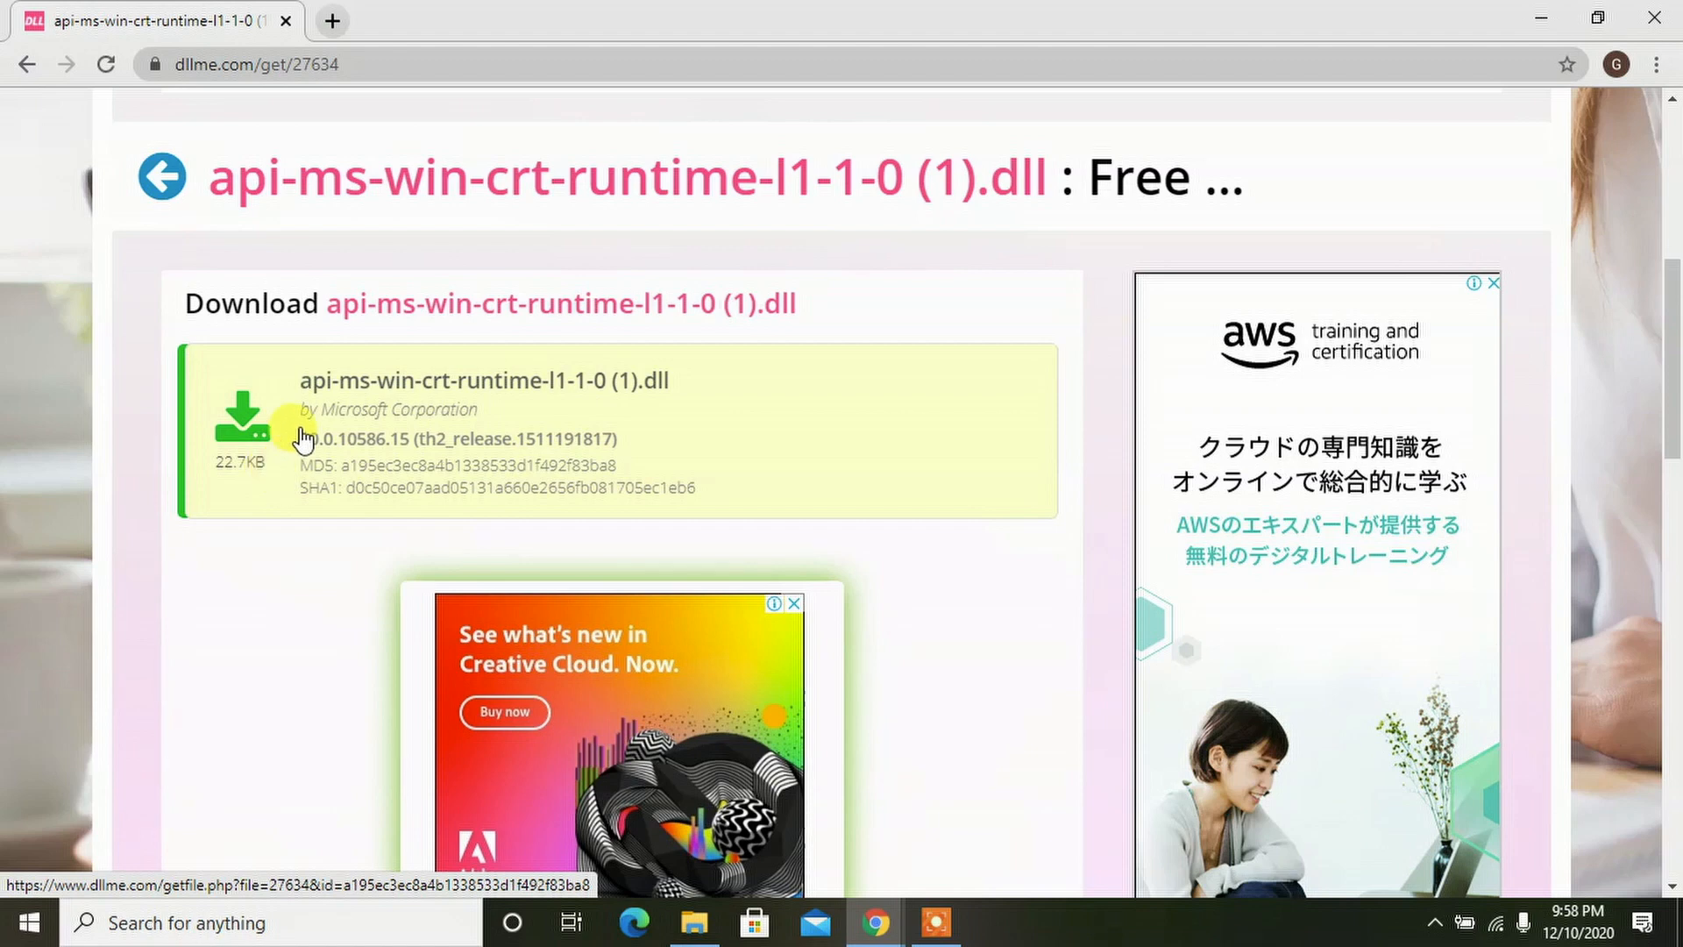
mouse_move(669, 429)
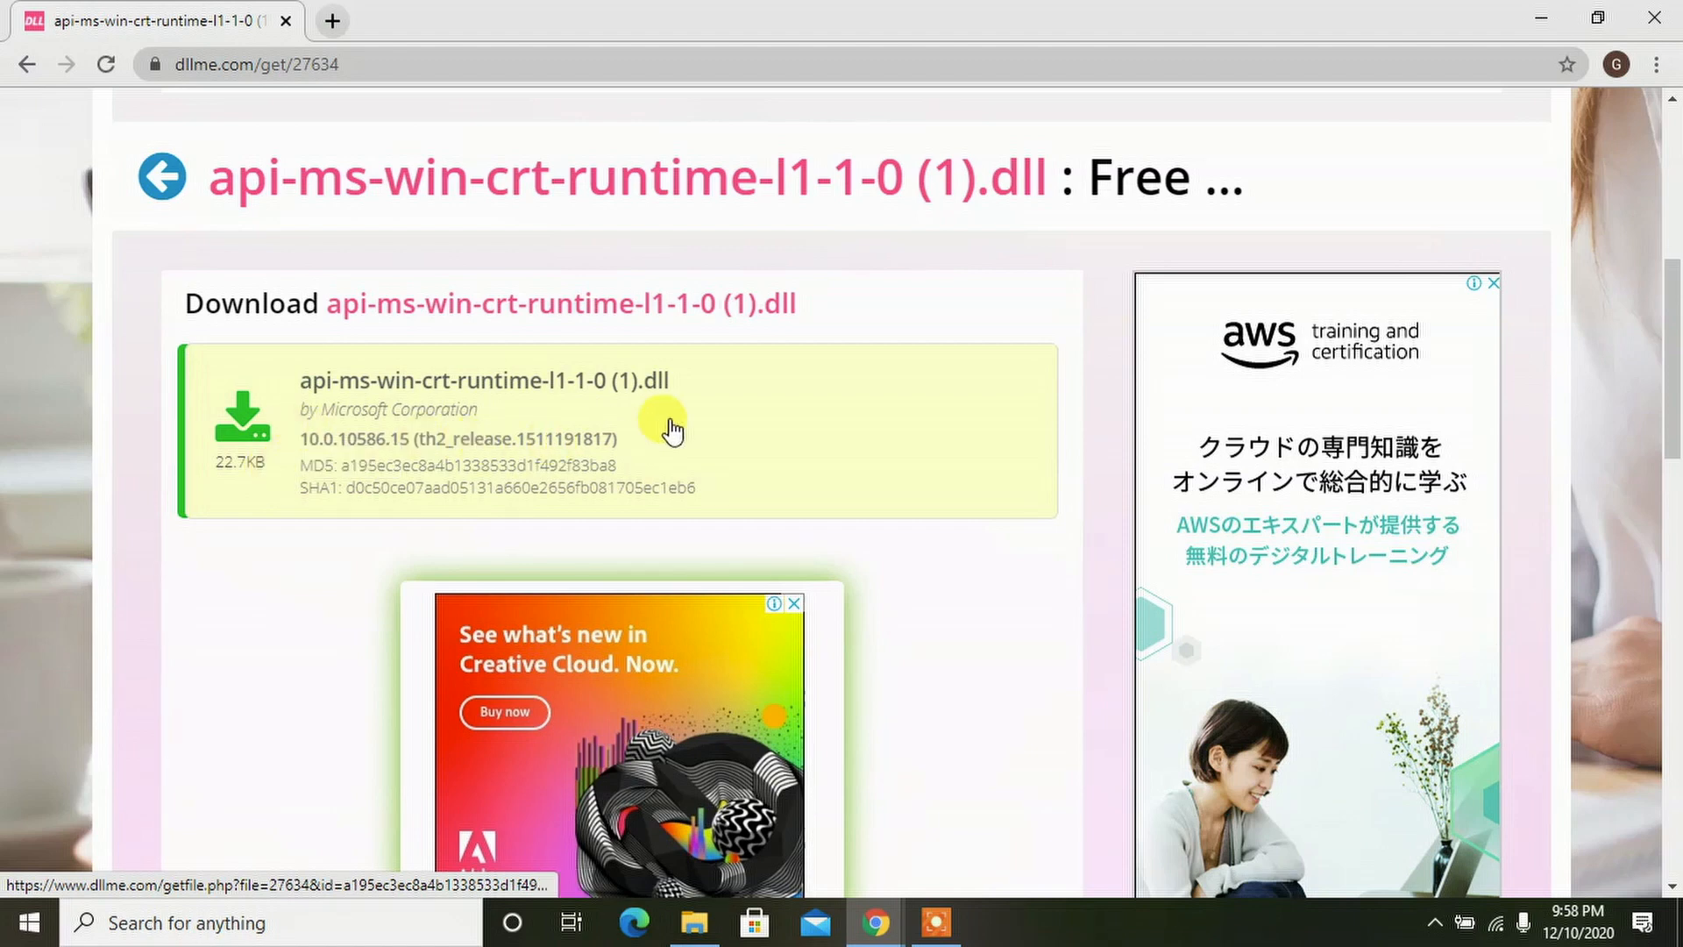
Step: Scroll through DLLme's 'How to install' guidance on placing the DLL in System32/SysWOW64
scroll("down", 3)
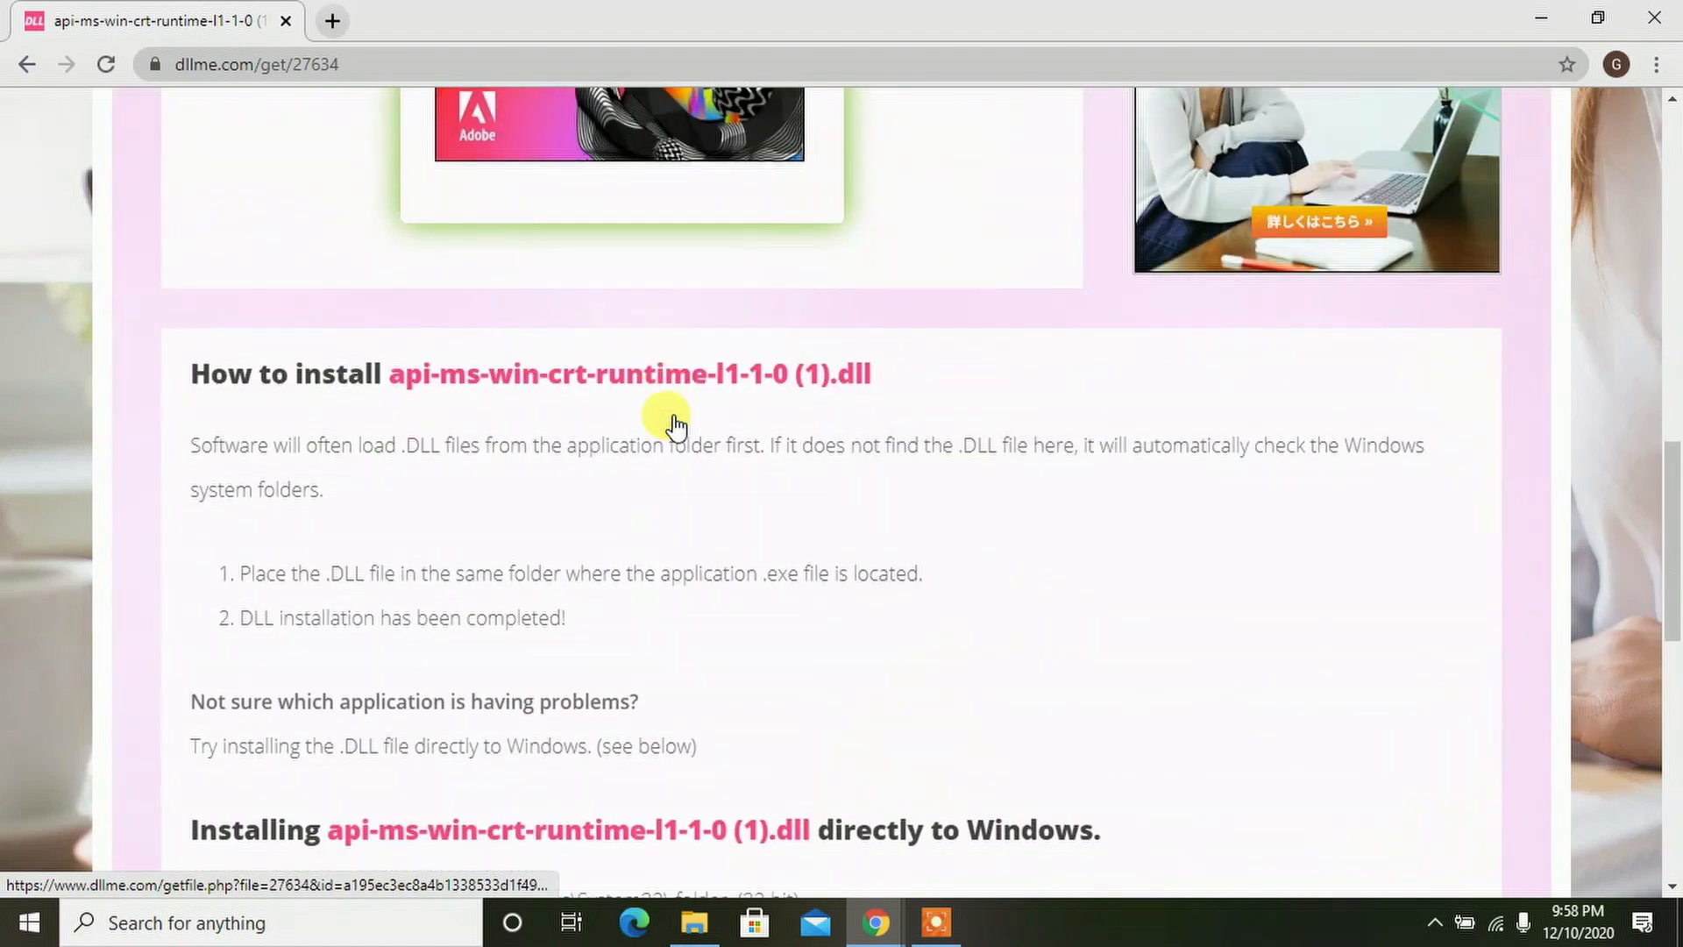
scroll("down", 3)
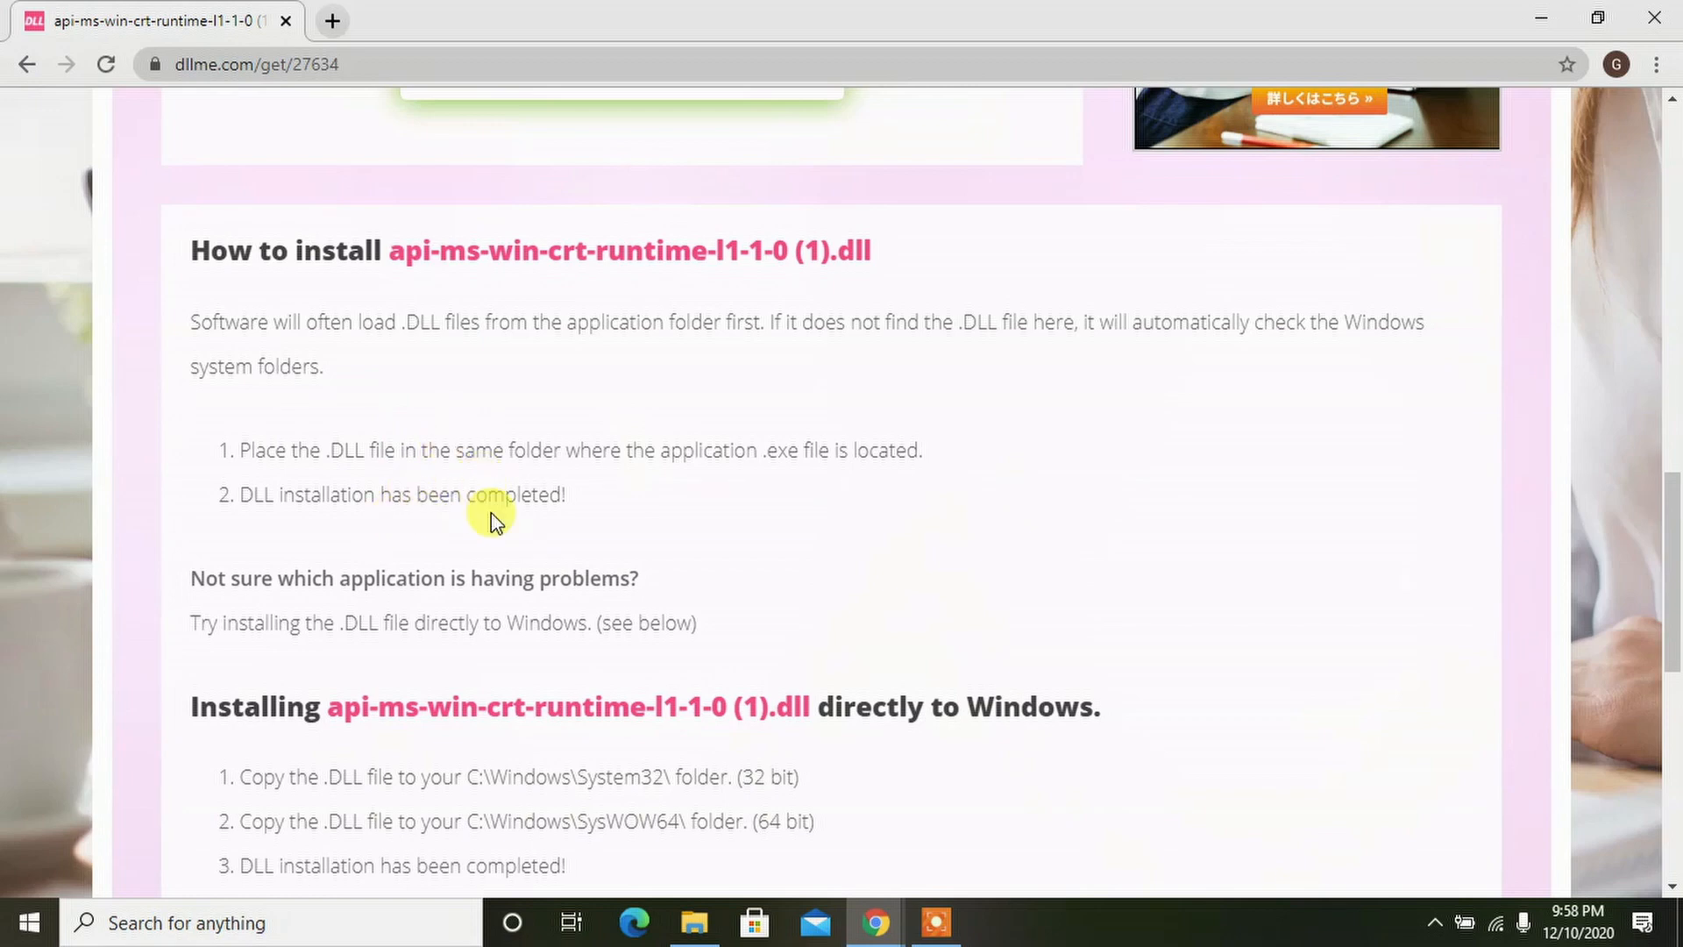
scroll("down", 3)
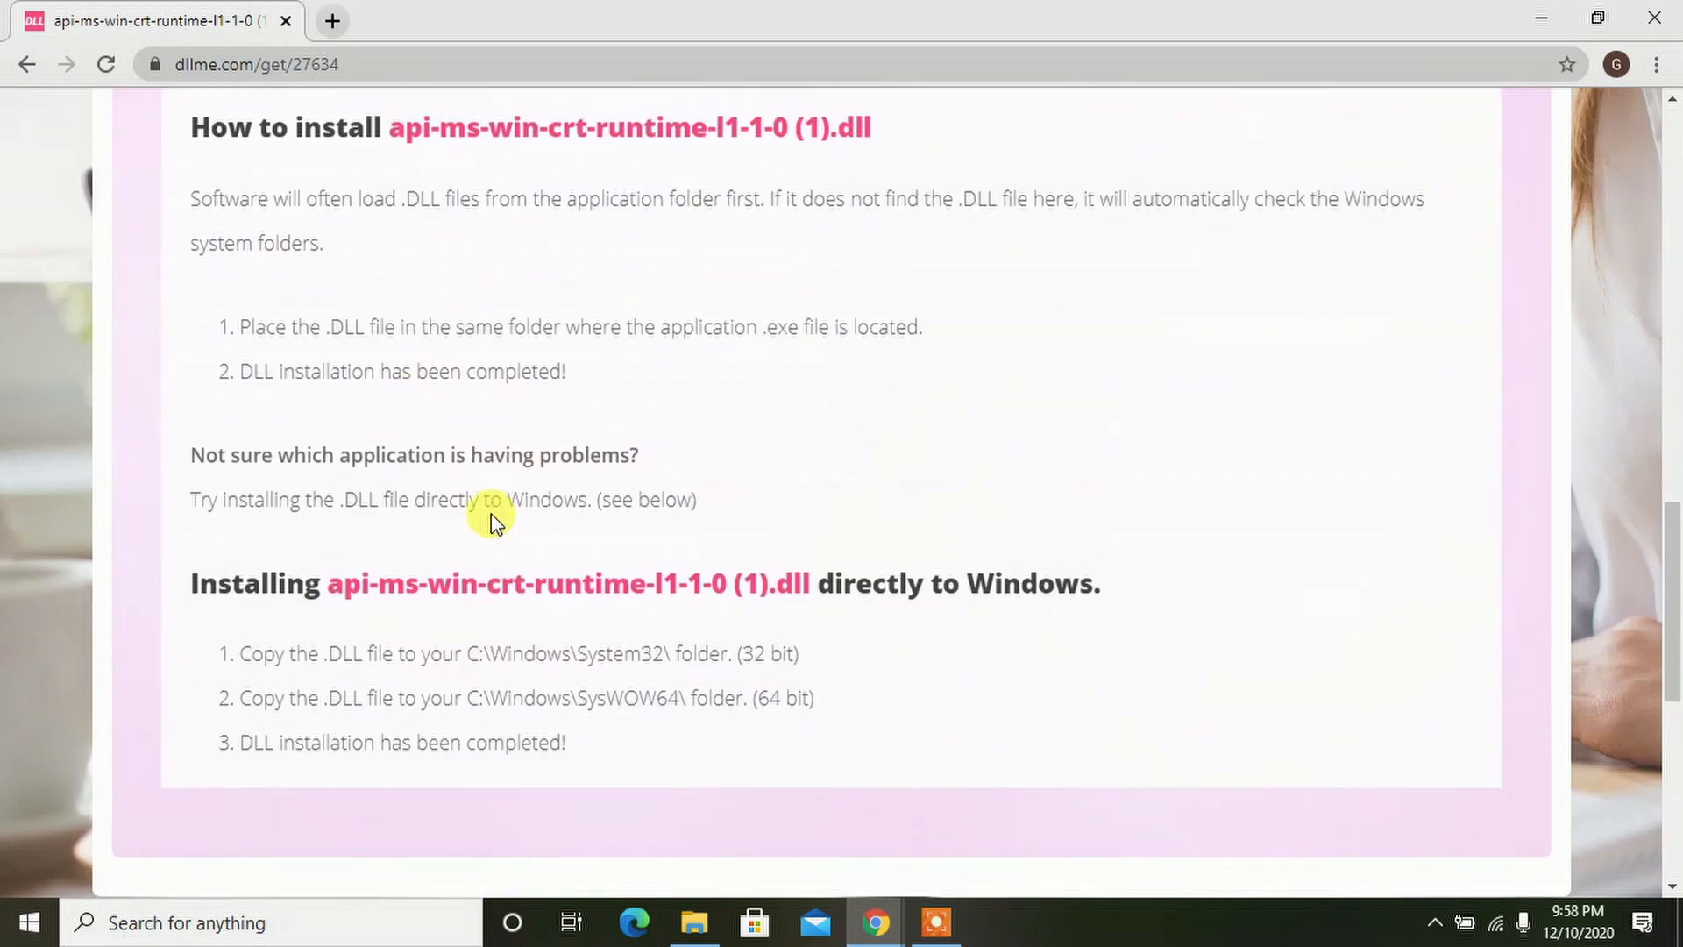
scroll("down", 3)
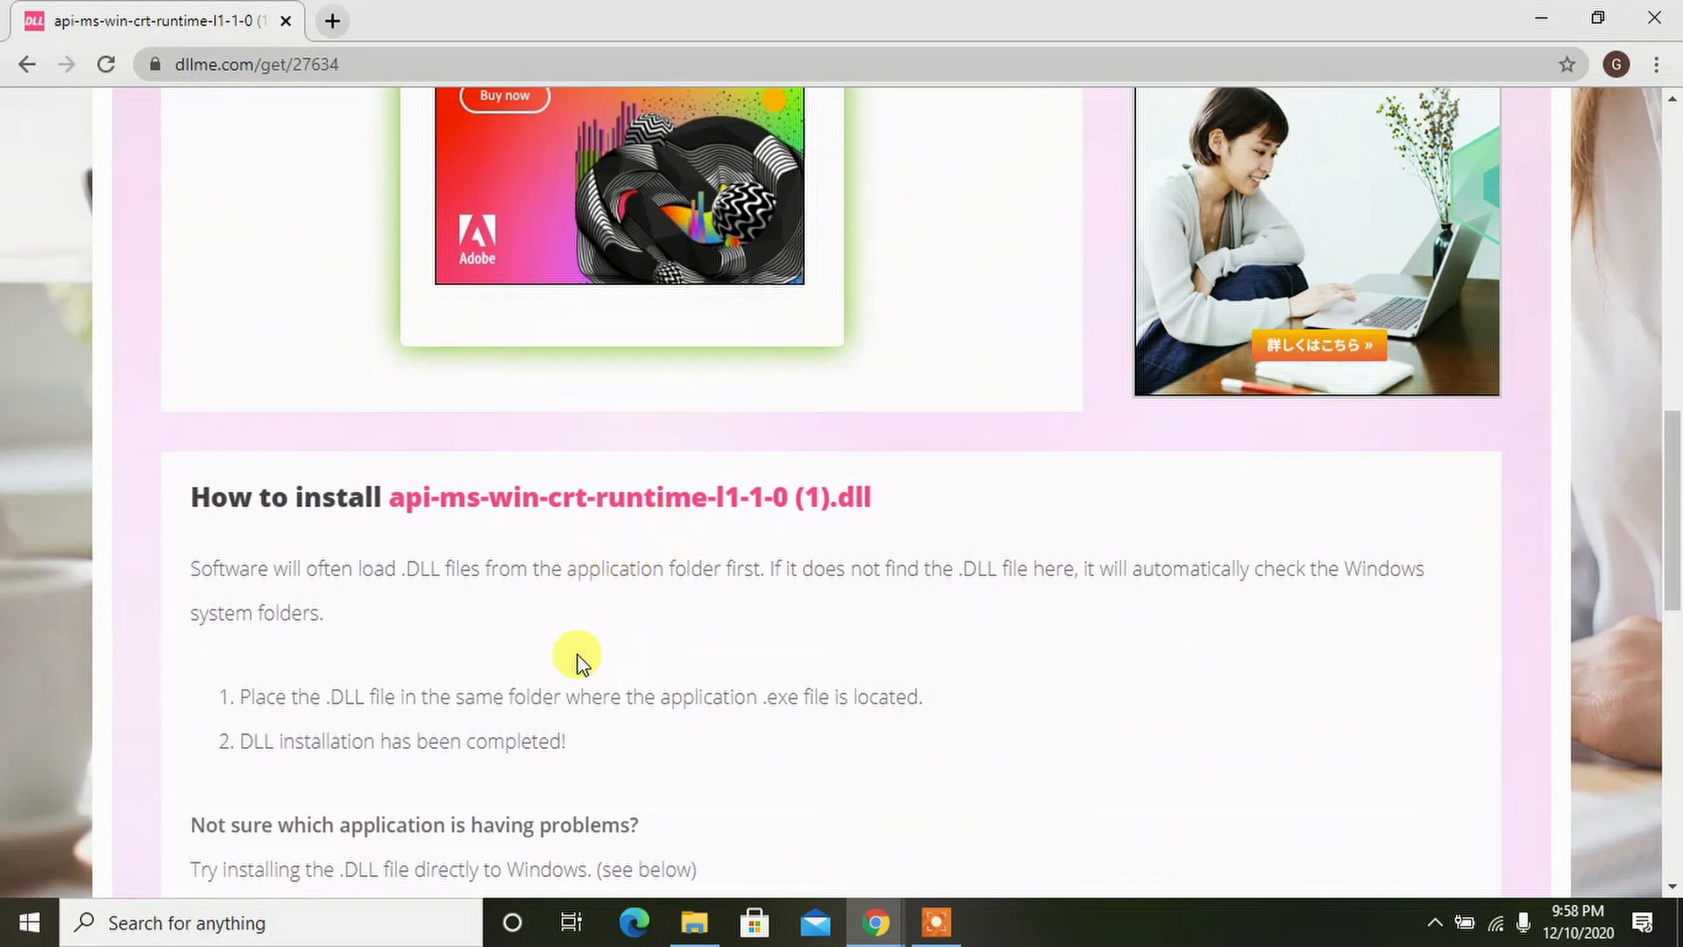
scroll("down", 3)
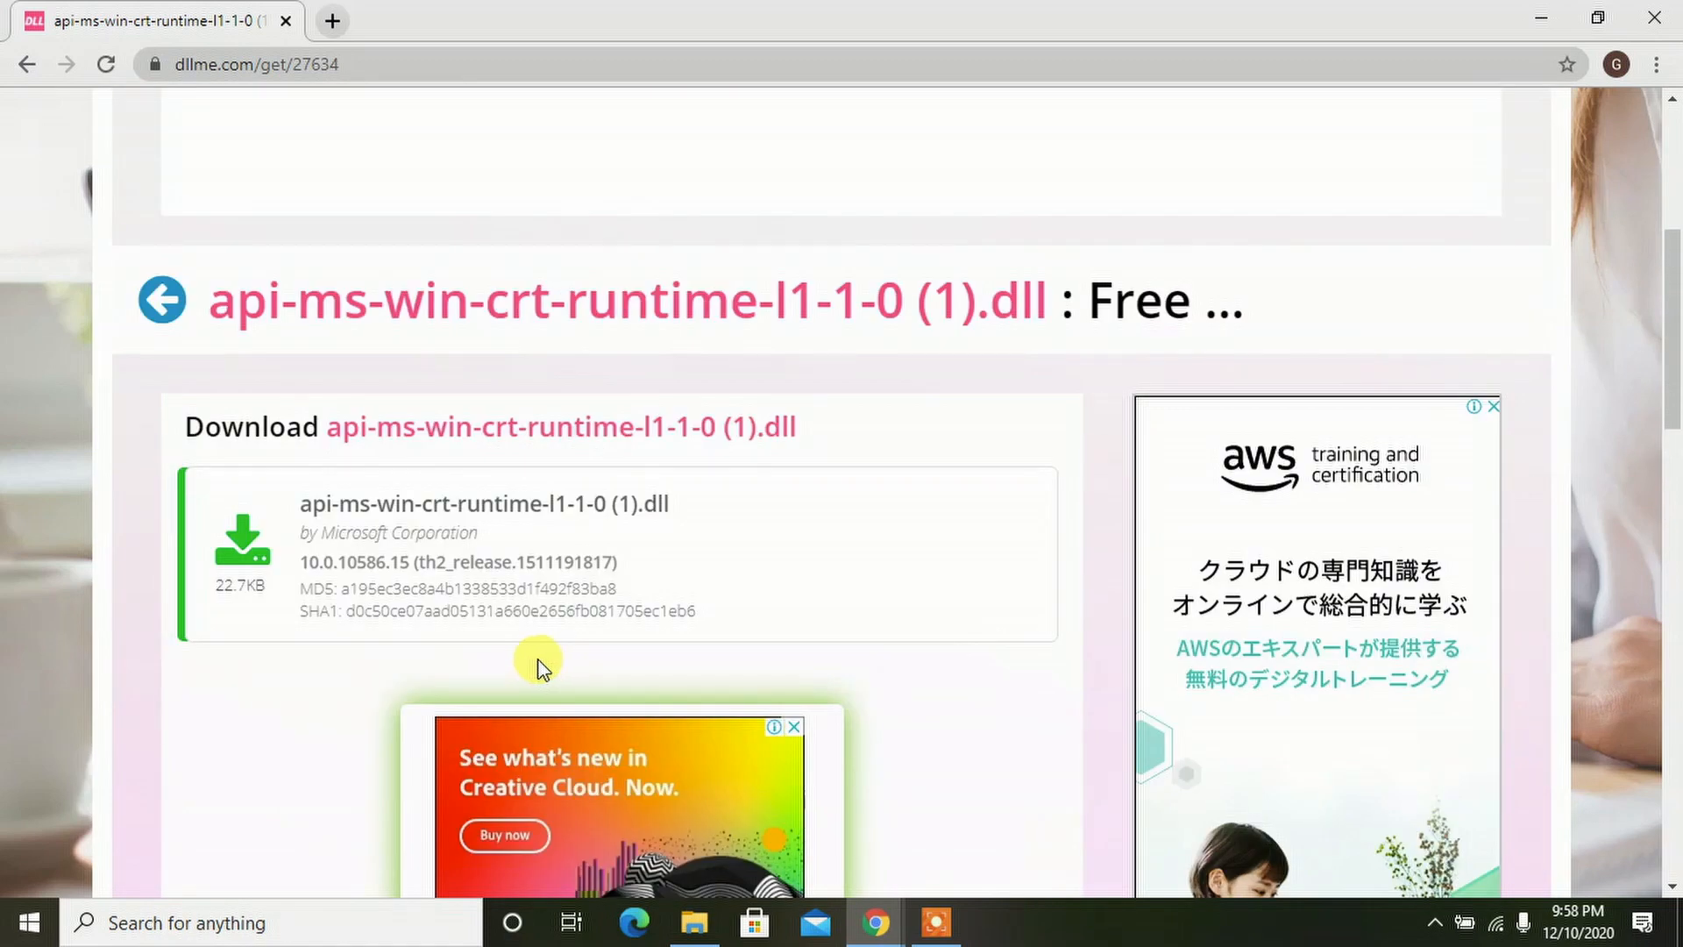
mouse_move(333, 535)
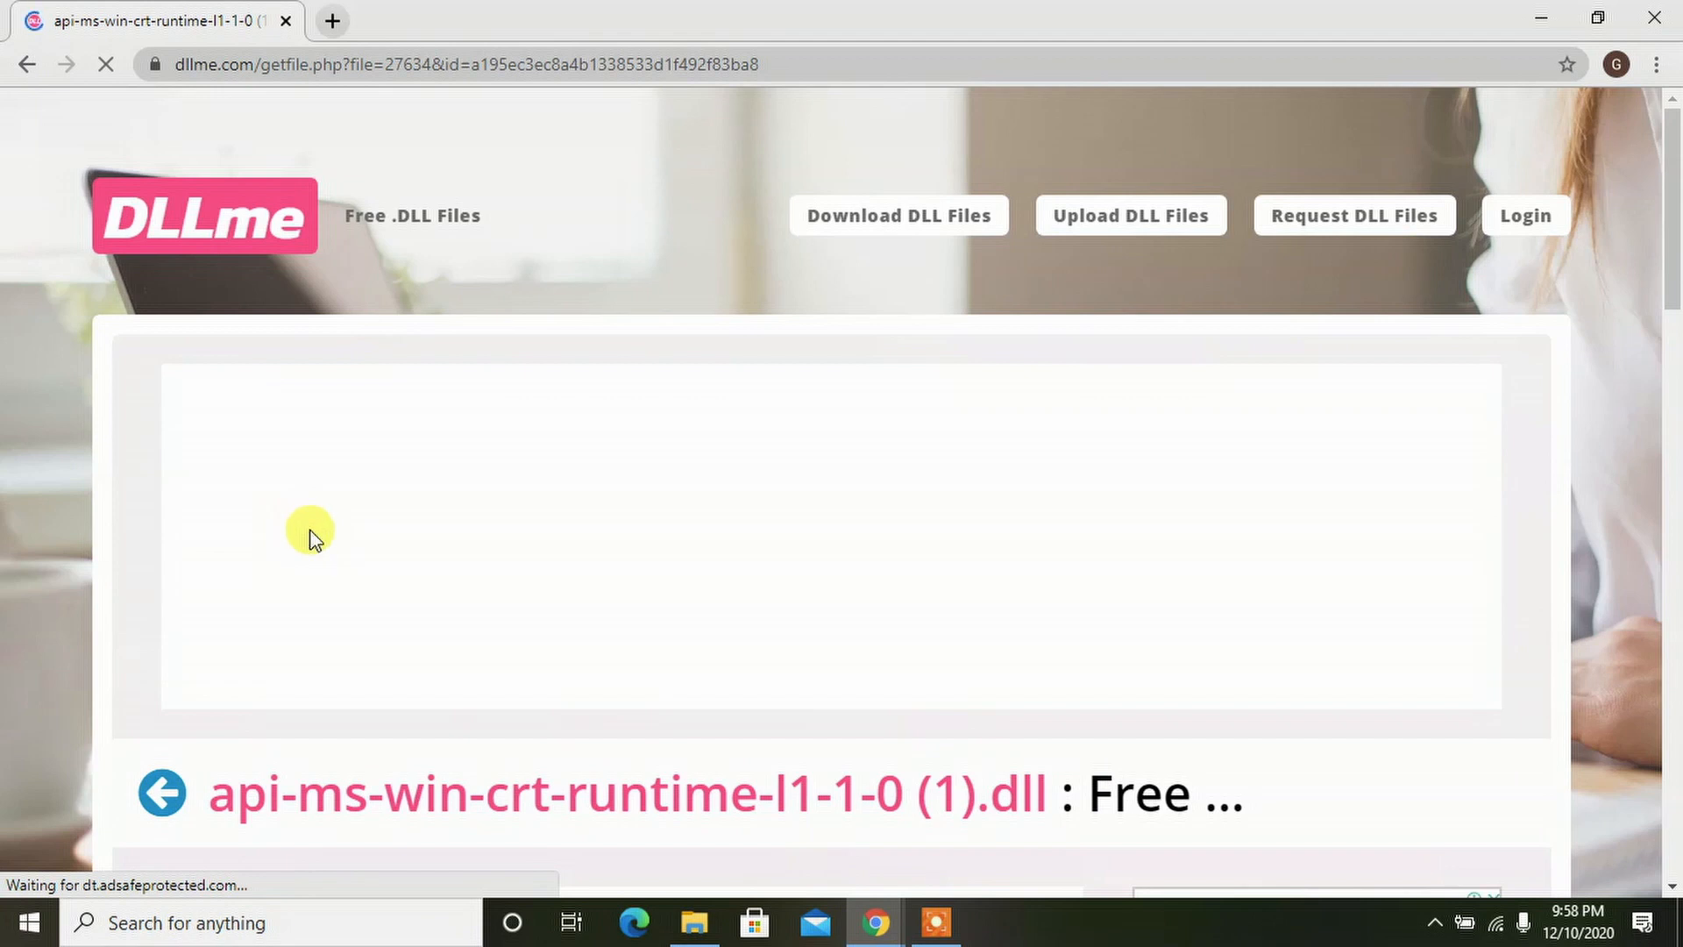
mouse_move(300, 658)
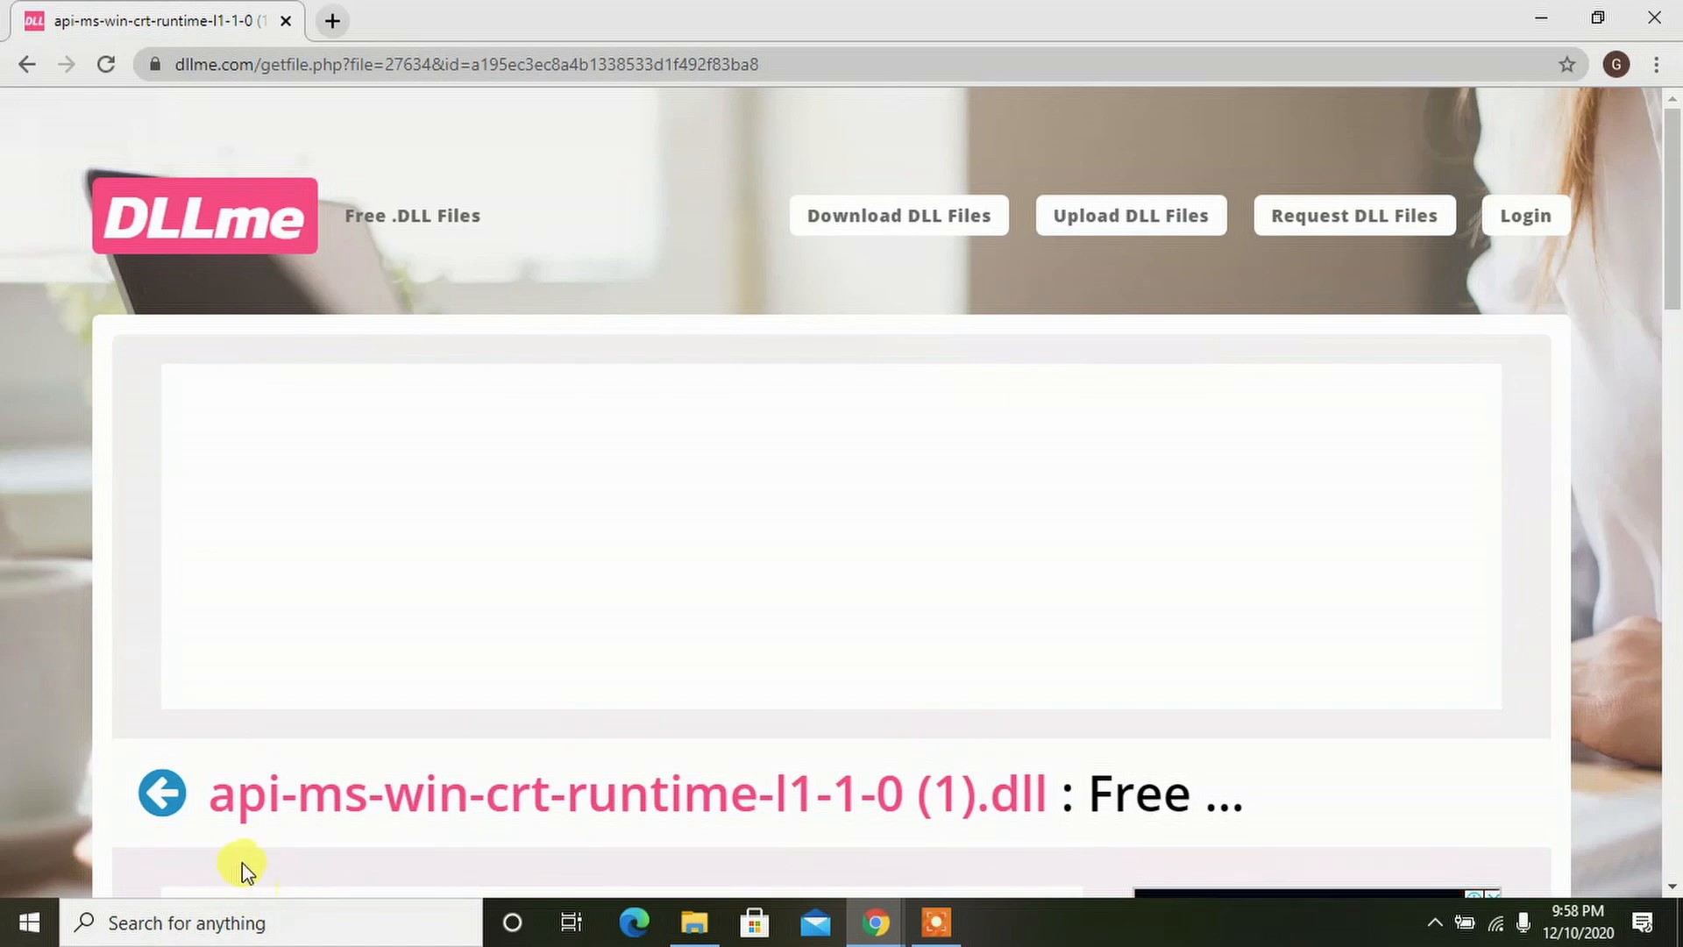
Step: Show the downloaded api-ms-win-crt-runtime-l1-1-0 (1).zip in its Downloads folder
scroll("down", 3)
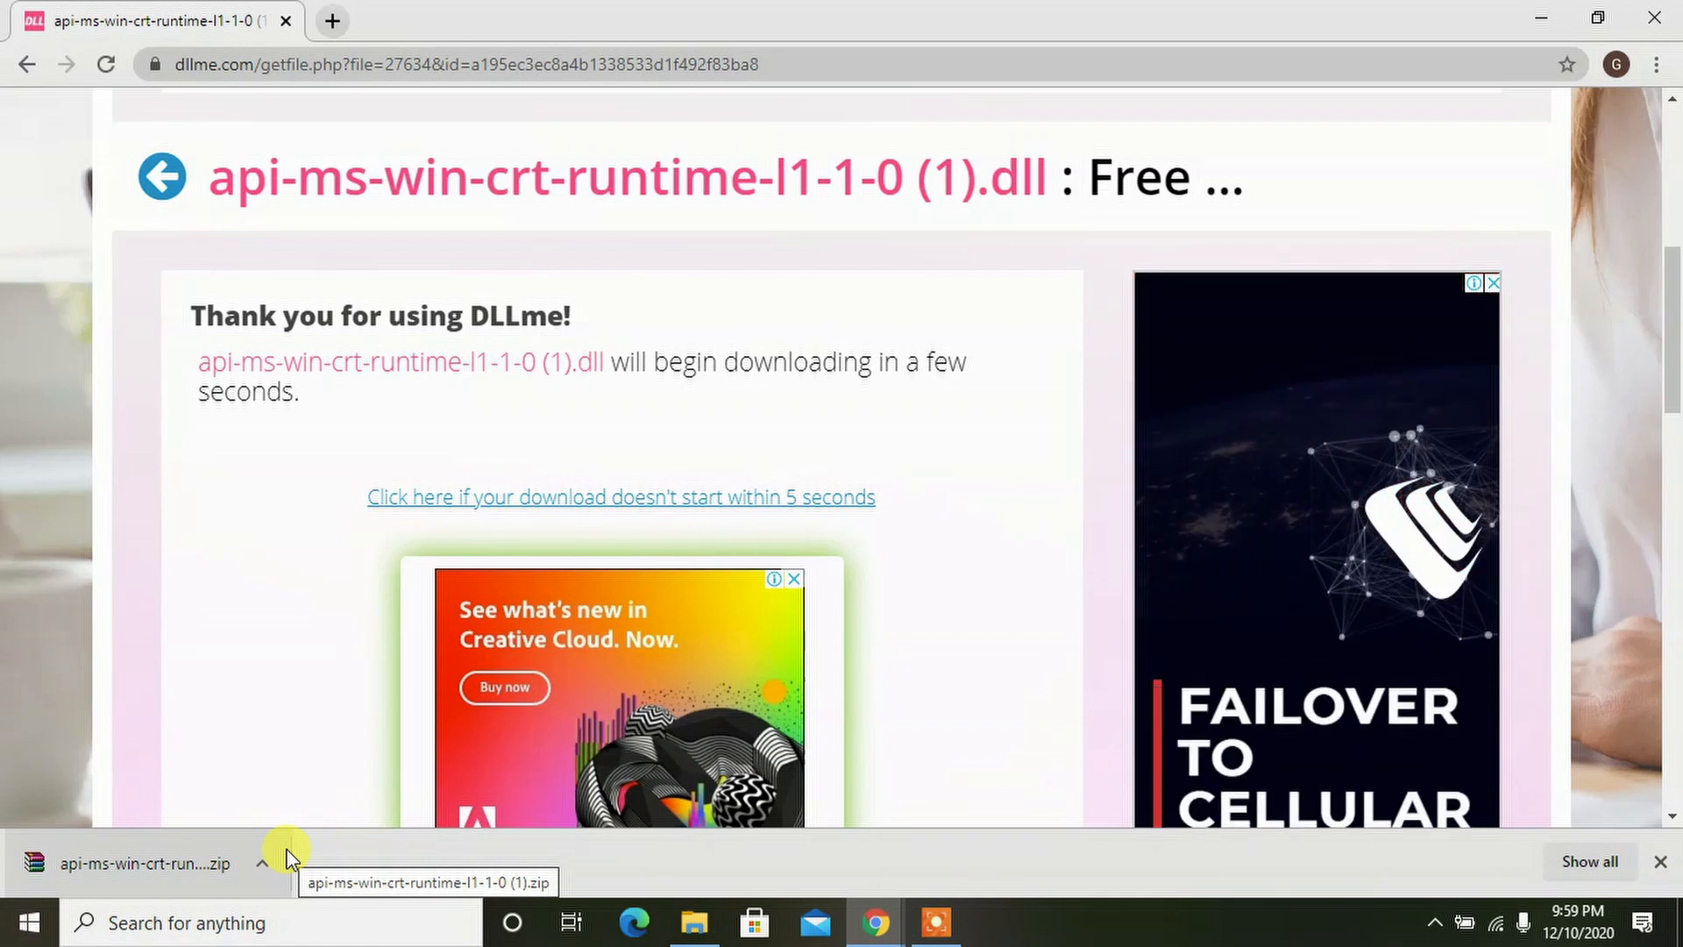
mouse_move(271, 871)
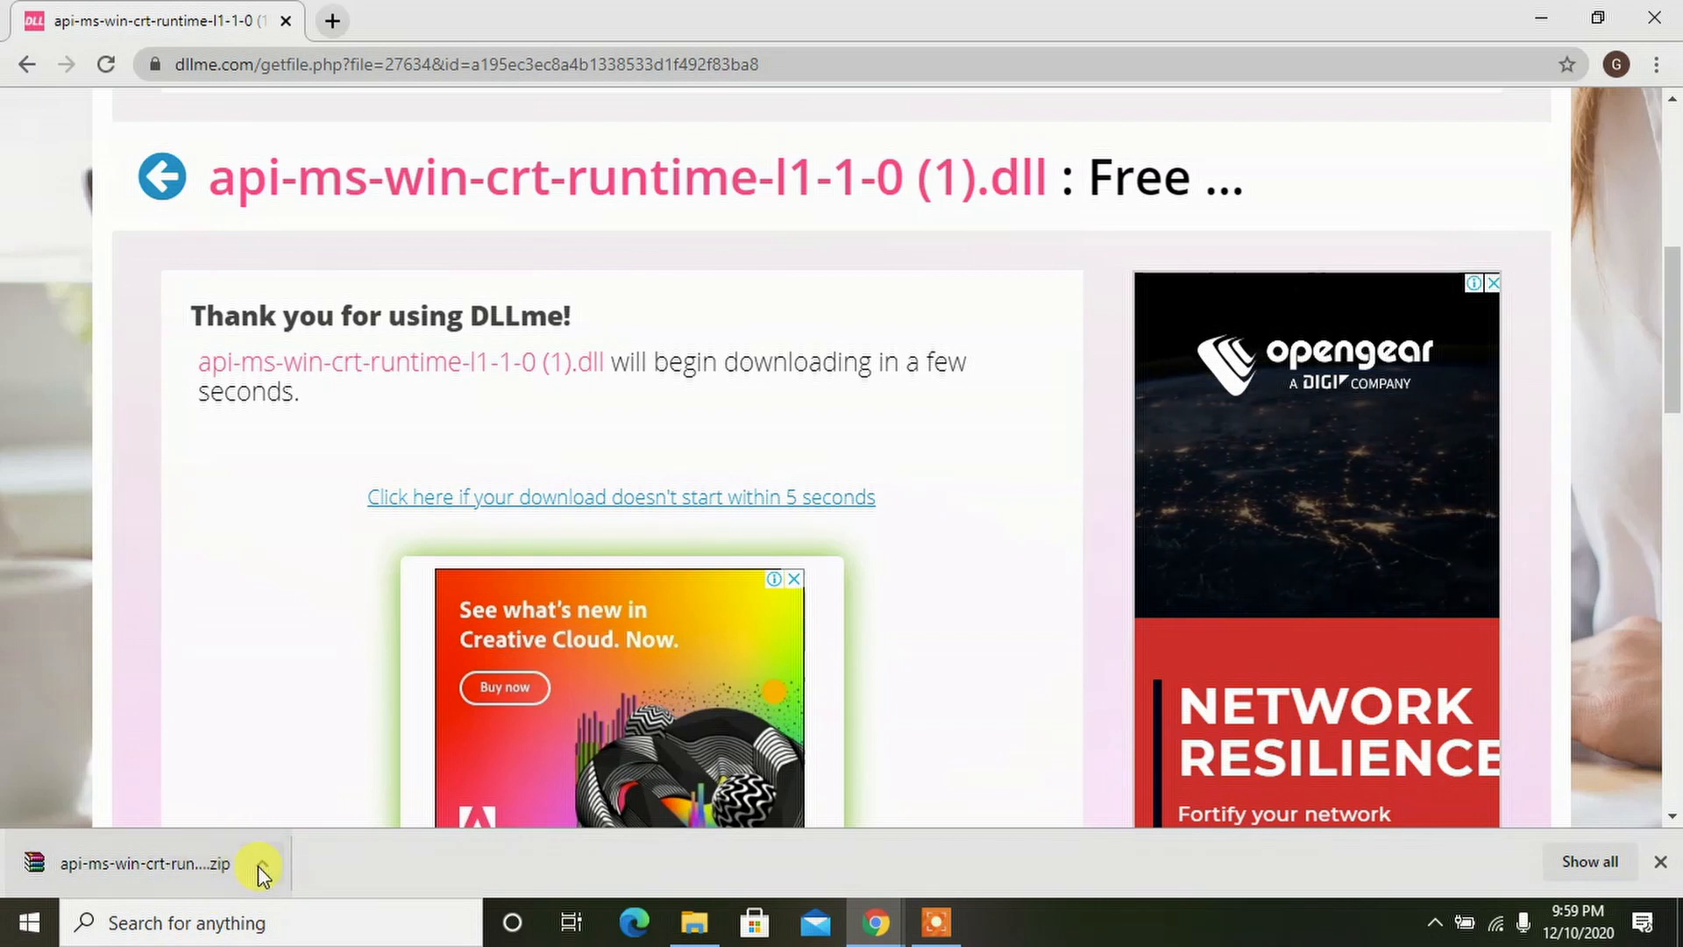
left_click(263, 862)
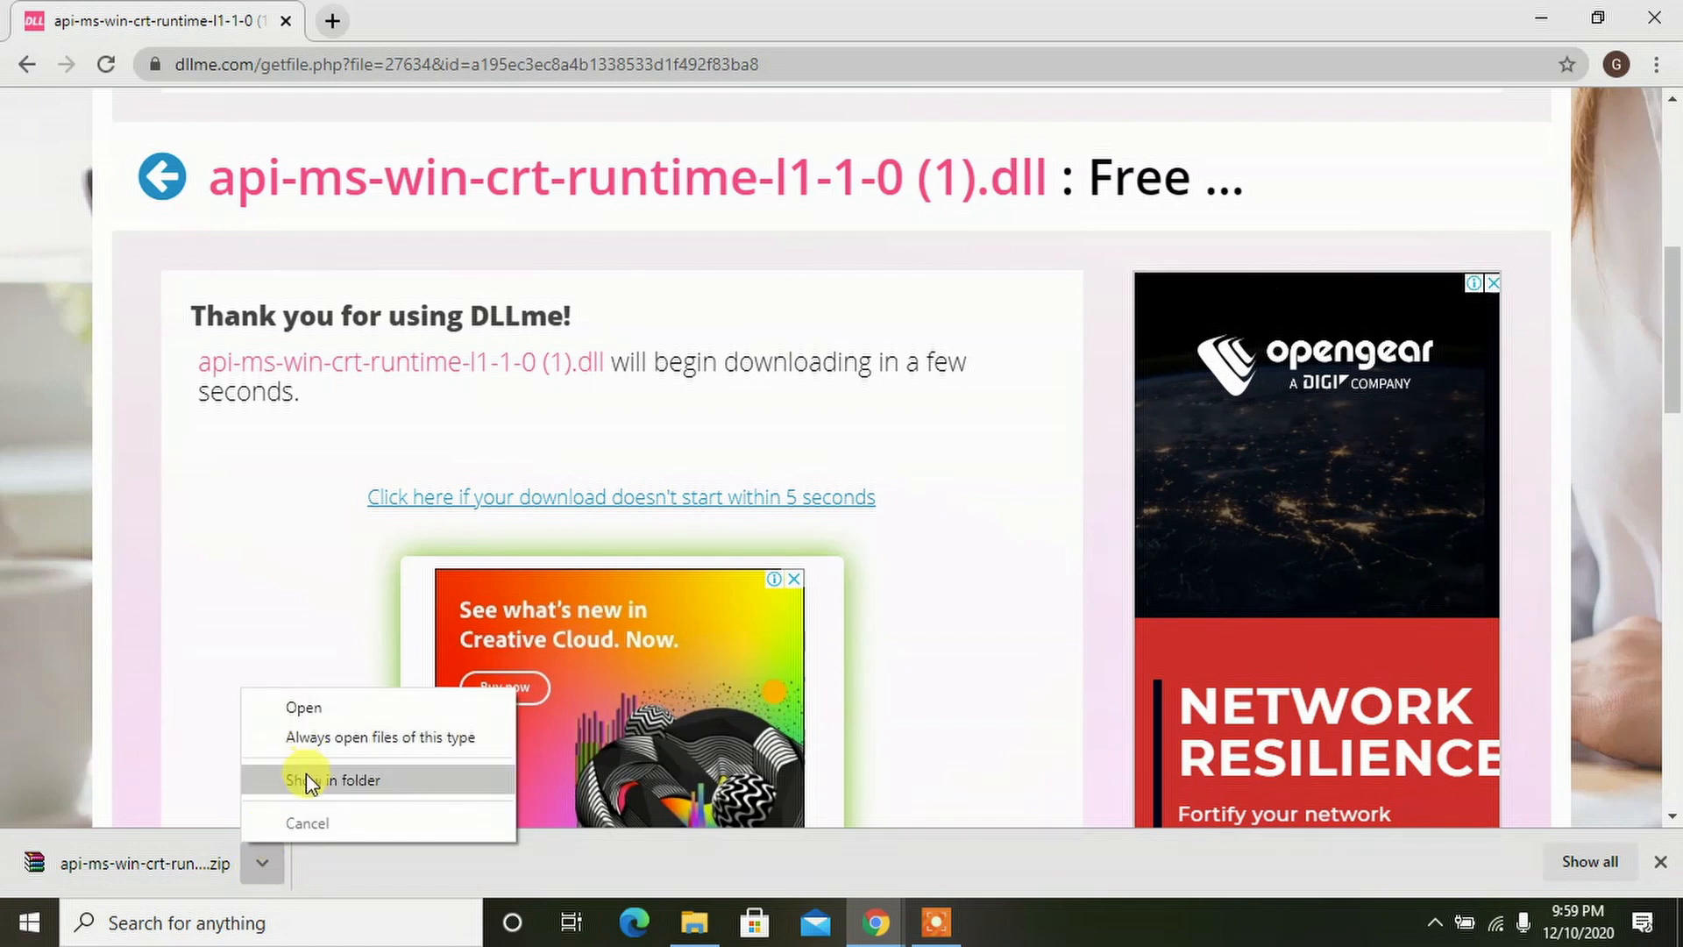
left_click(336, 780)
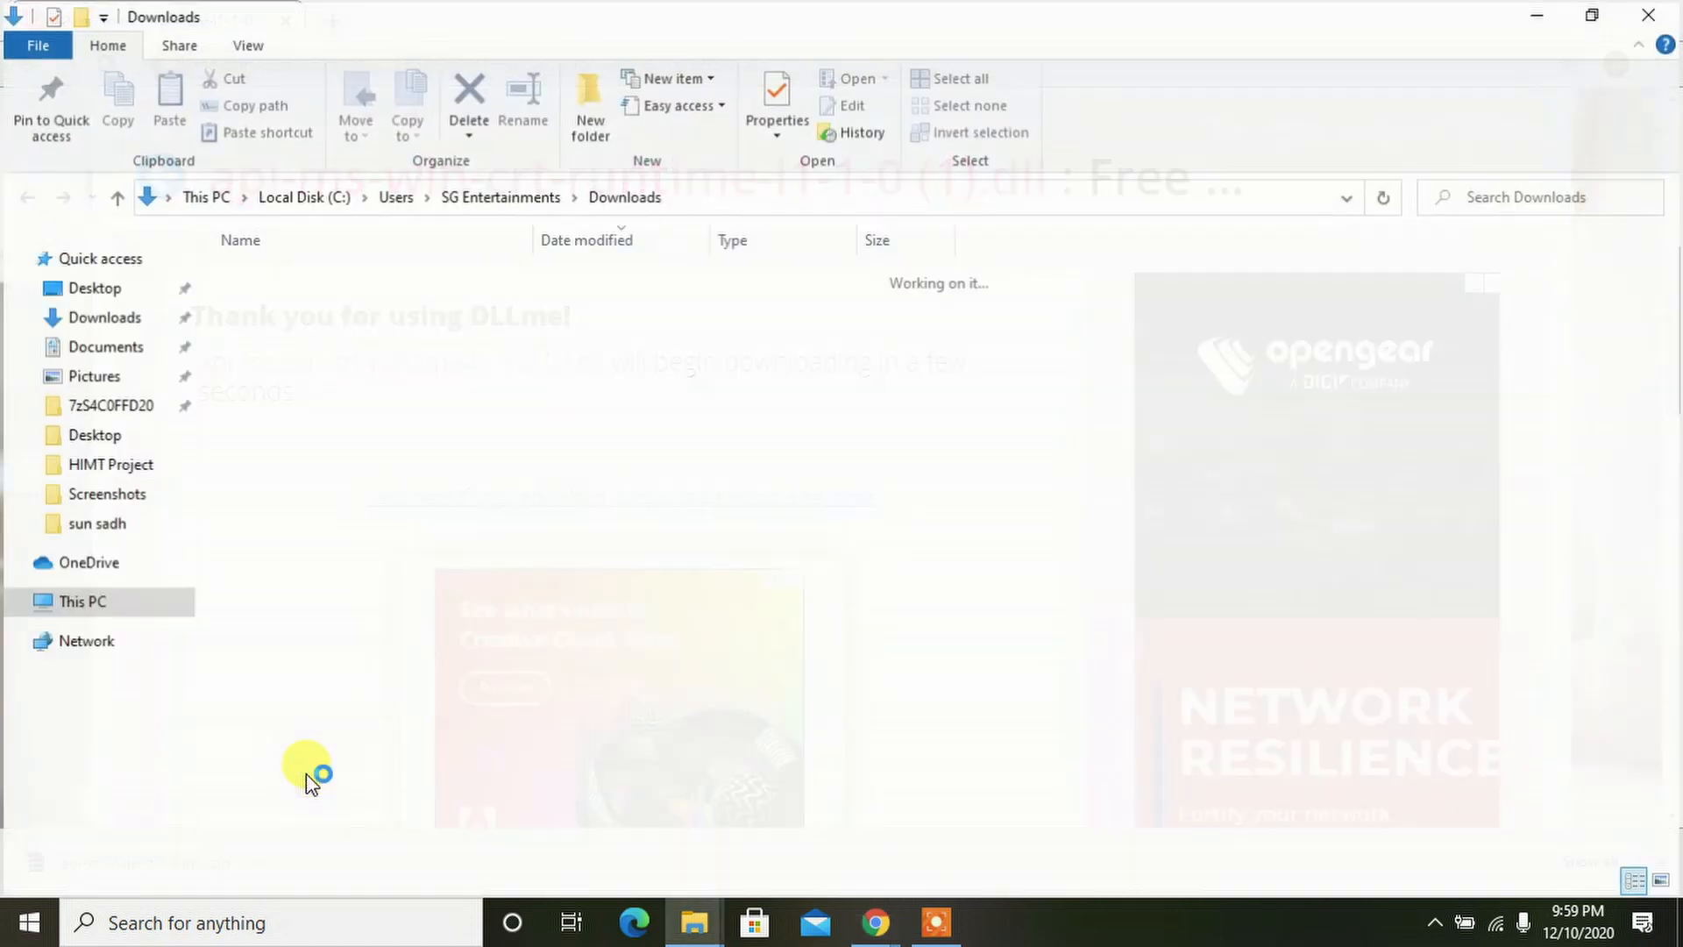
Step: Extract the api-ms-win-crt-runtime zip into Downloads with WinRAR's Extract Here
left_click(354, 309)
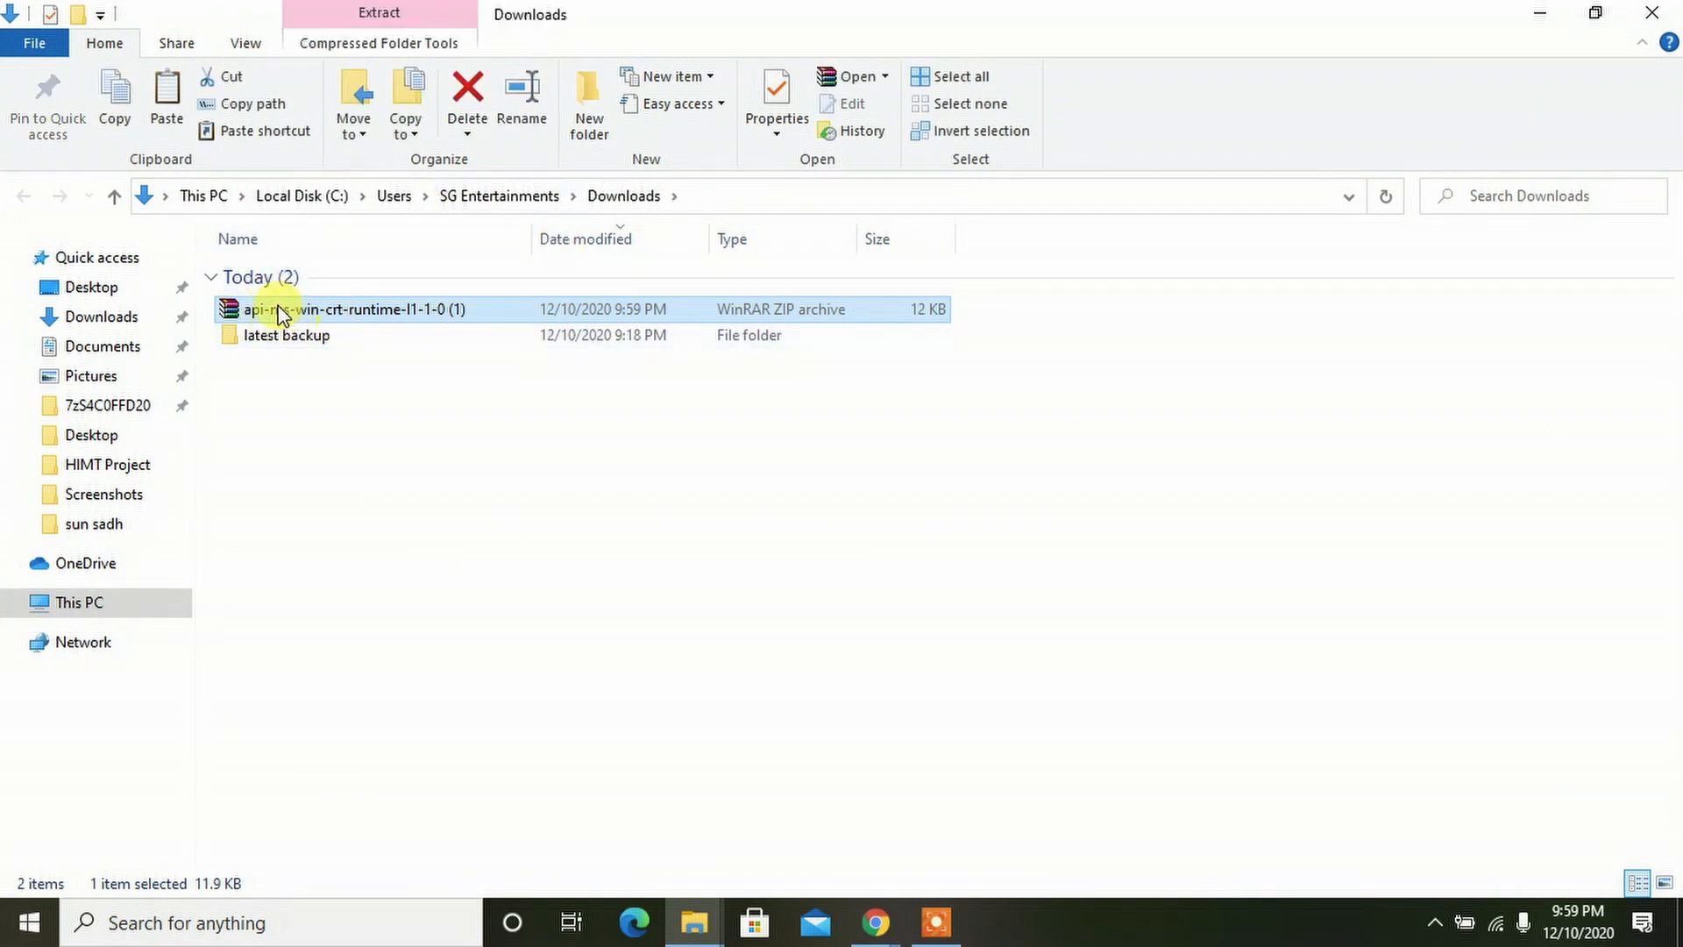
mouse_move(281, 316)
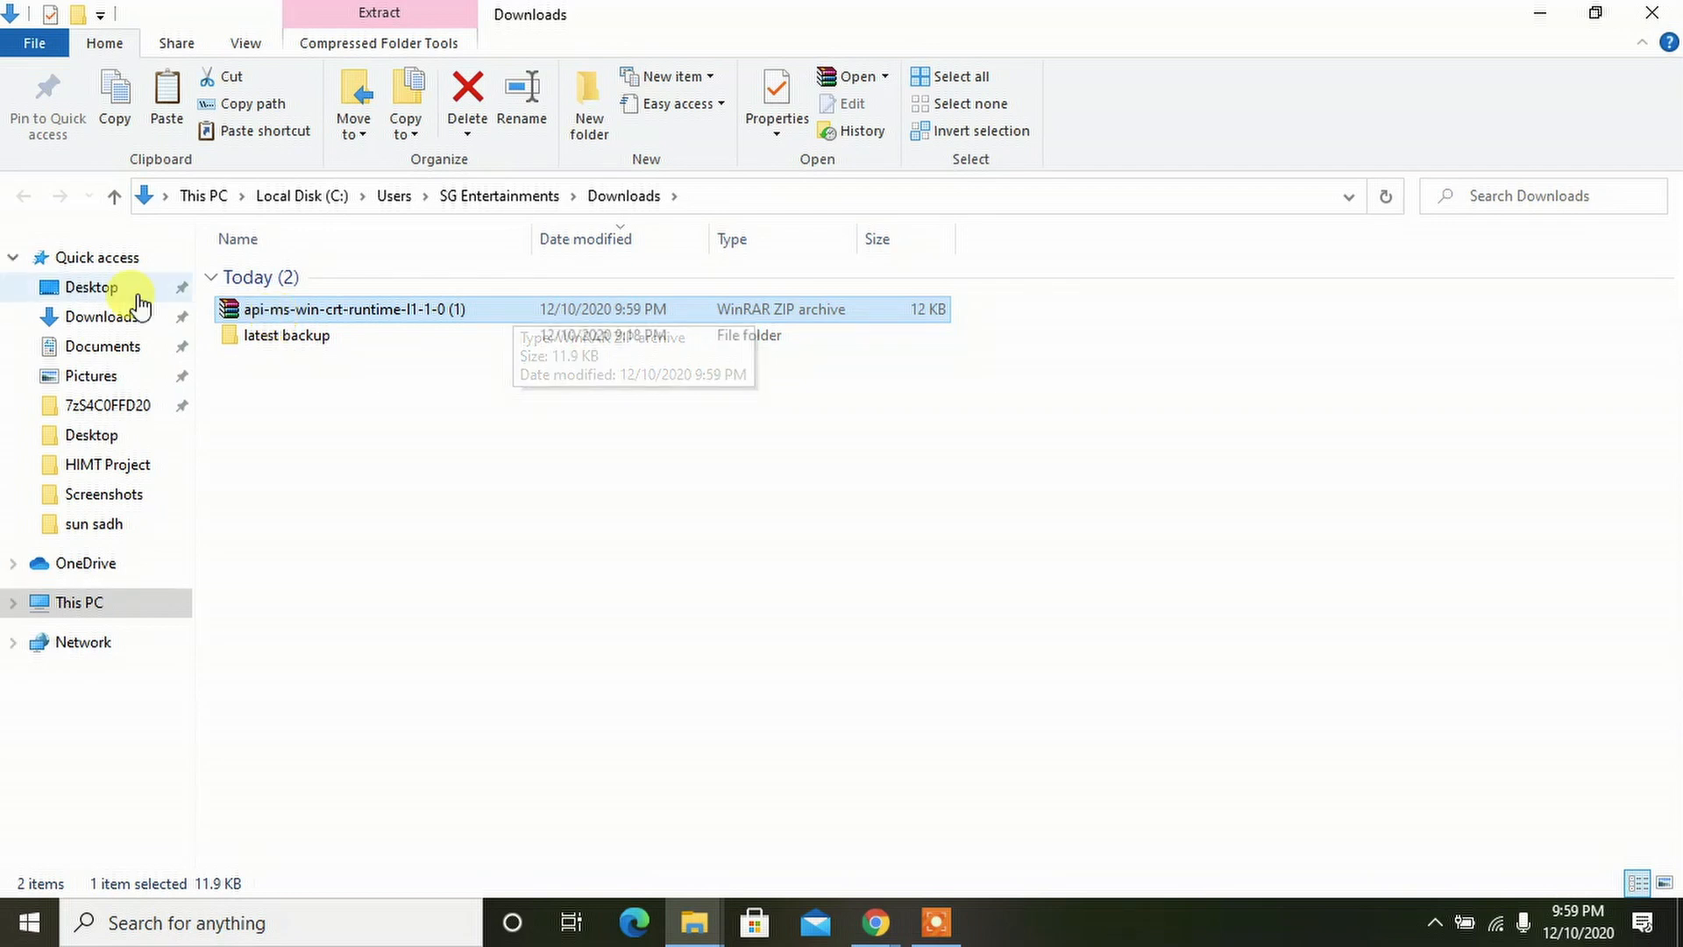
mouse_move(131, 312)
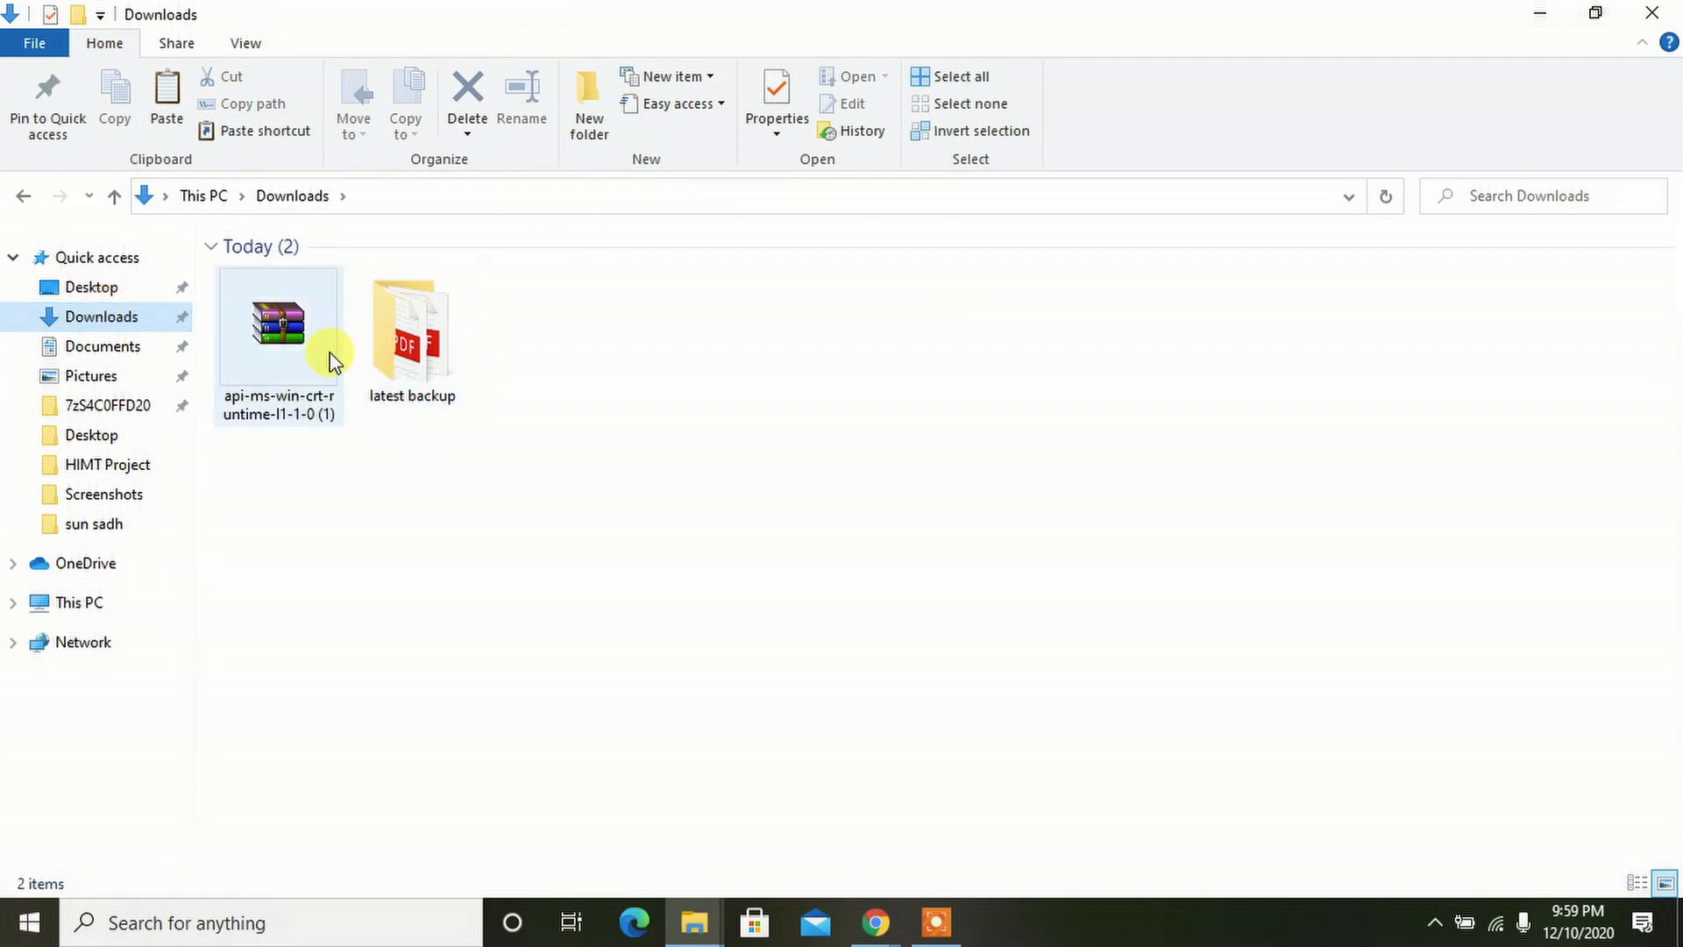
mouse_move(267, 381)
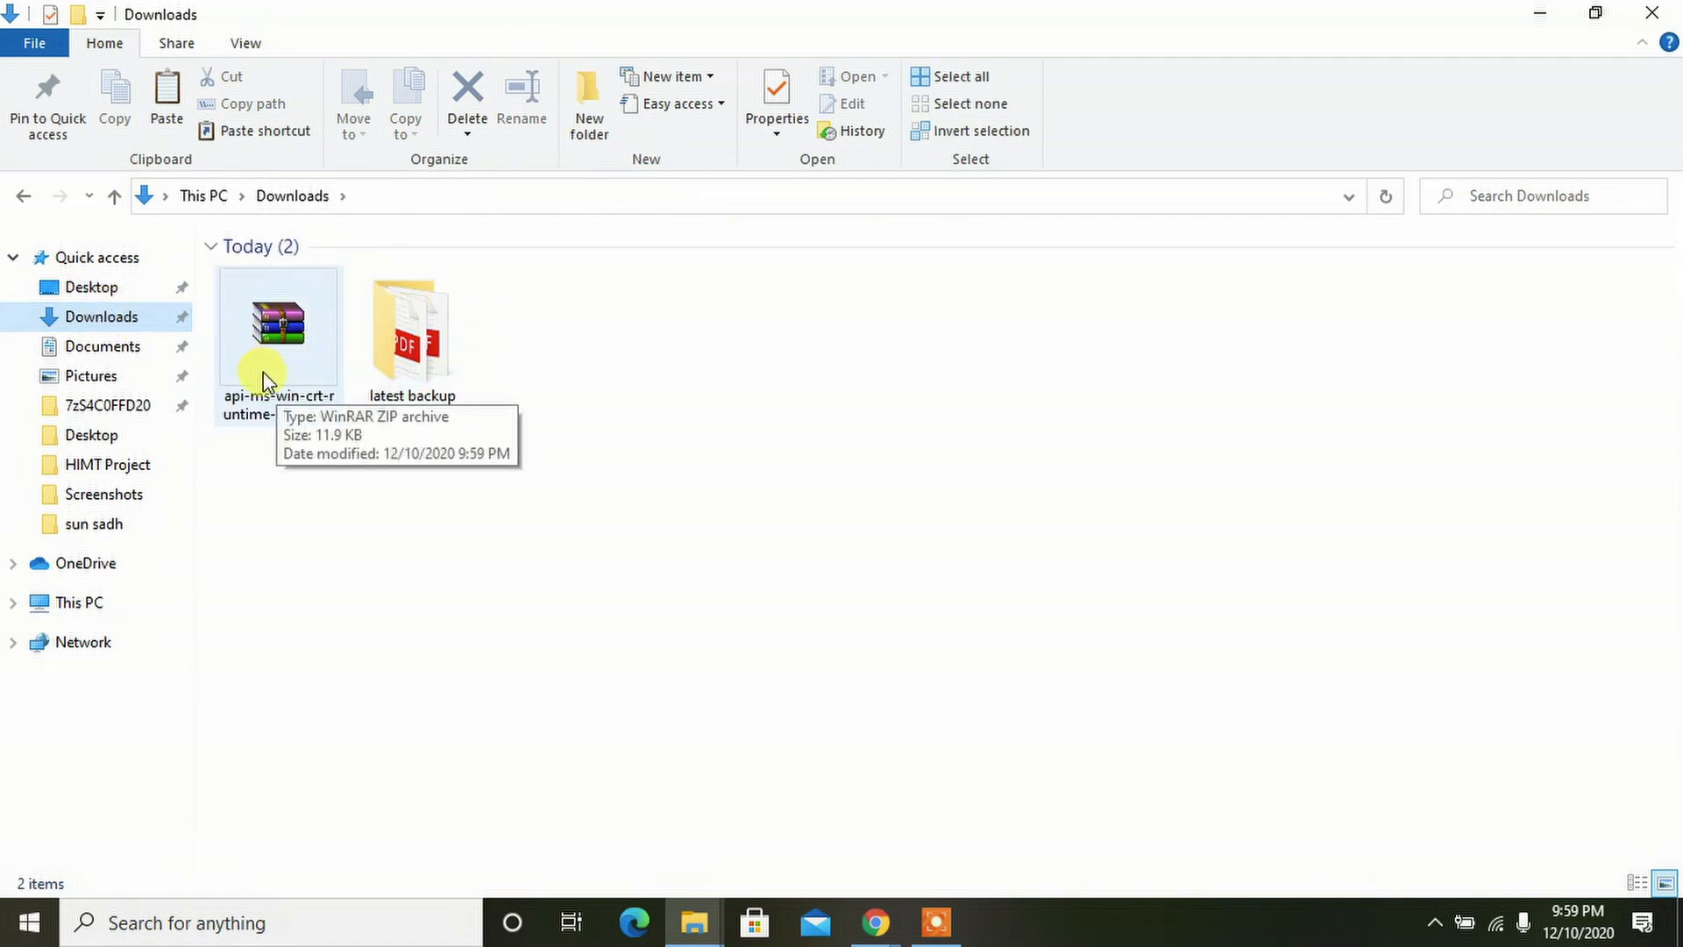
mouse_move(236, 345)
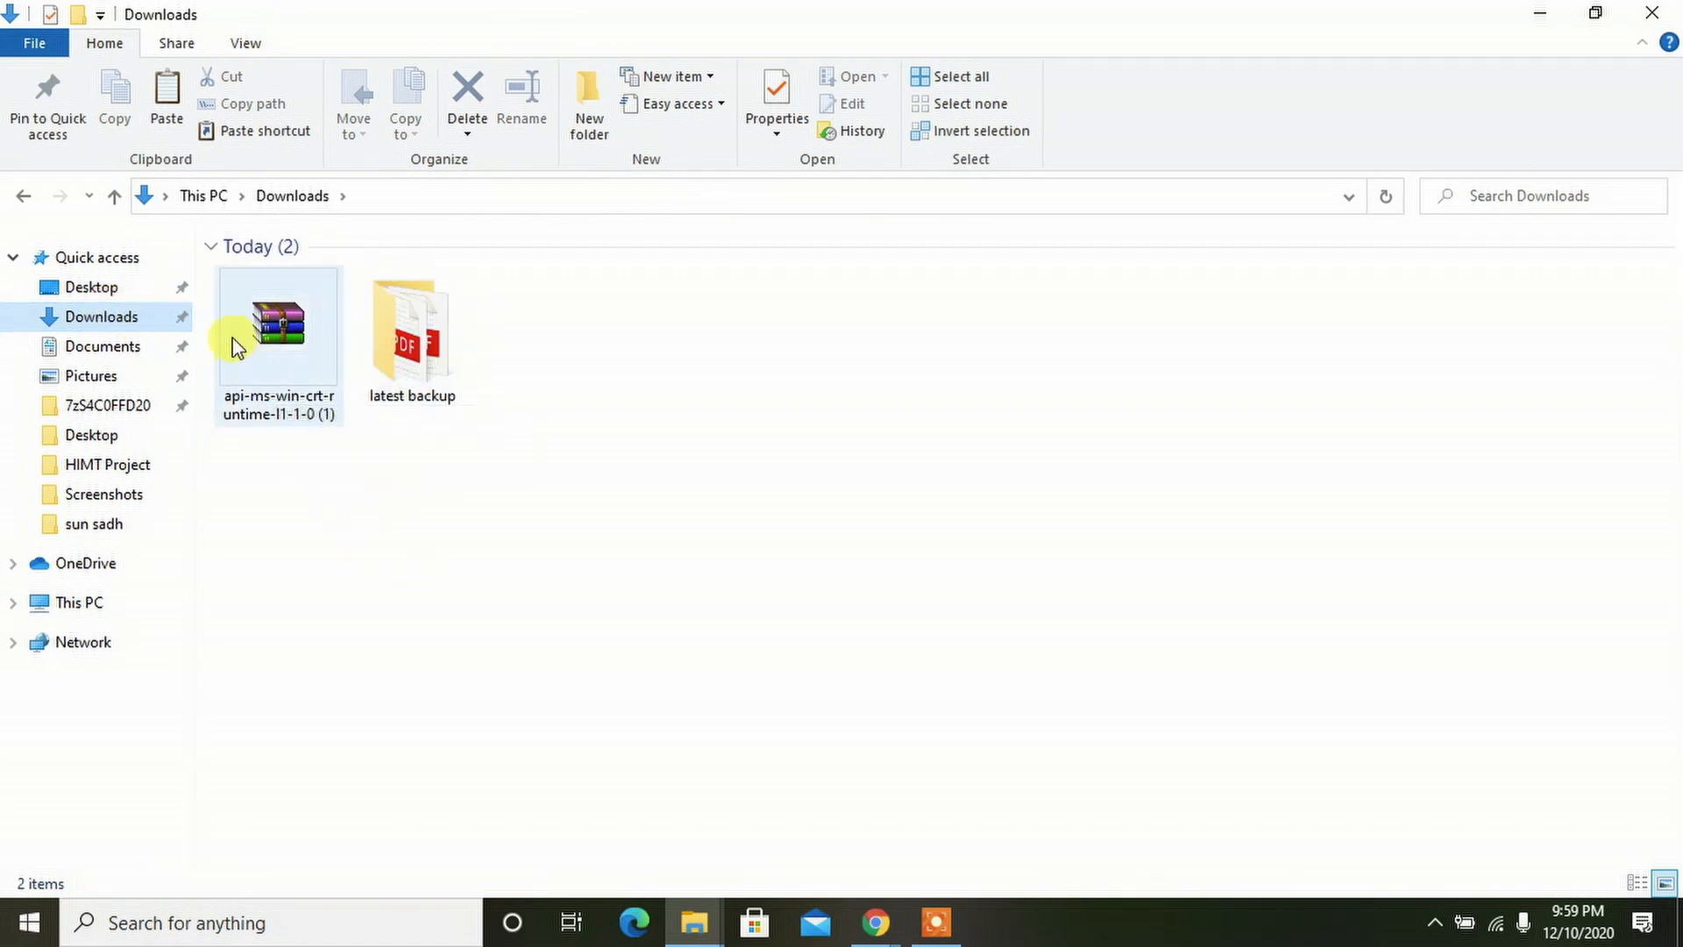
left_click(278, 322)
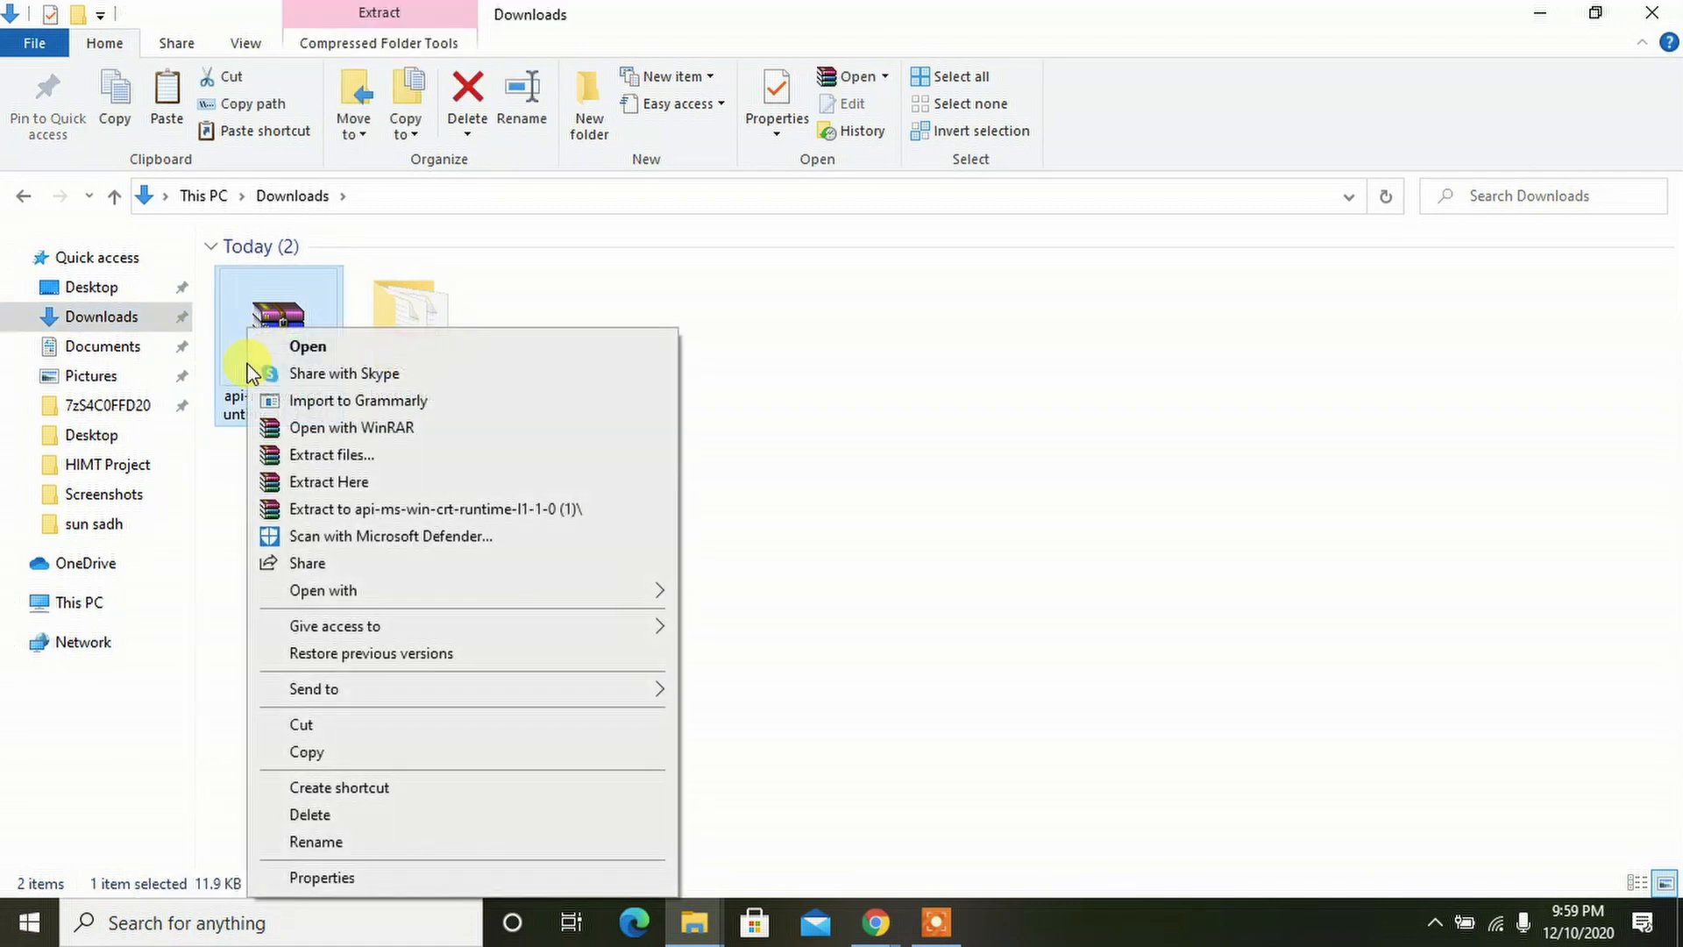
mouse_move(368, 487)
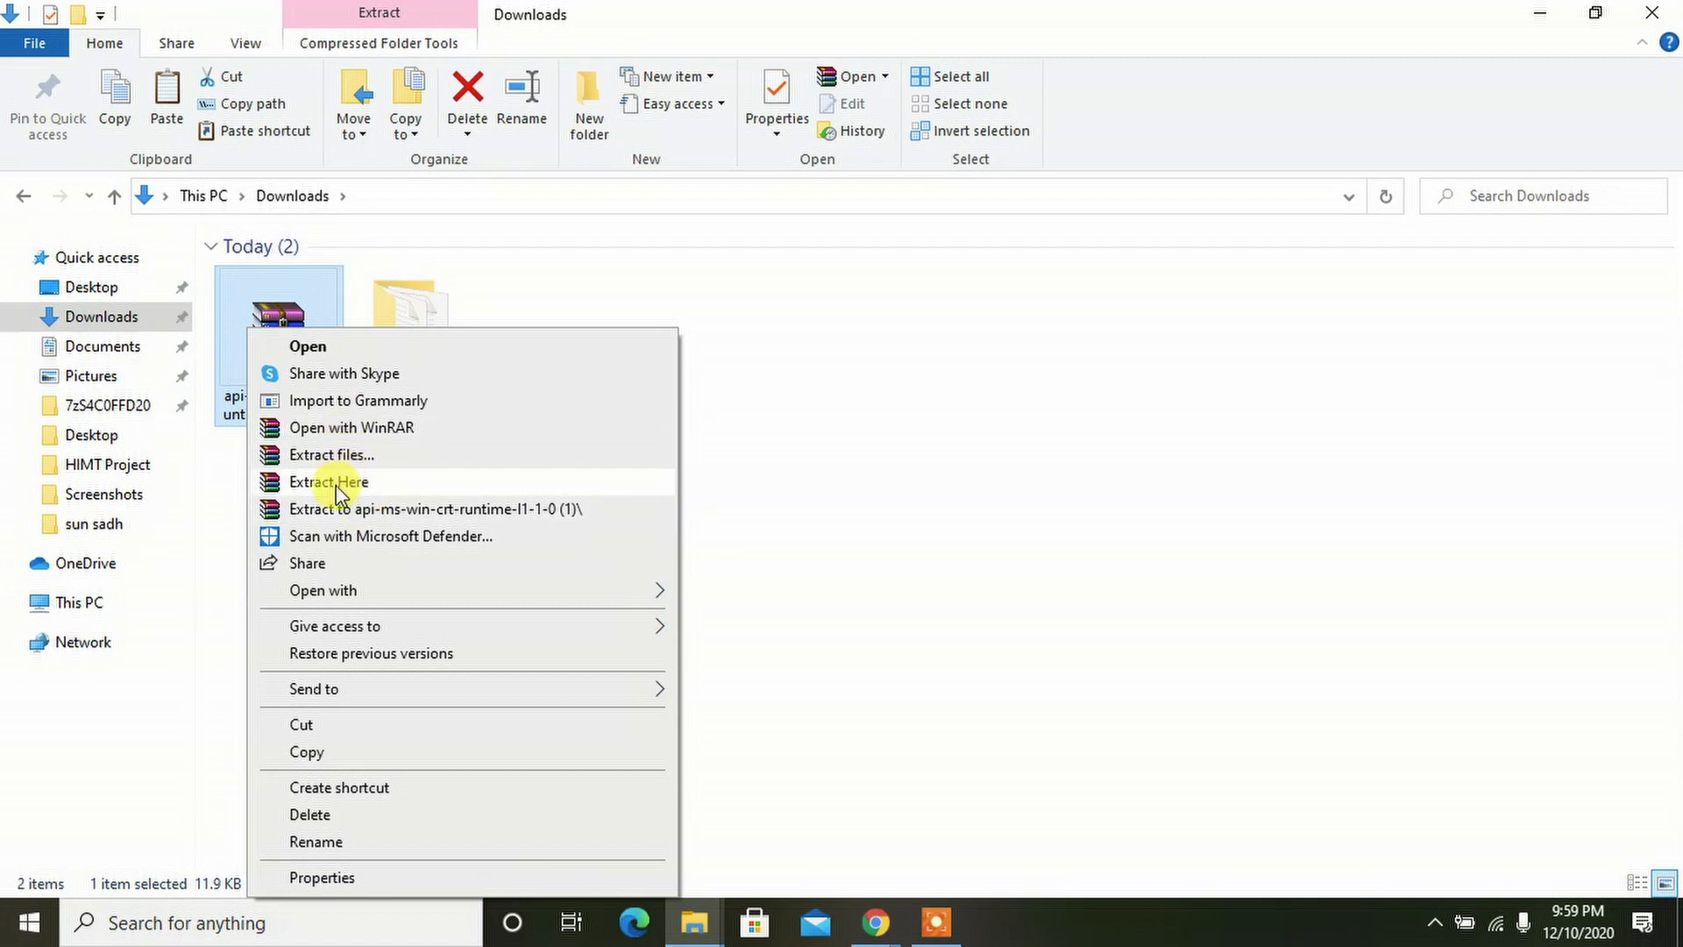
left_click(328, 481)
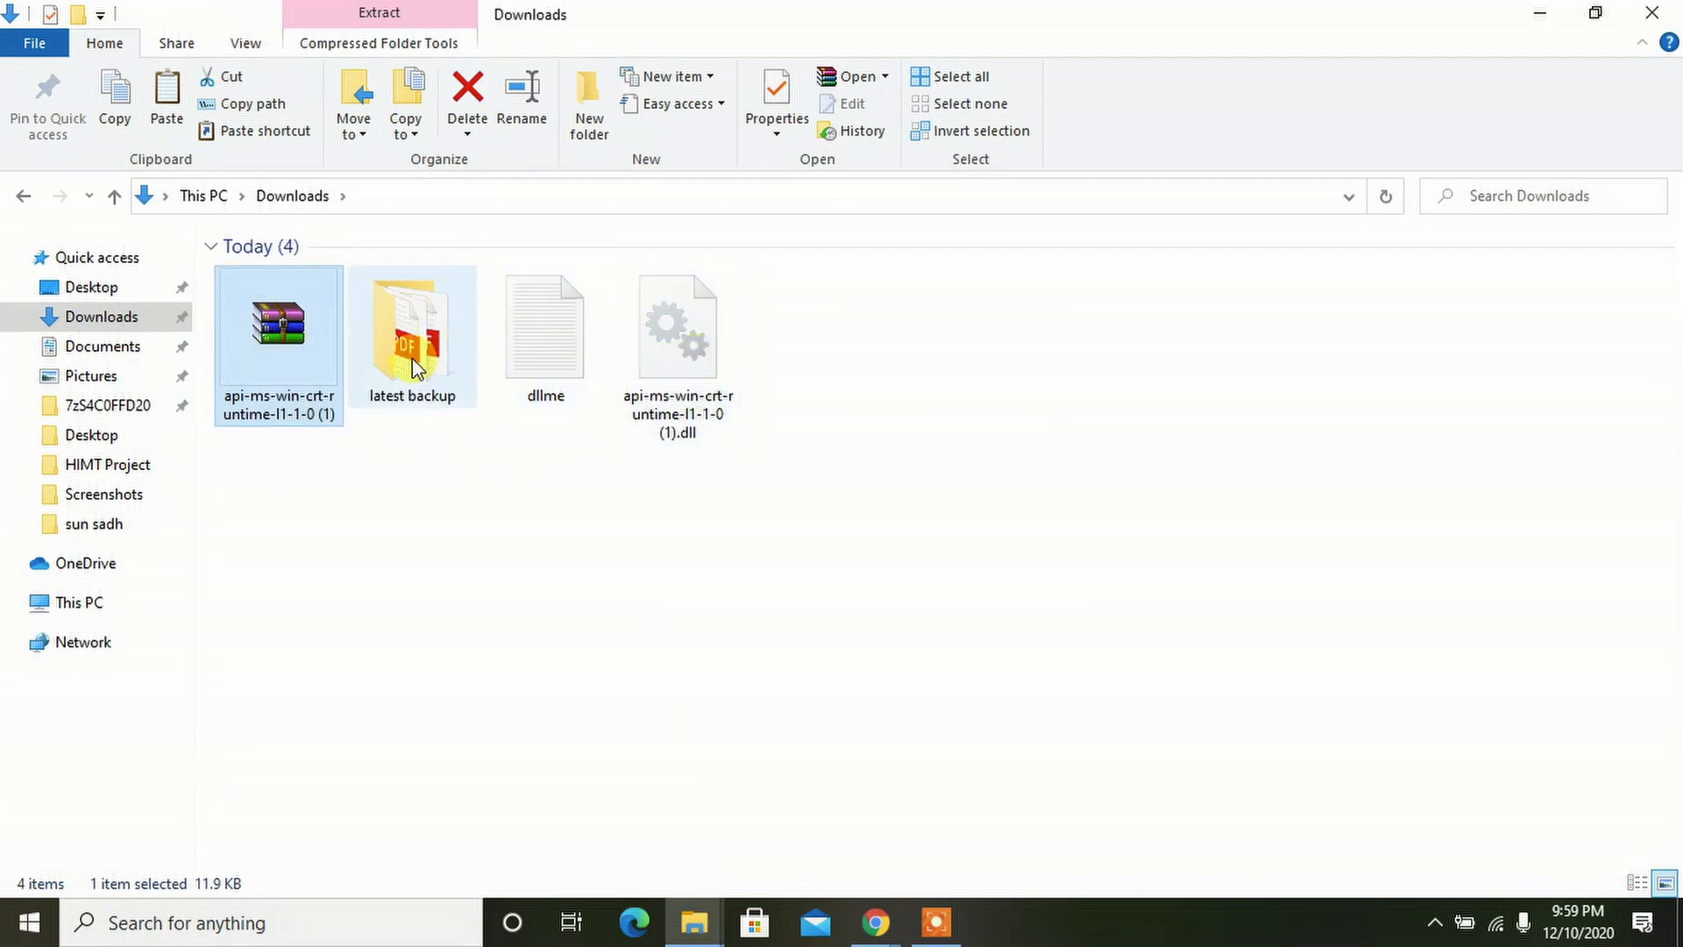
mouse_move(572, 377)
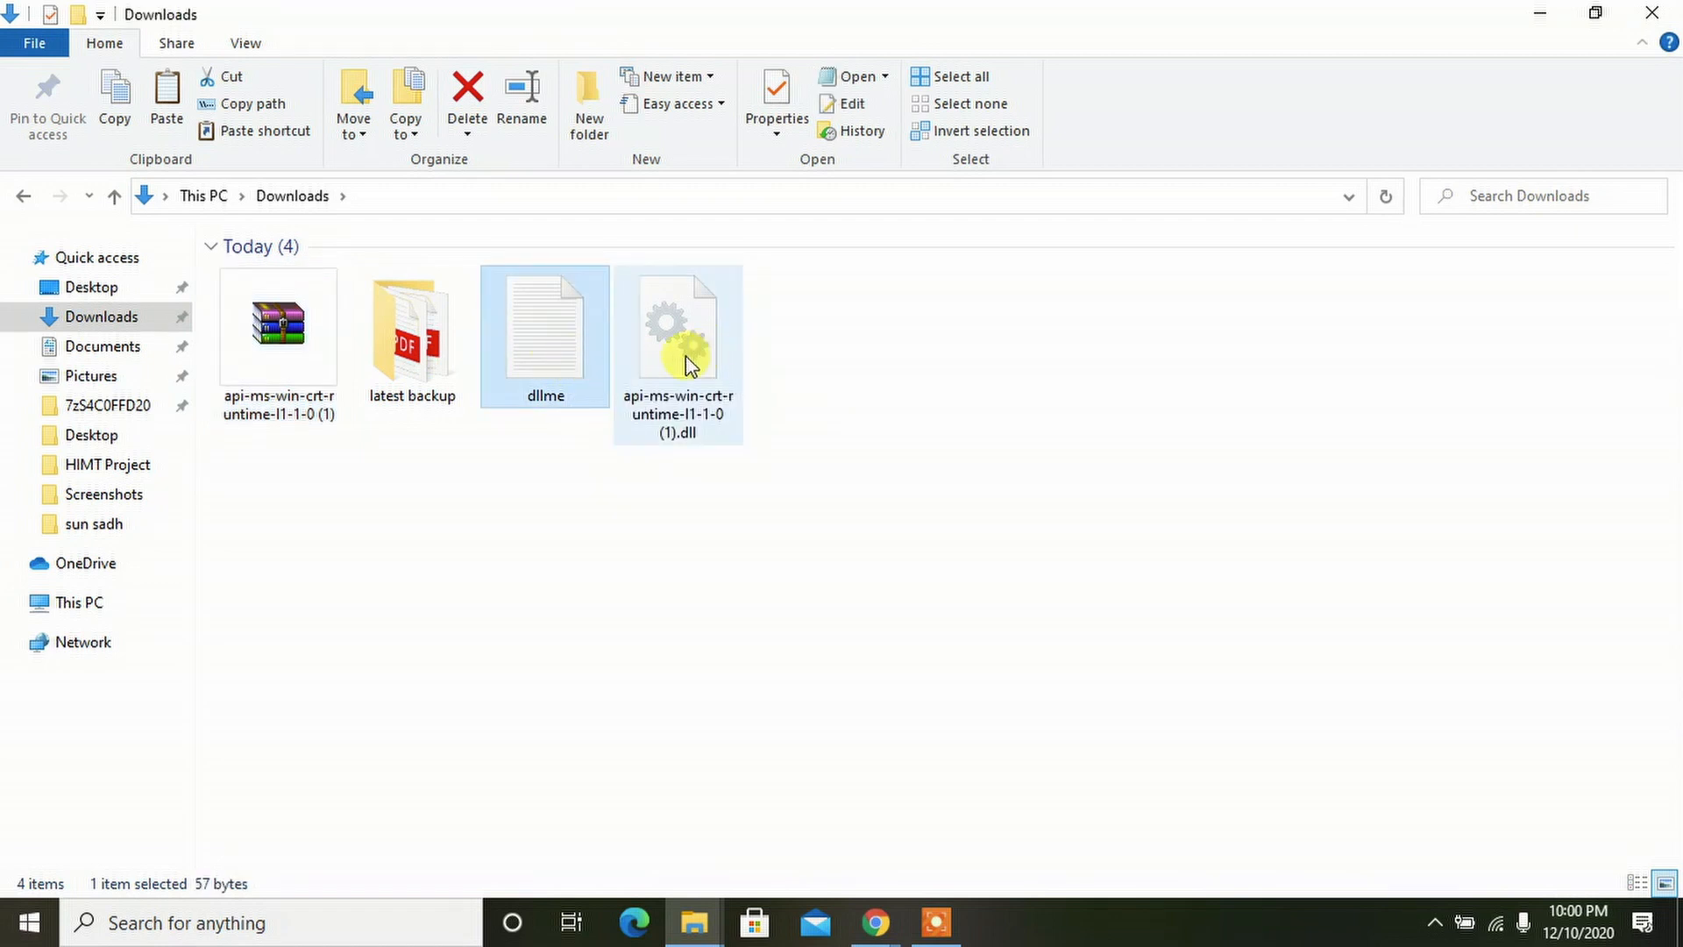
Step: Copy the extracted api-ms-win-crt-runtime DLL and dllme files and go to This PC
left_click(678, 327)
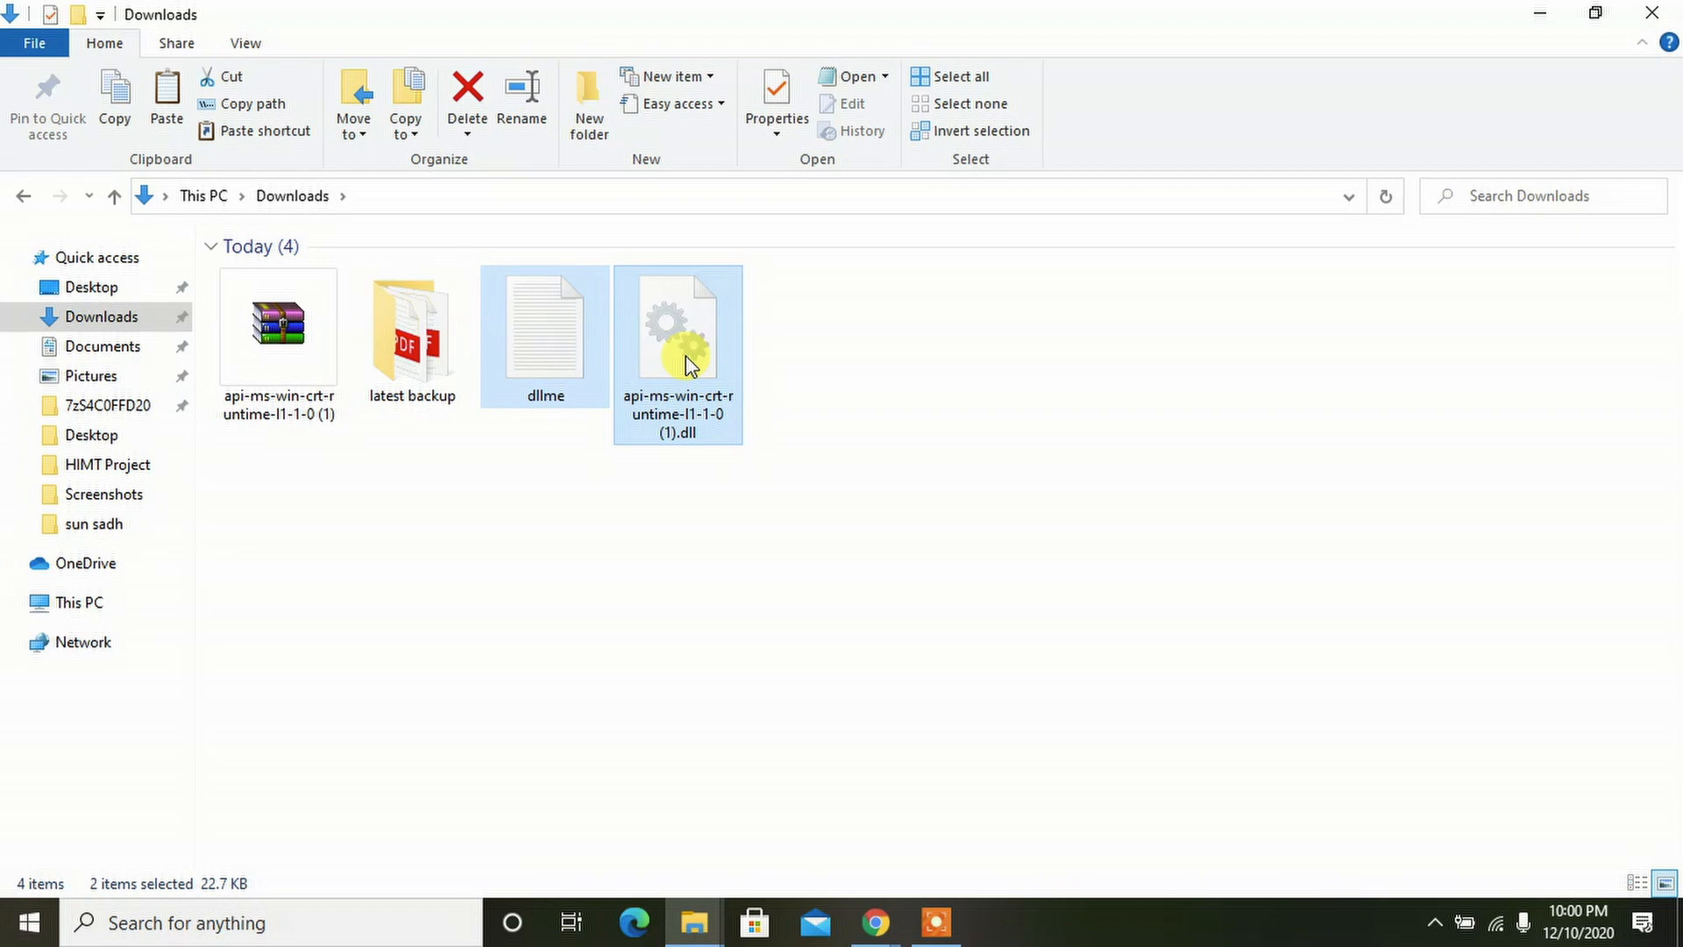
right_click(688, 364)
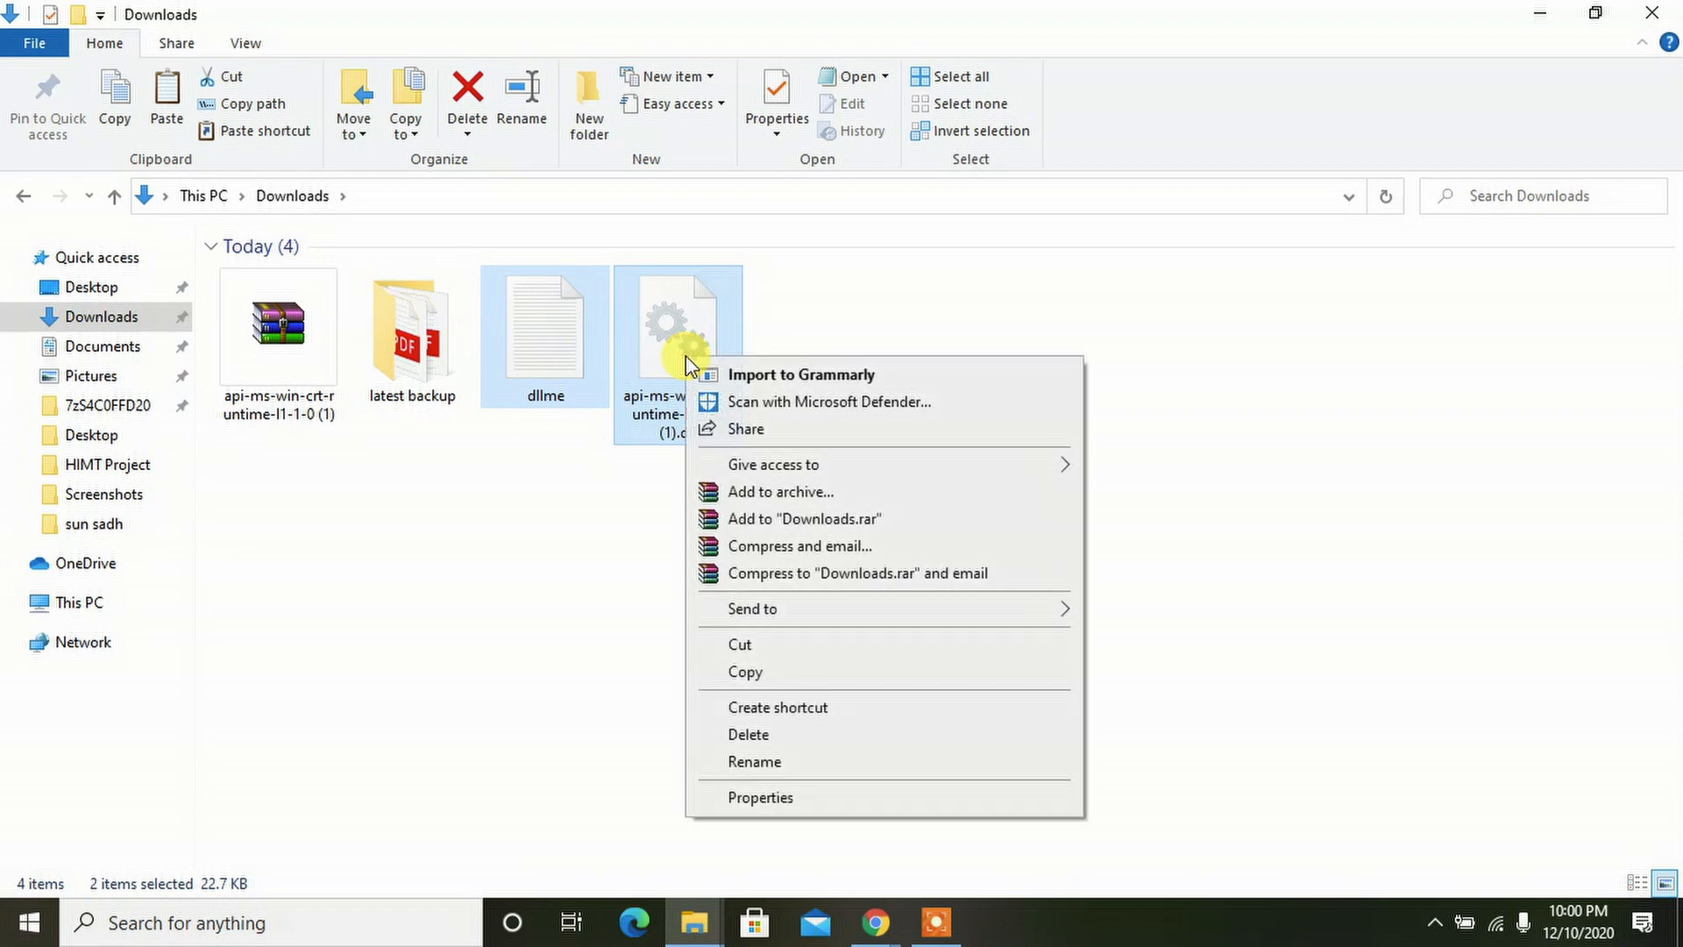
left_click(744, 671)
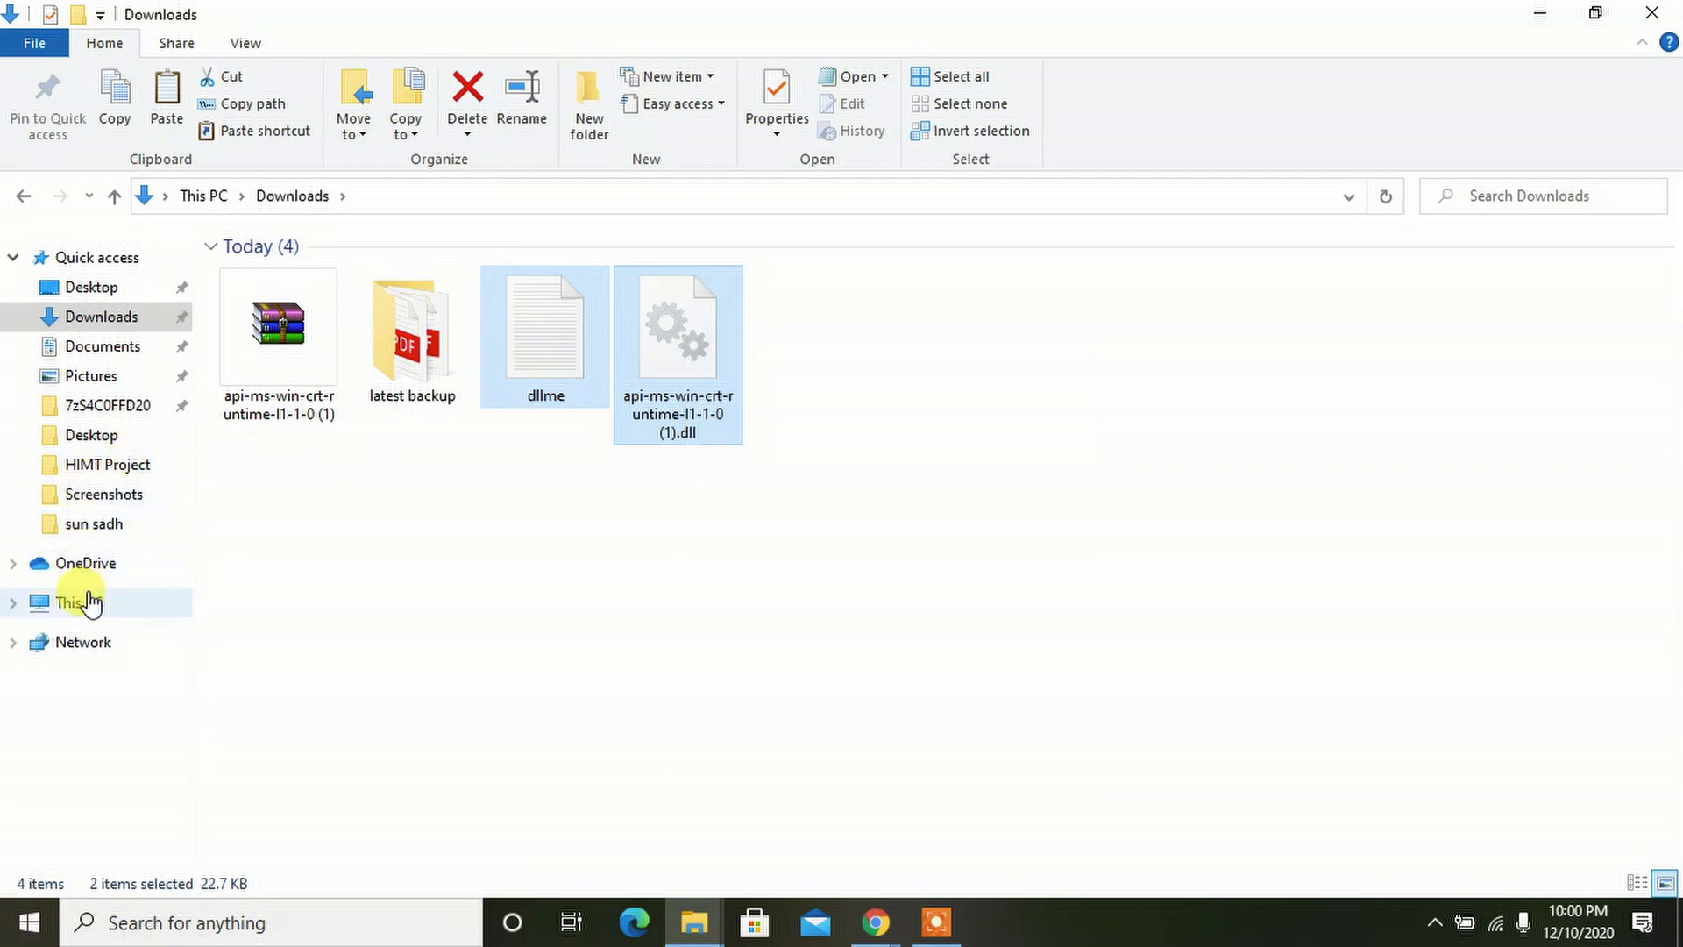
left_click(77, 602)
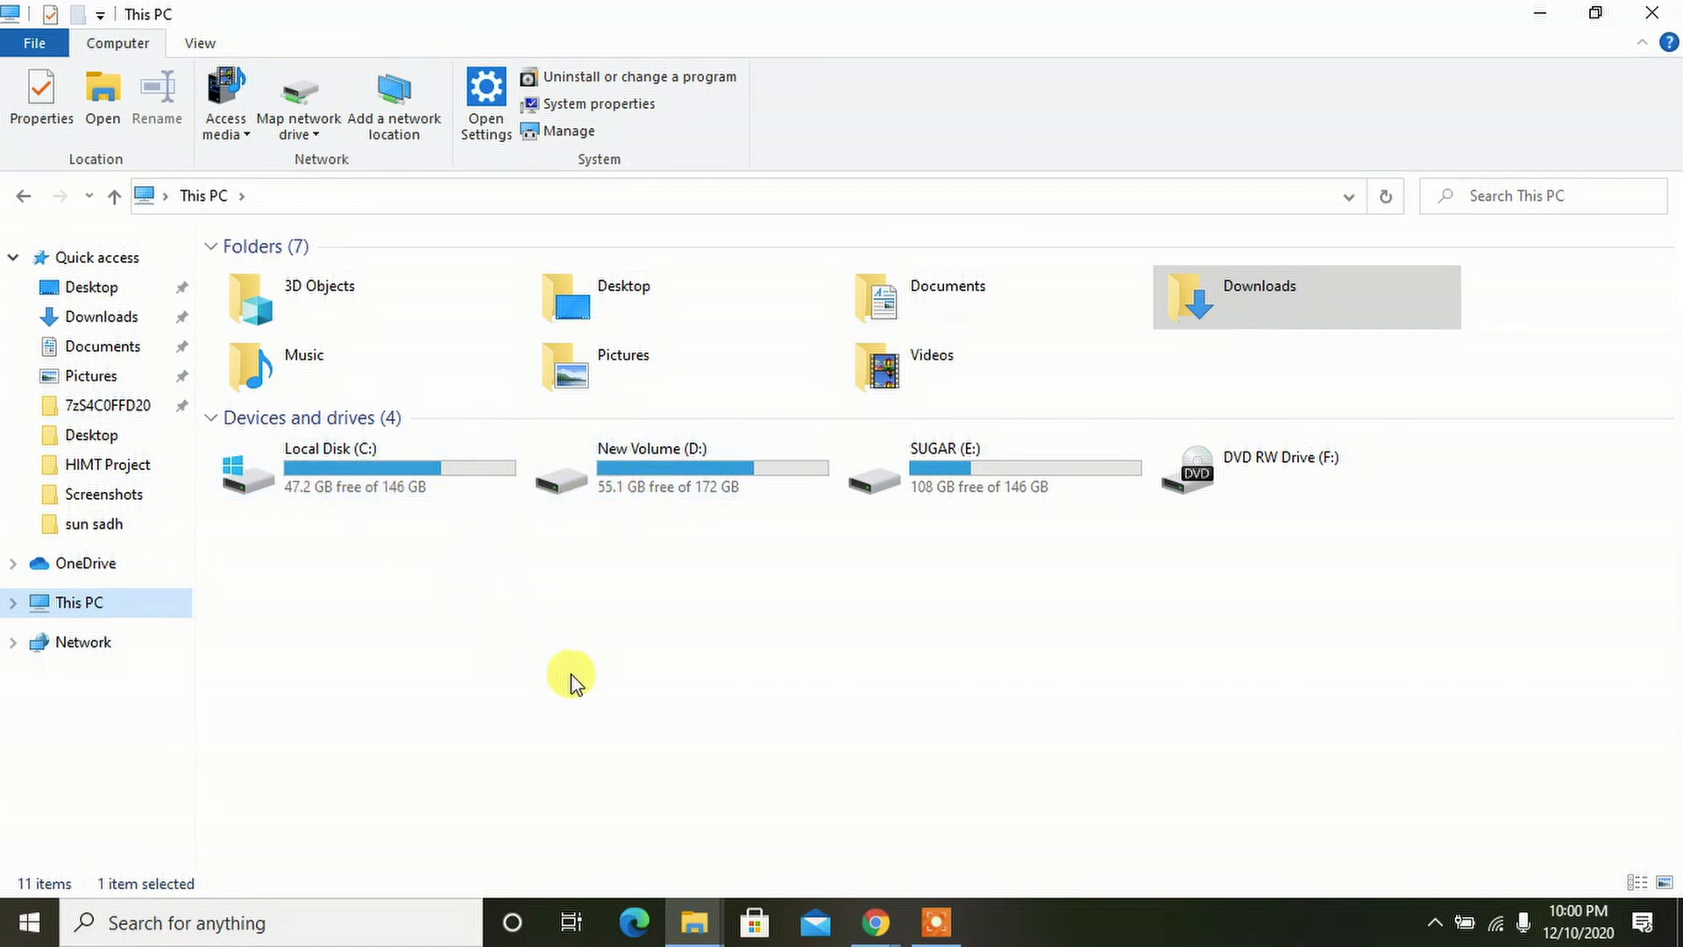
mouse_move(550, 663)
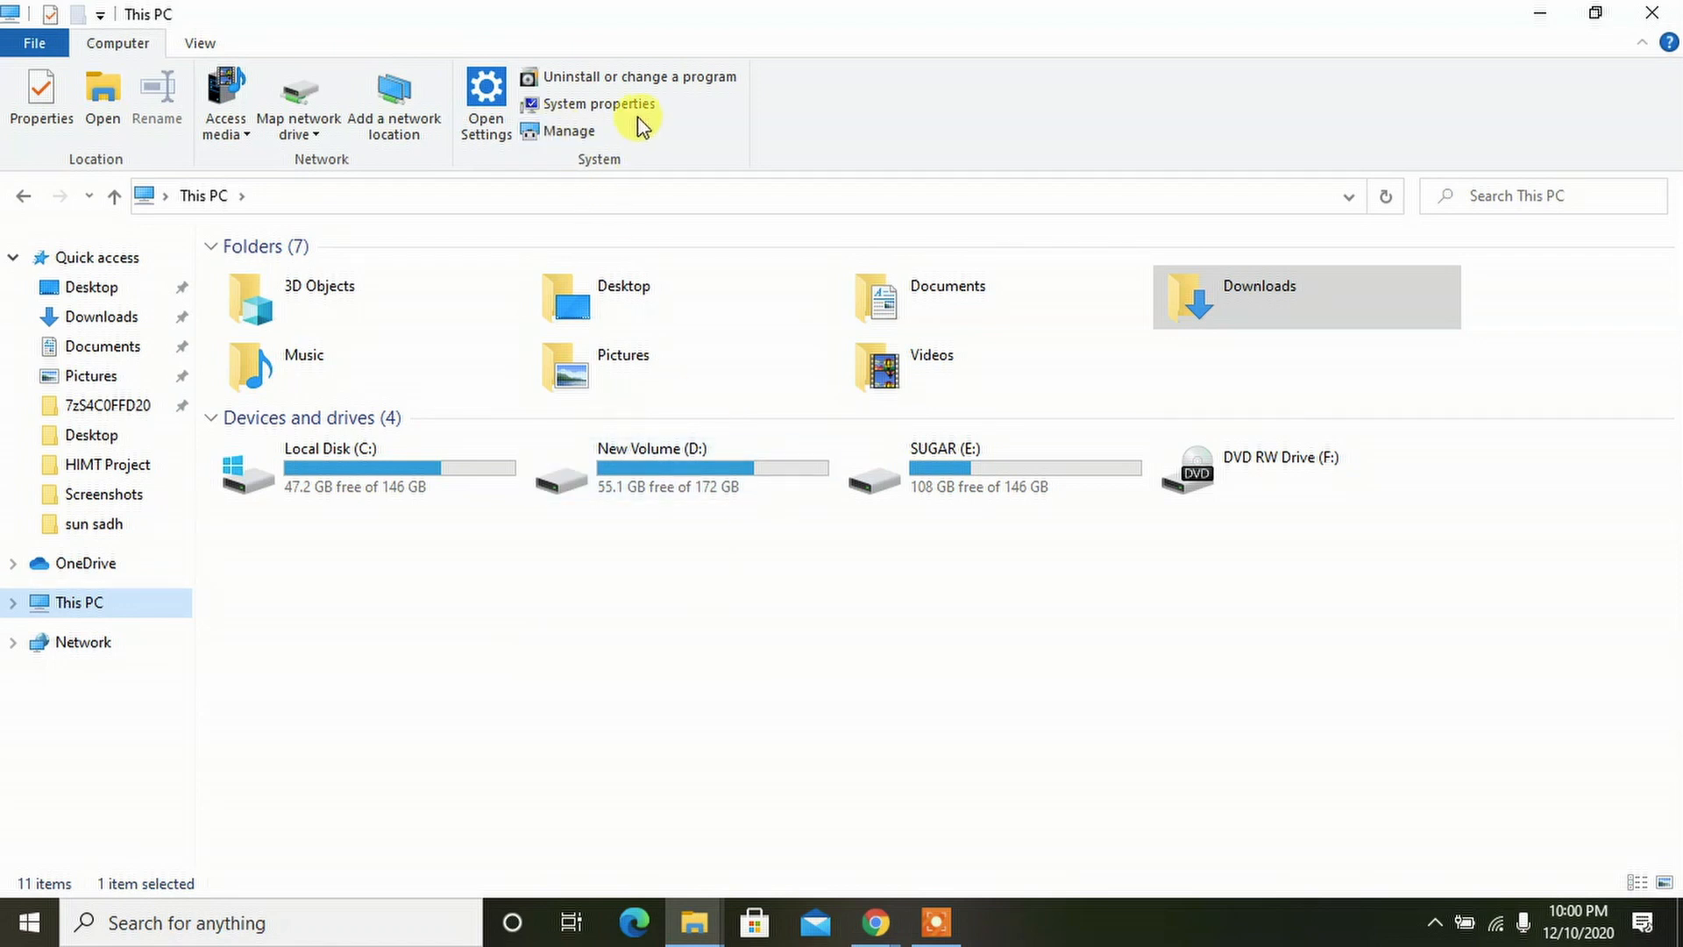
mouse_move(635, 77)
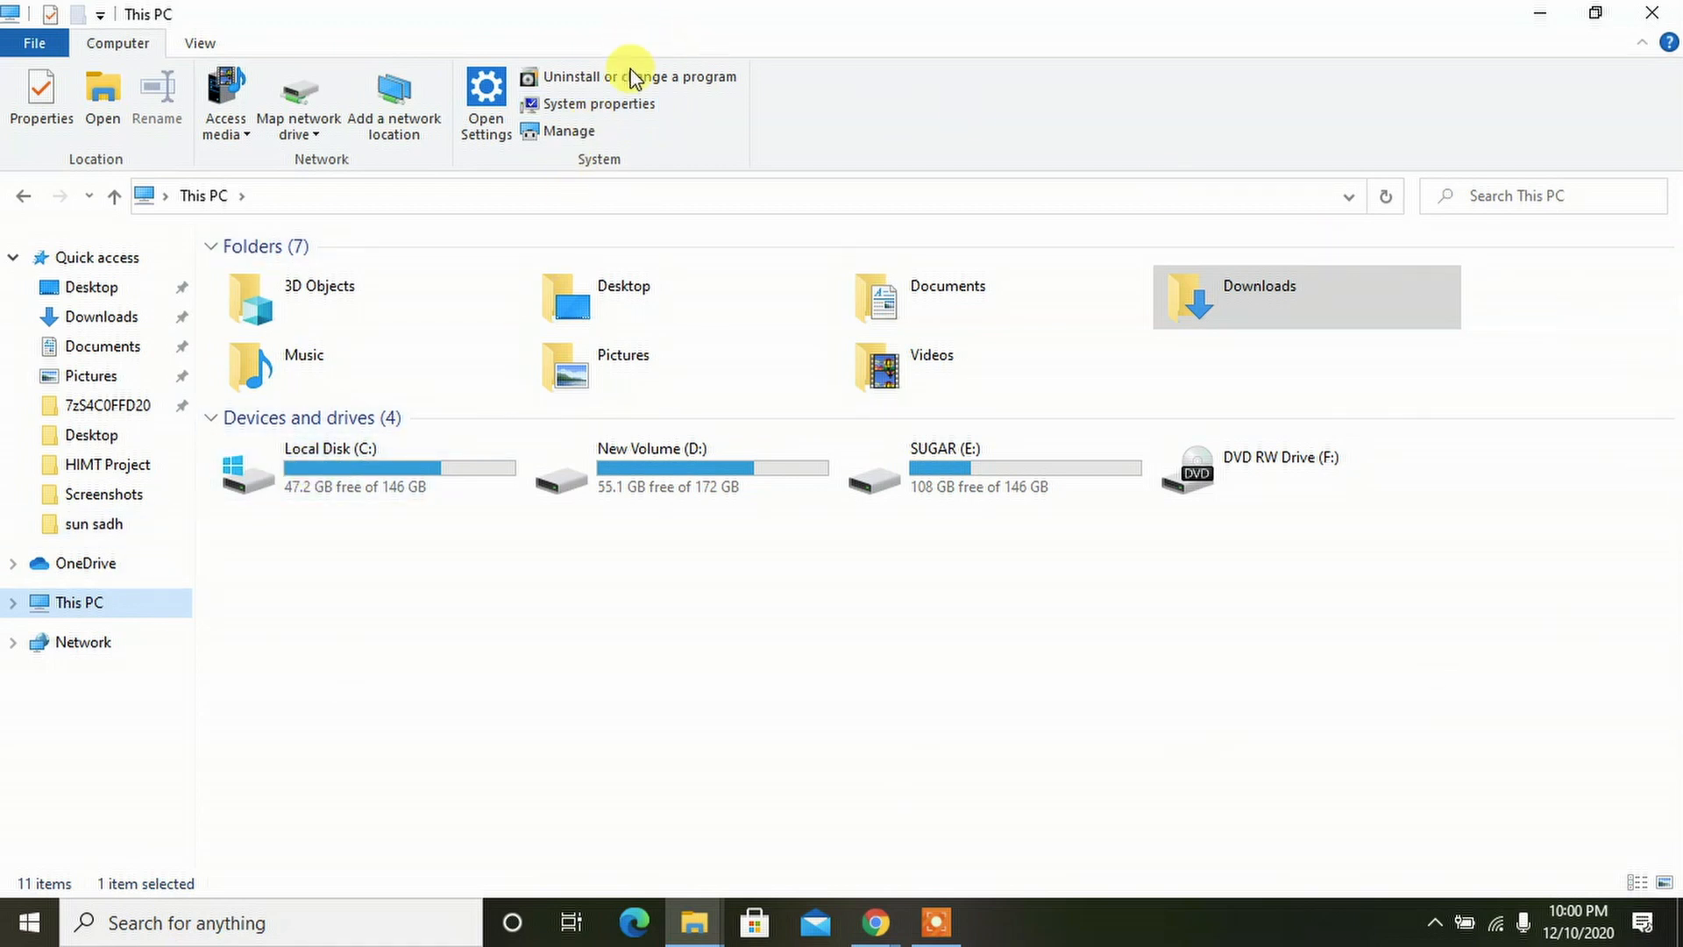
mouse_move(394, 104)
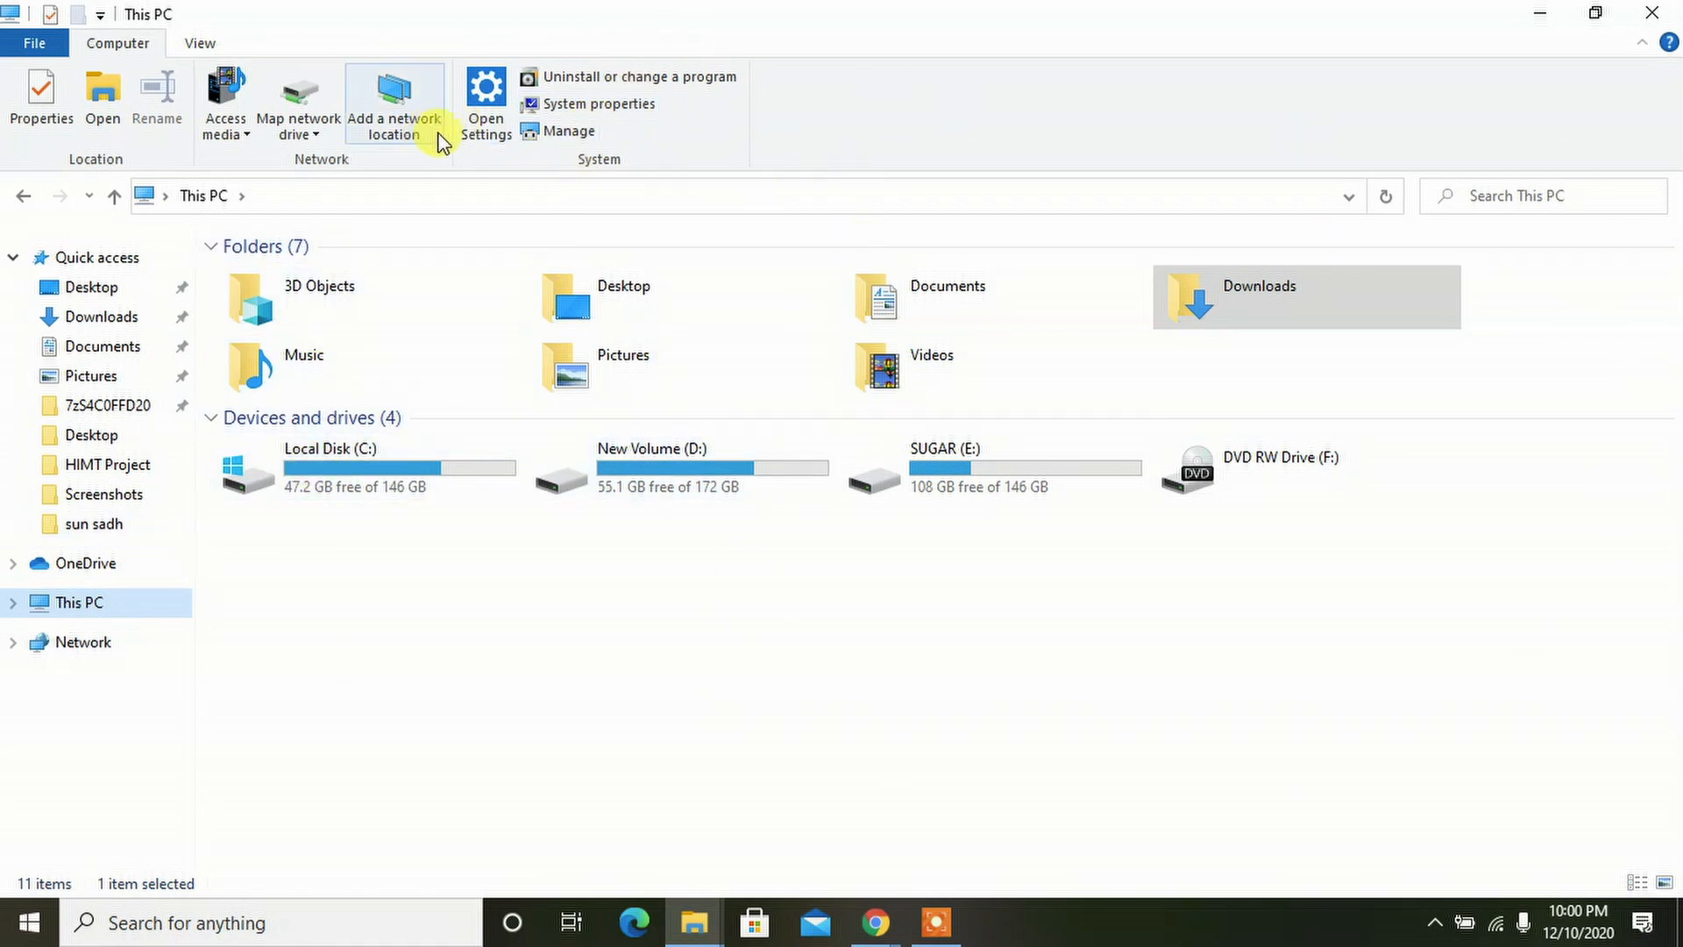
mouse_move(637, 104)
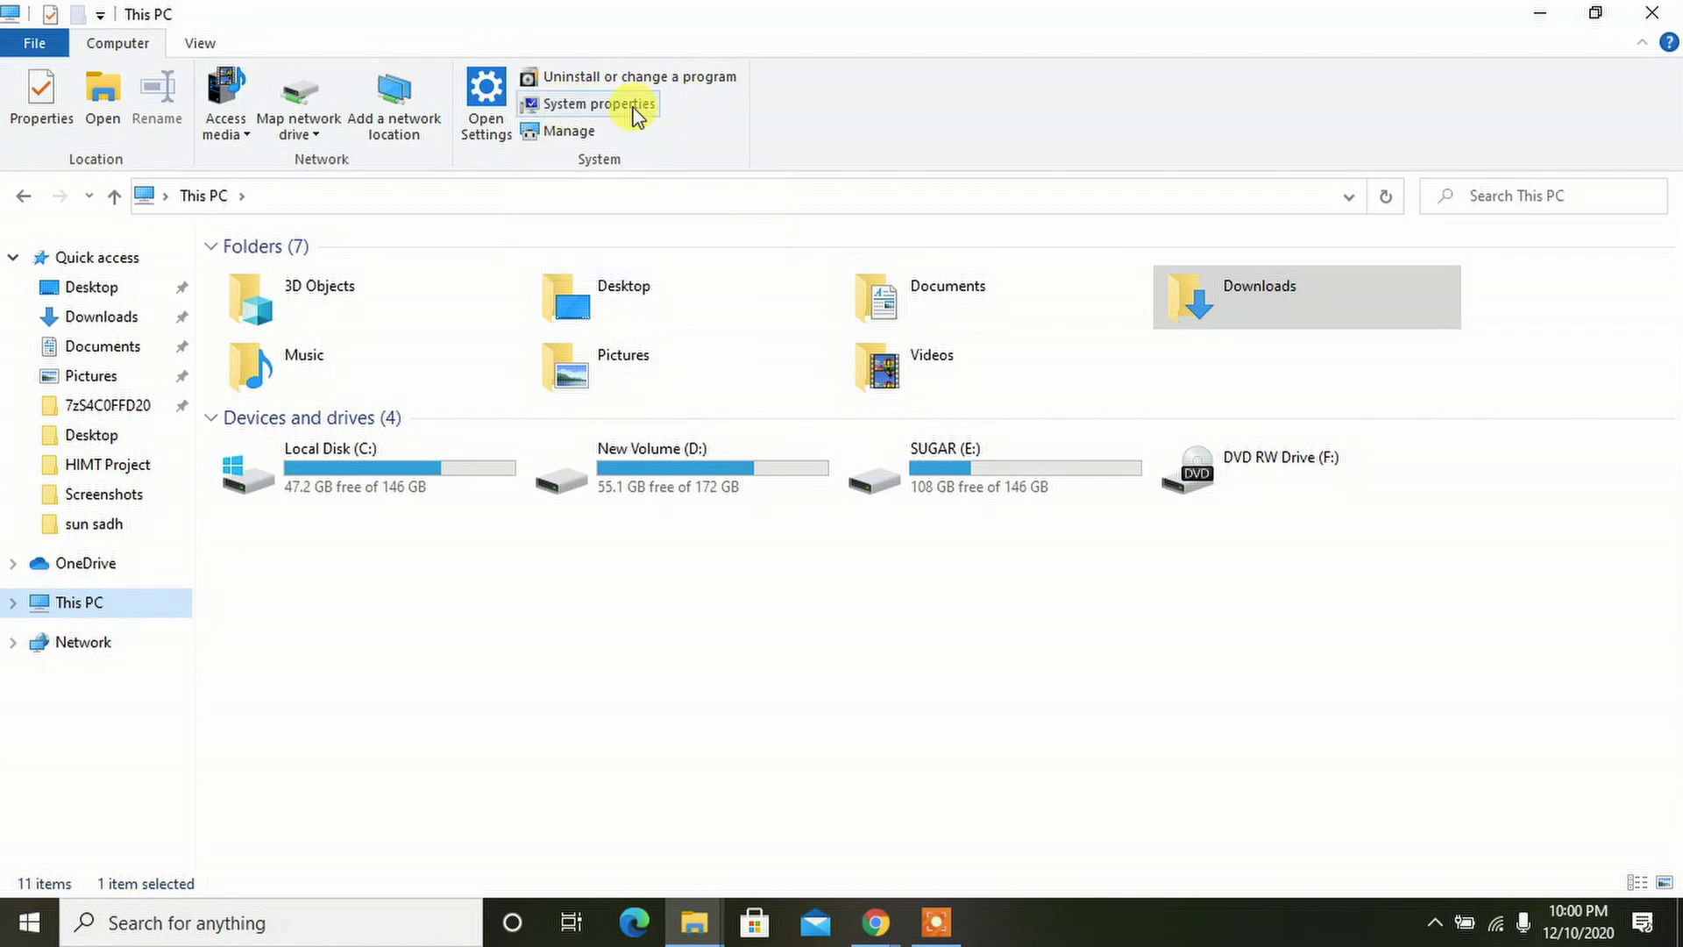
mouse_move(596, 103)
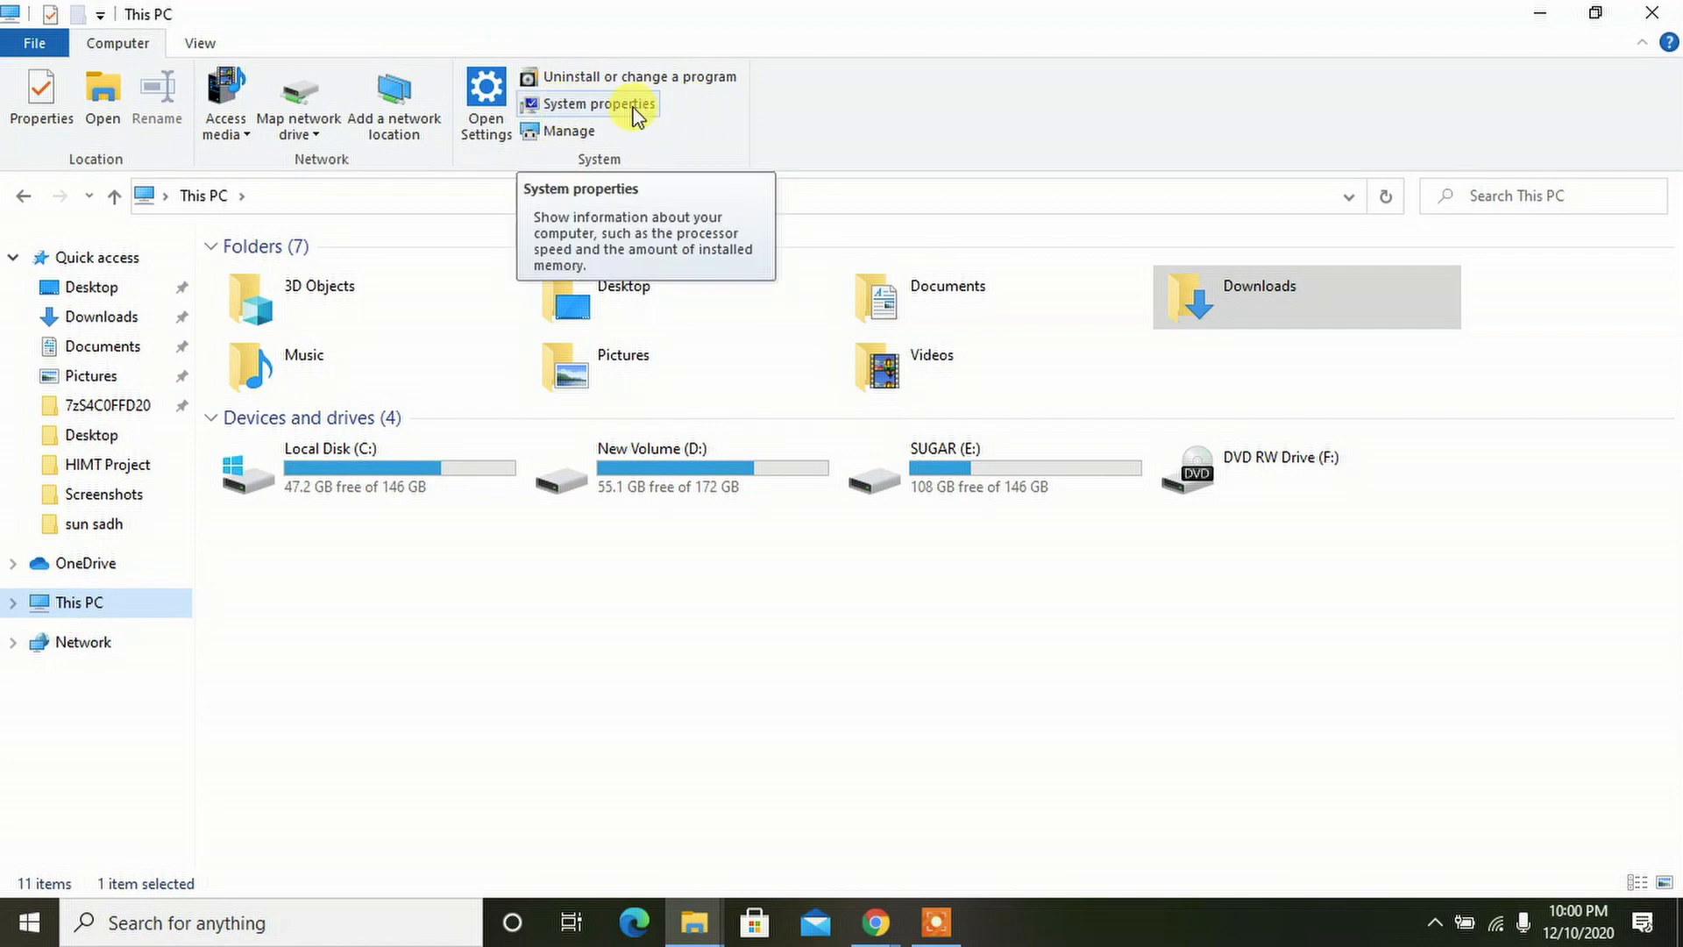
Step: Open System properties from the This PC Computer ribbon
left_click(589, 104)
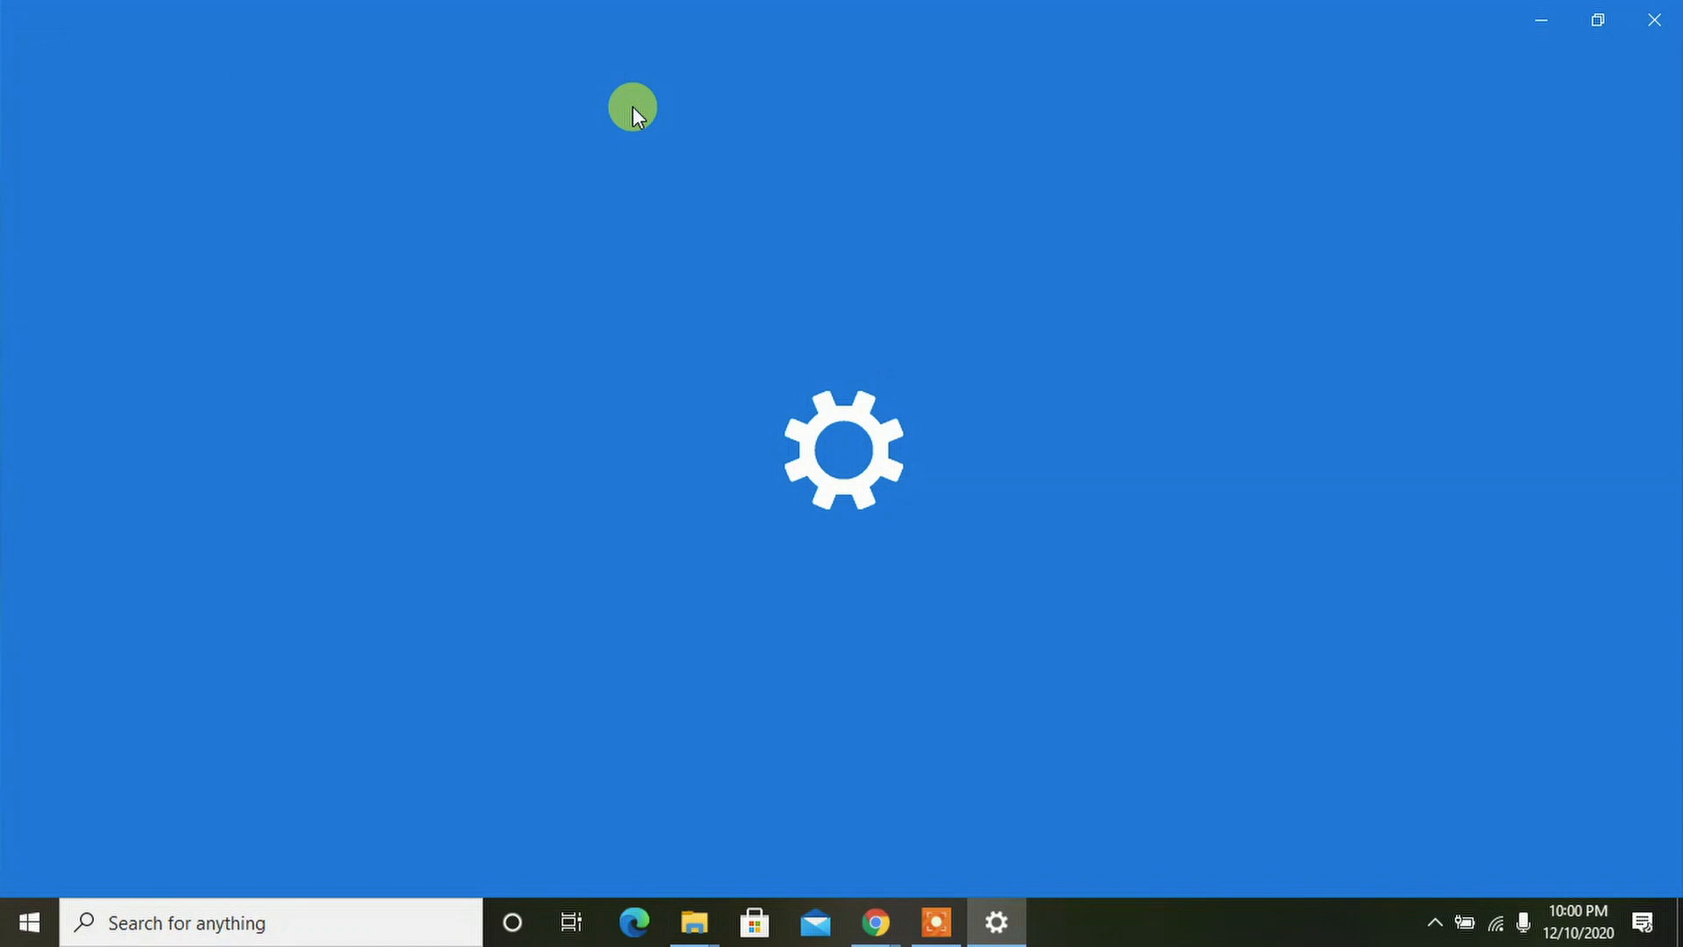
Step: Close the Settings About page after confirming the 64-bit system type
left_click(995, 922)
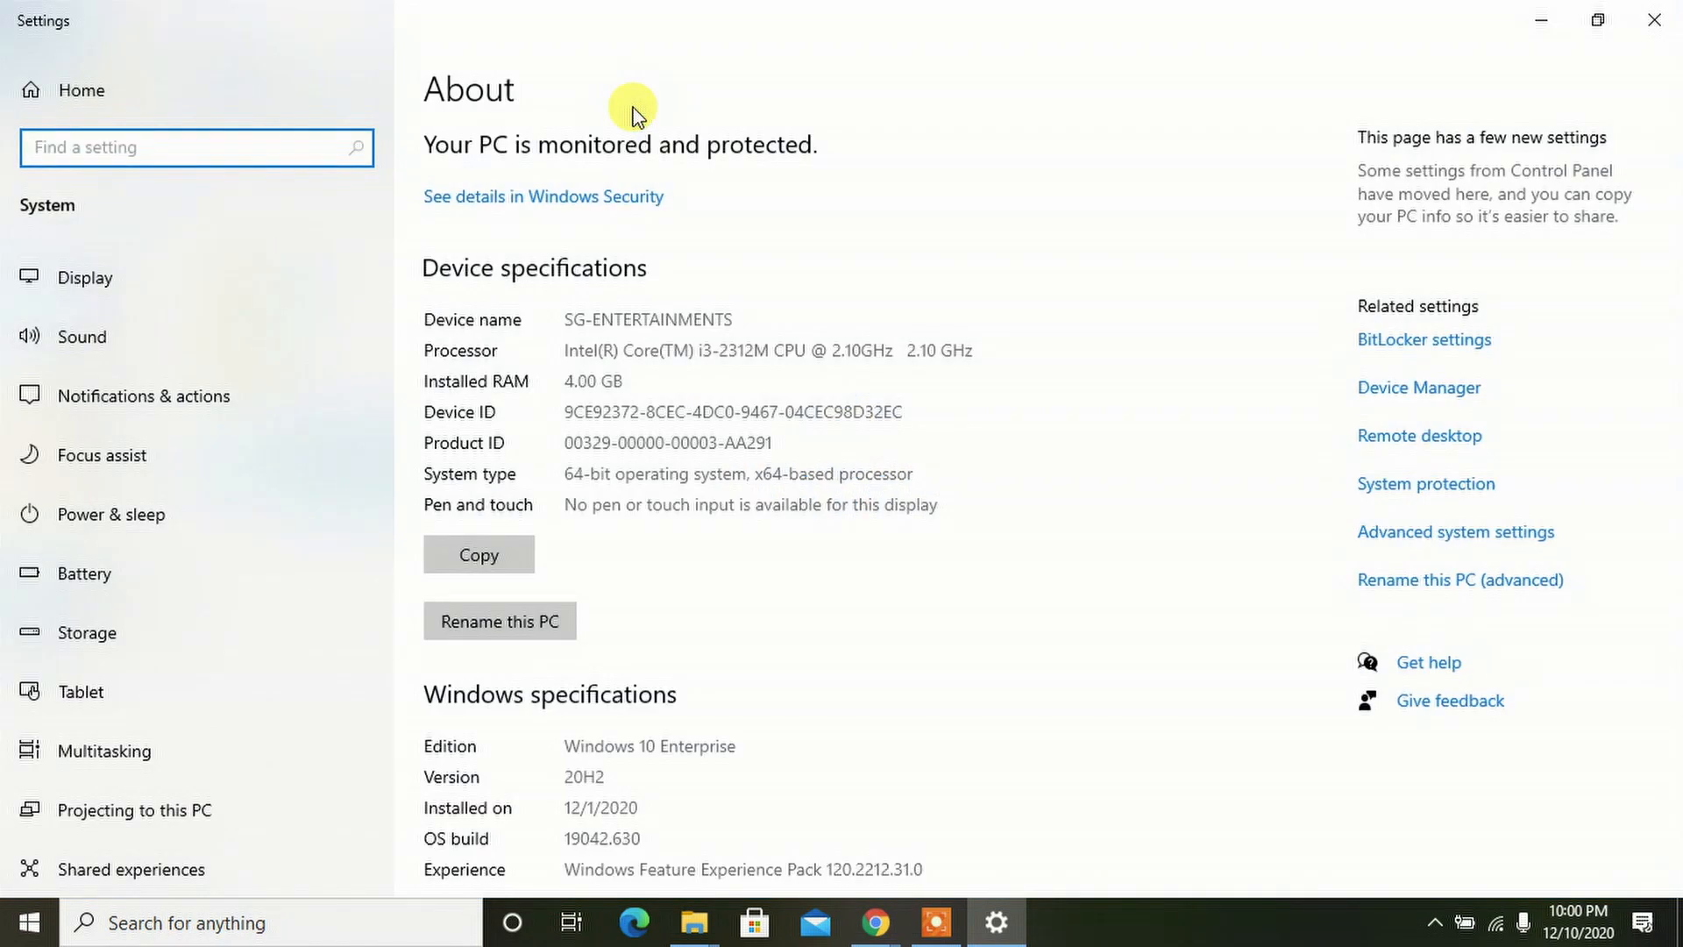
mouse_move(551, 355)
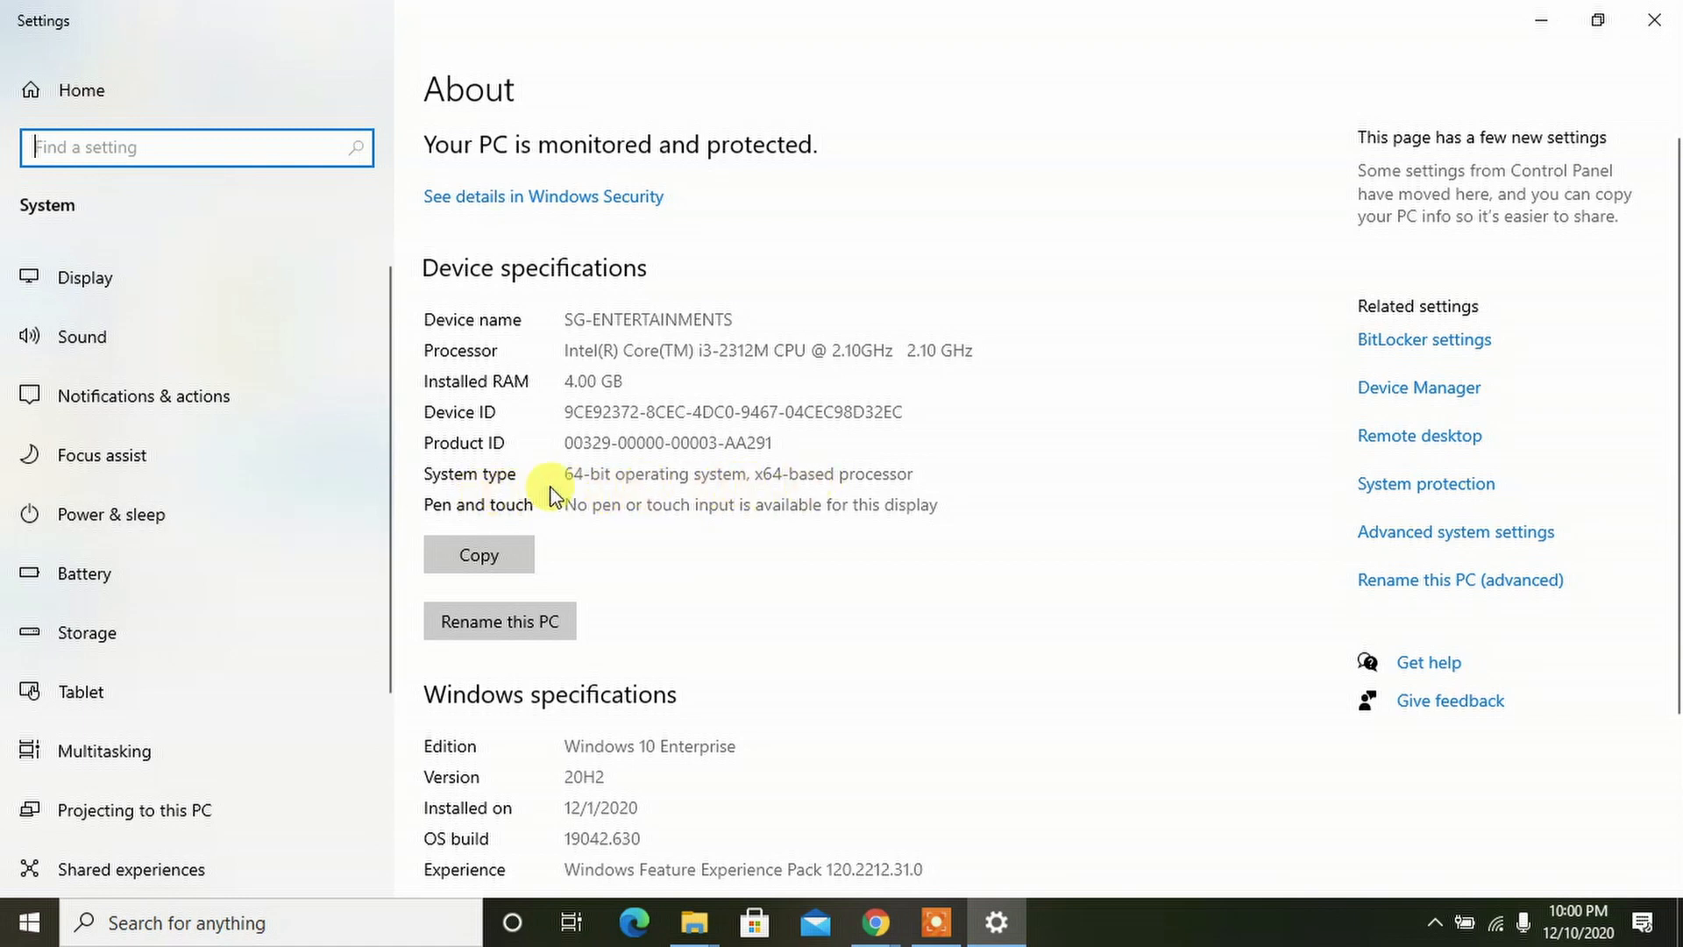
mouse_move(525, 488)
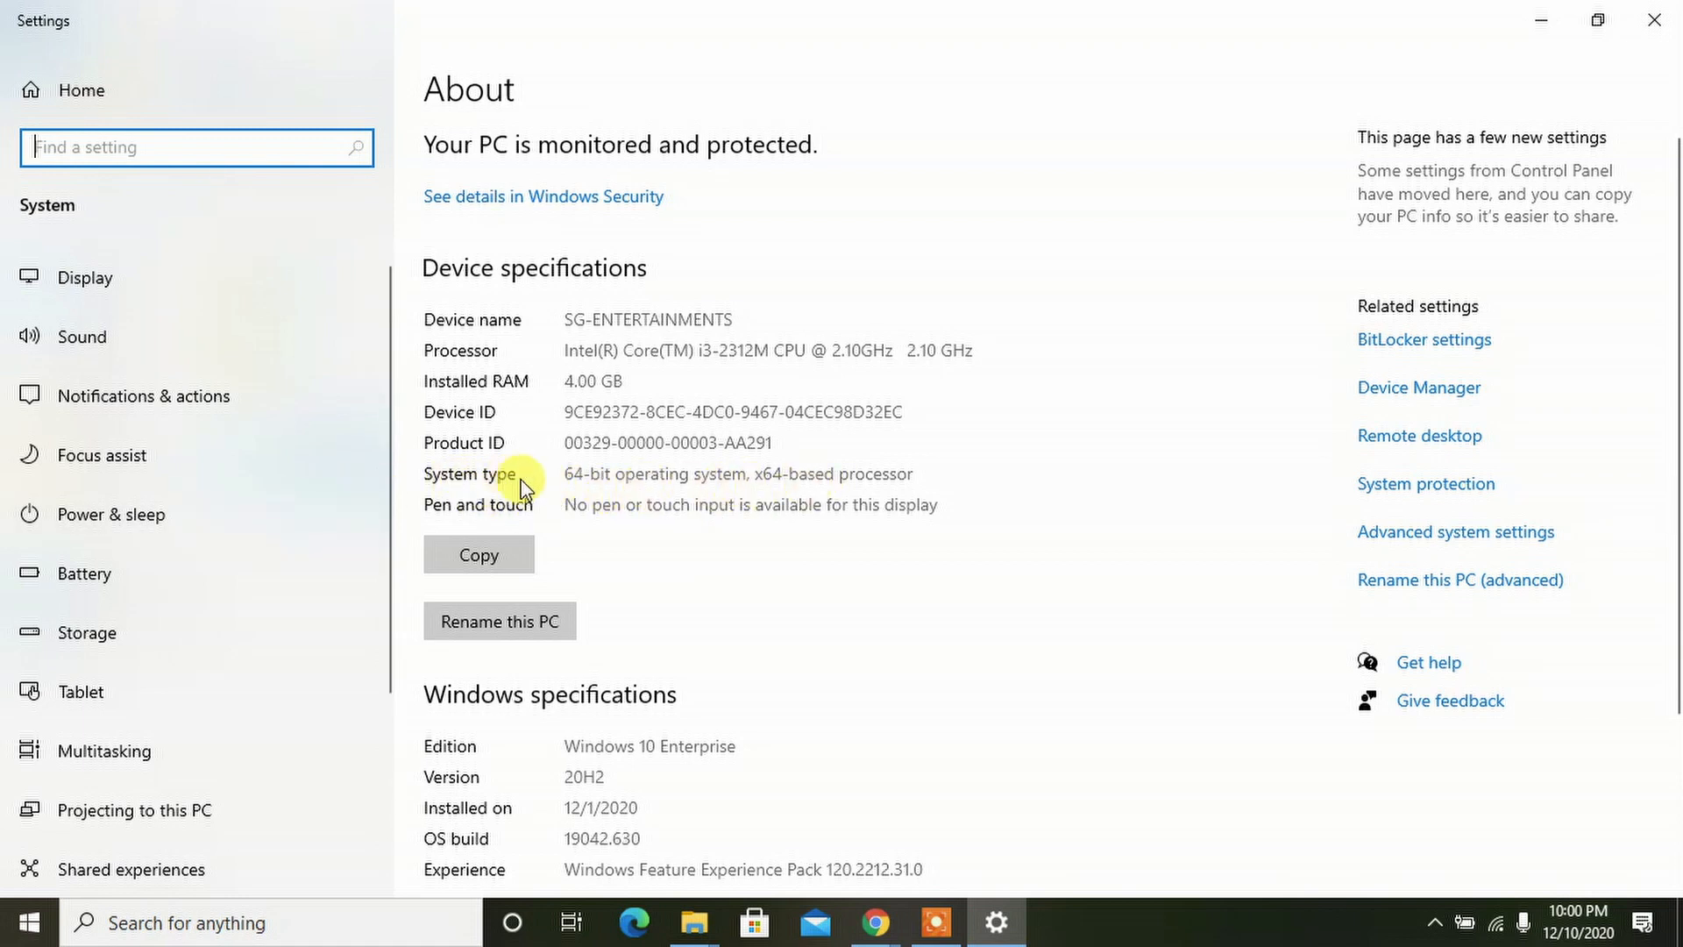
mouse_move(735, 481)
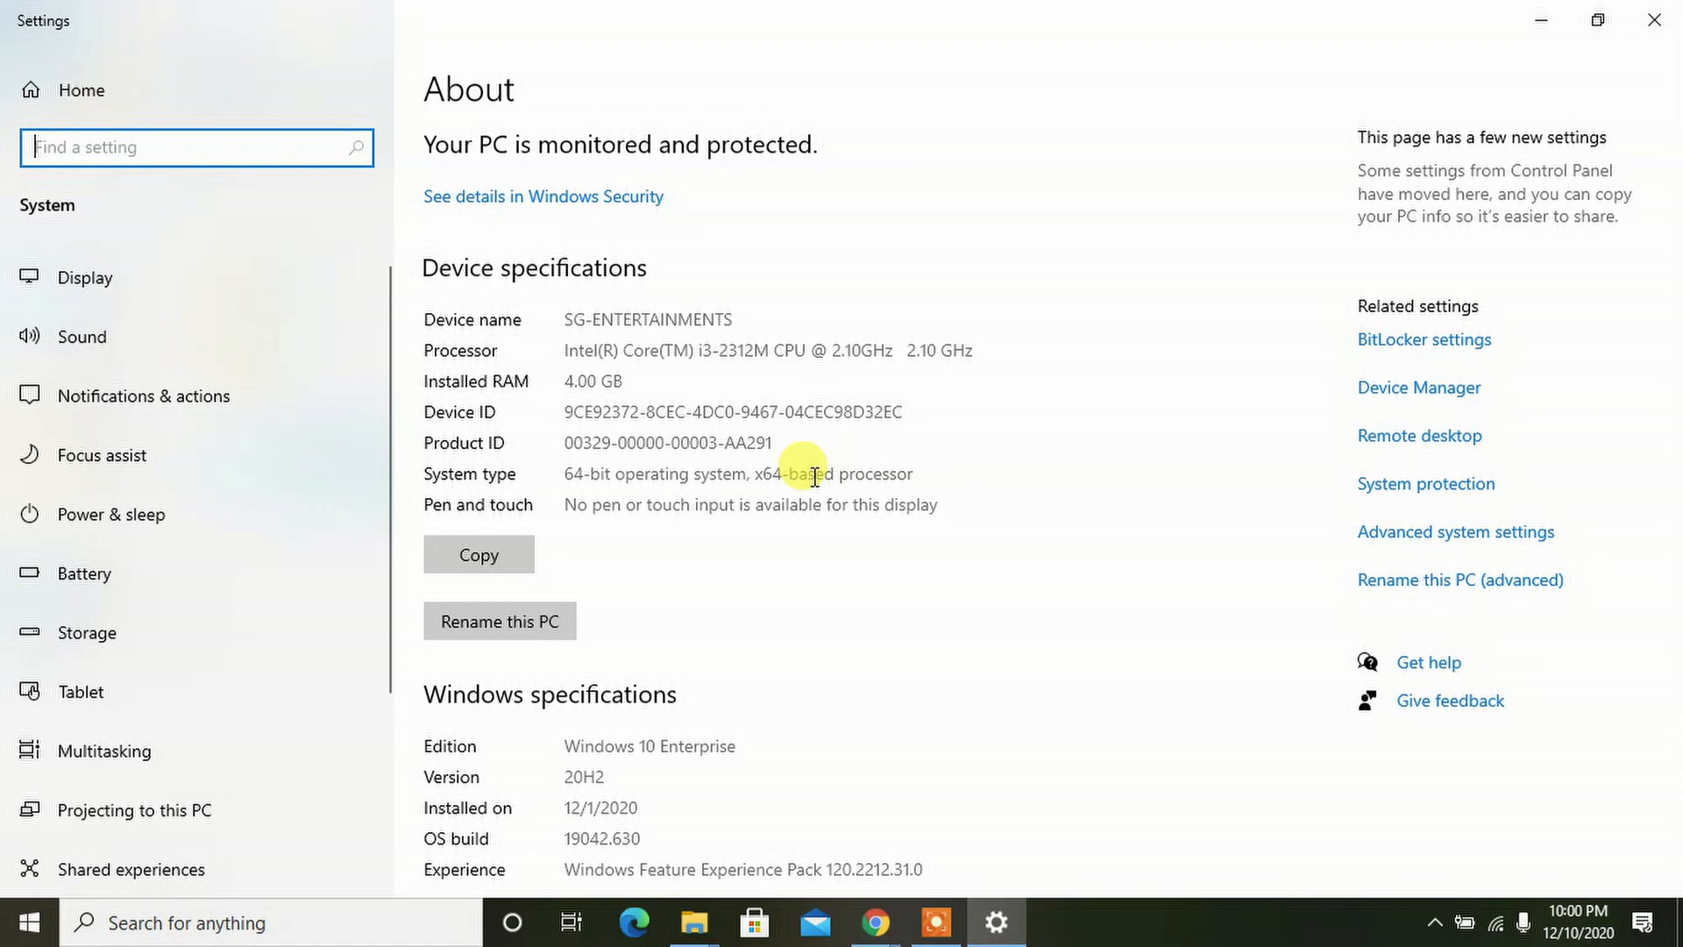
mouse_move(935, 478)
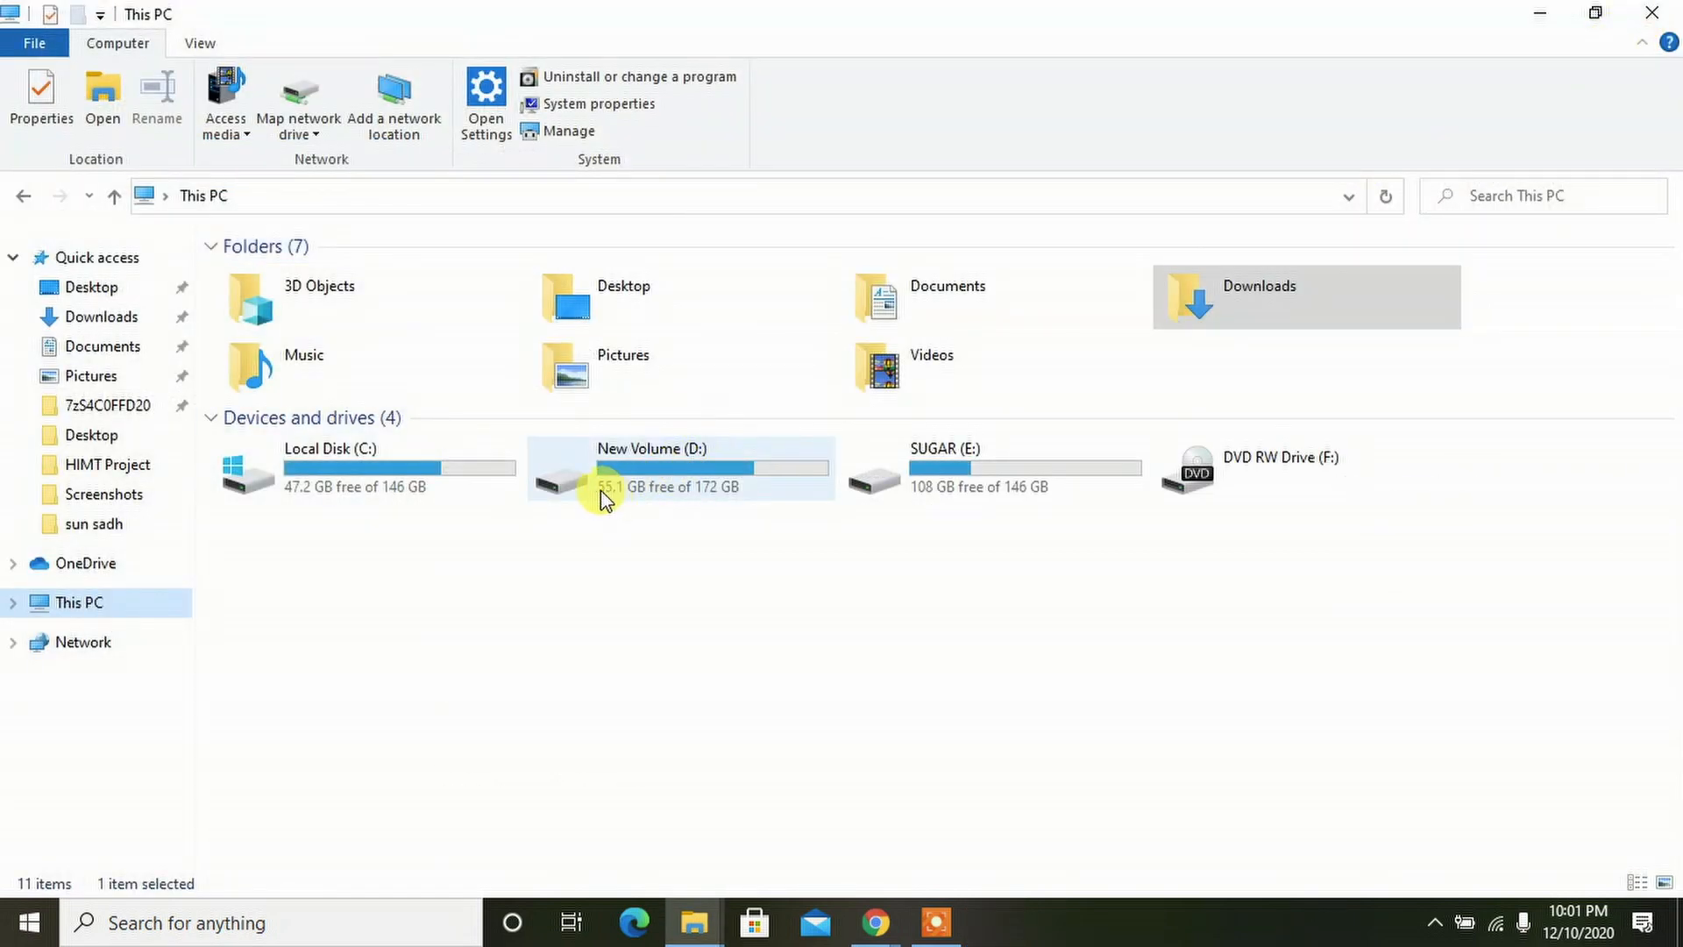
mouse_move(343, 482)
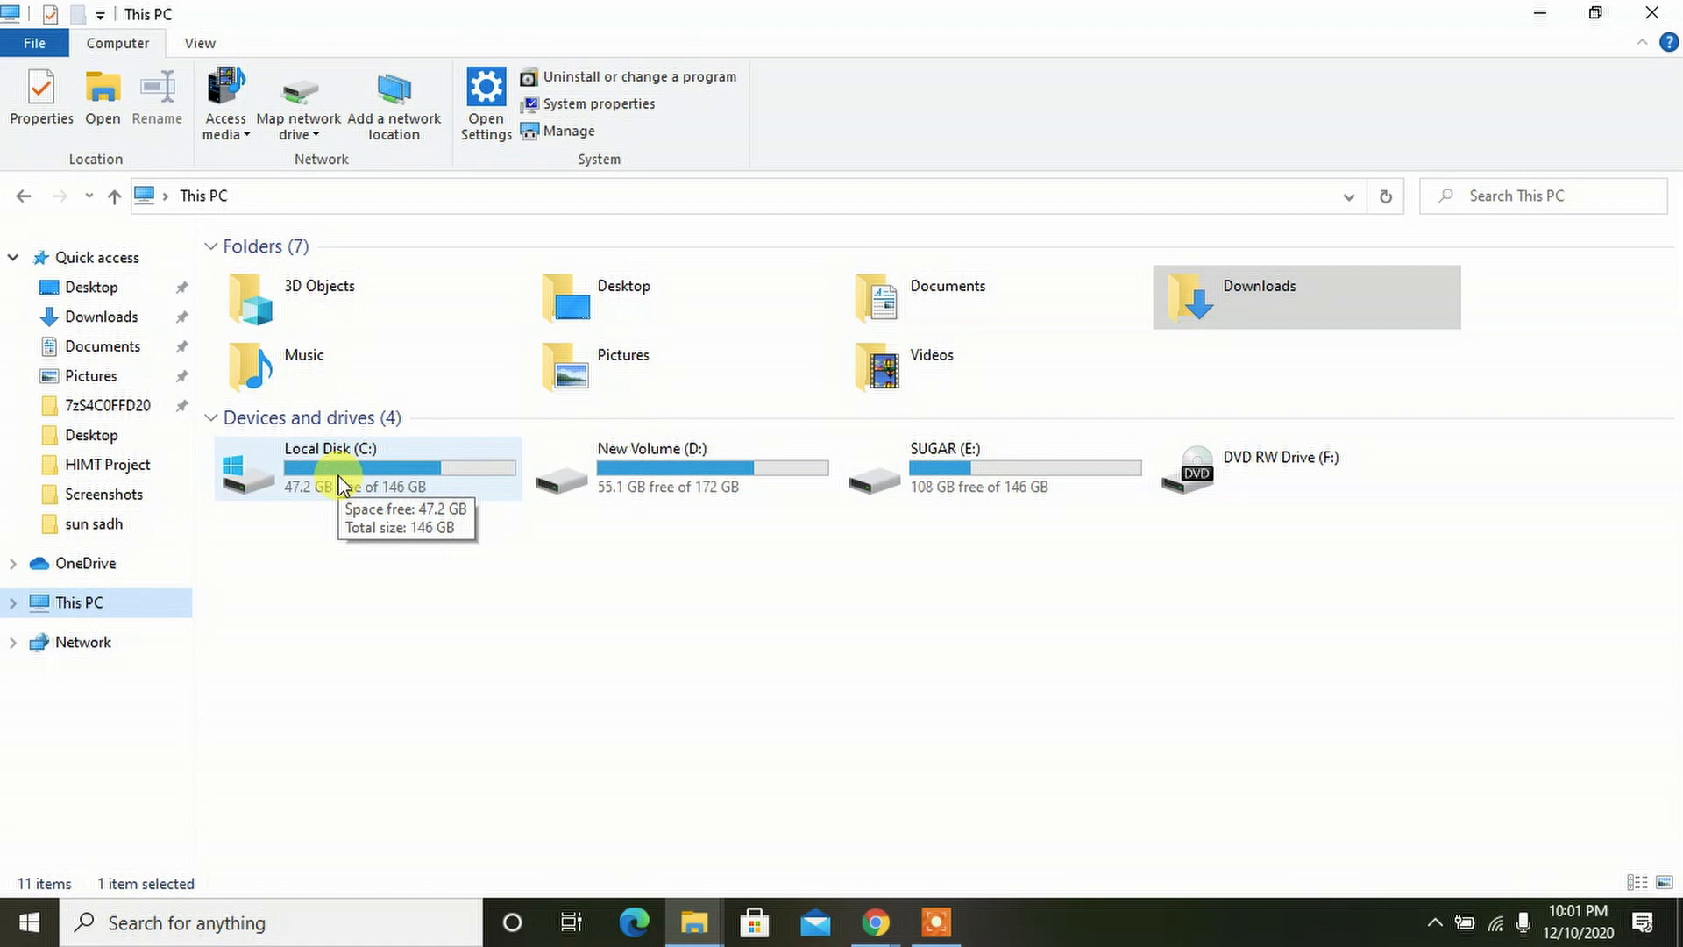
mouse_move(266, 488)
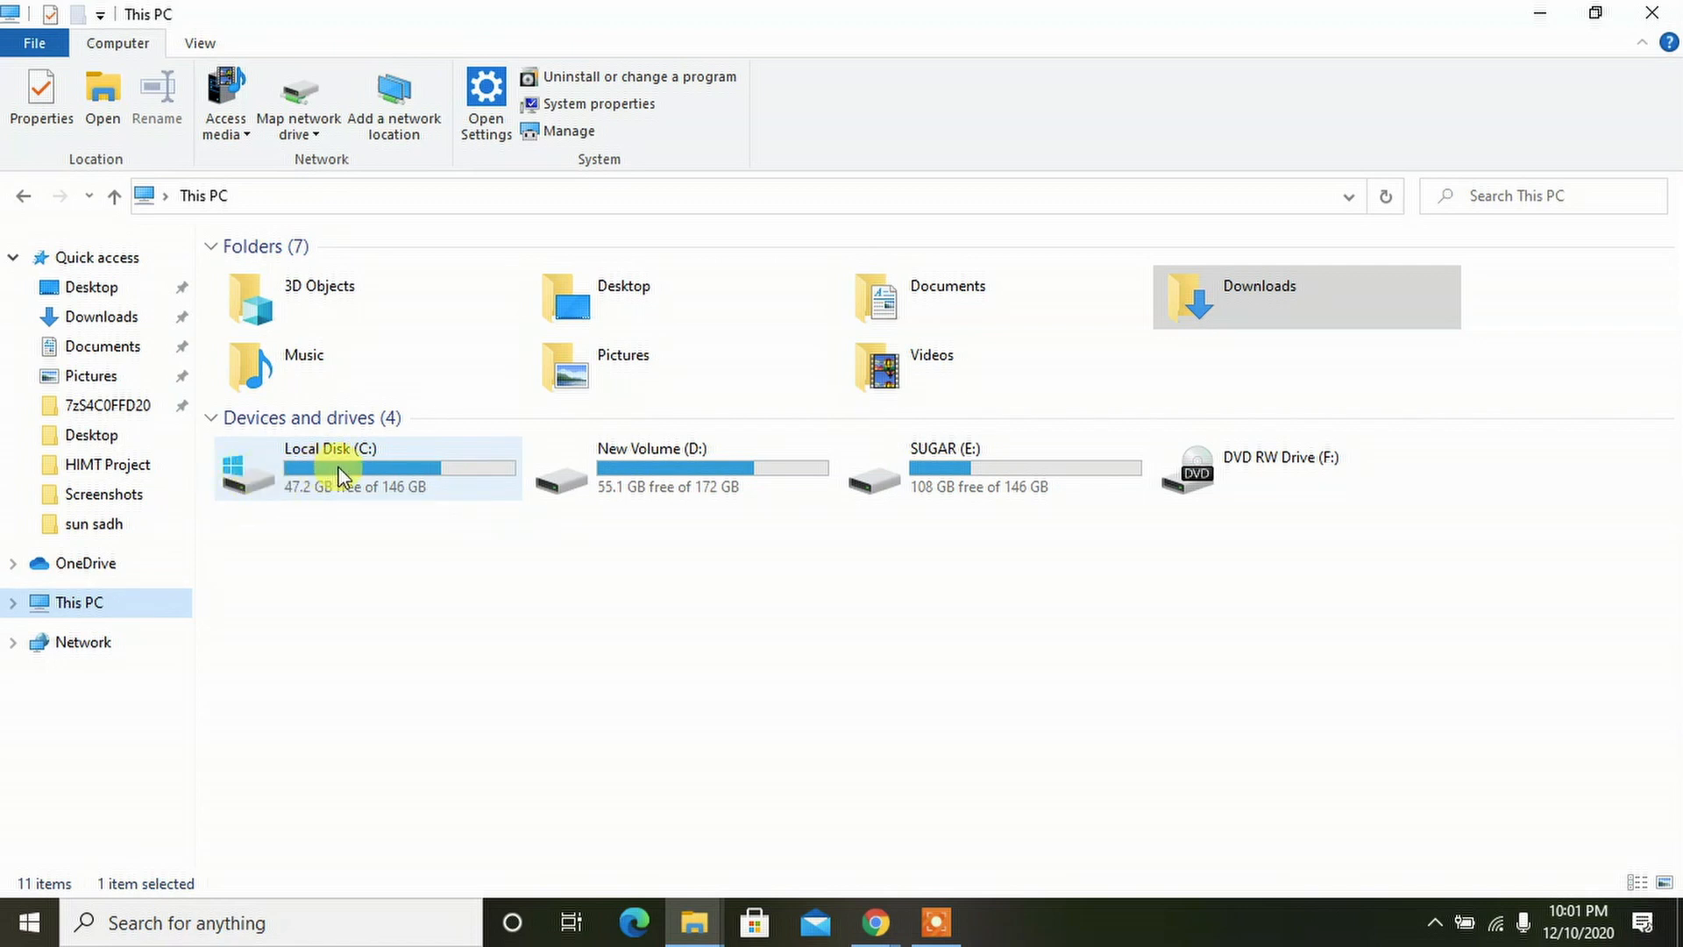
Step: Browse into C:\Windows and select the SysWOW64 folder
double_click(344, 469)
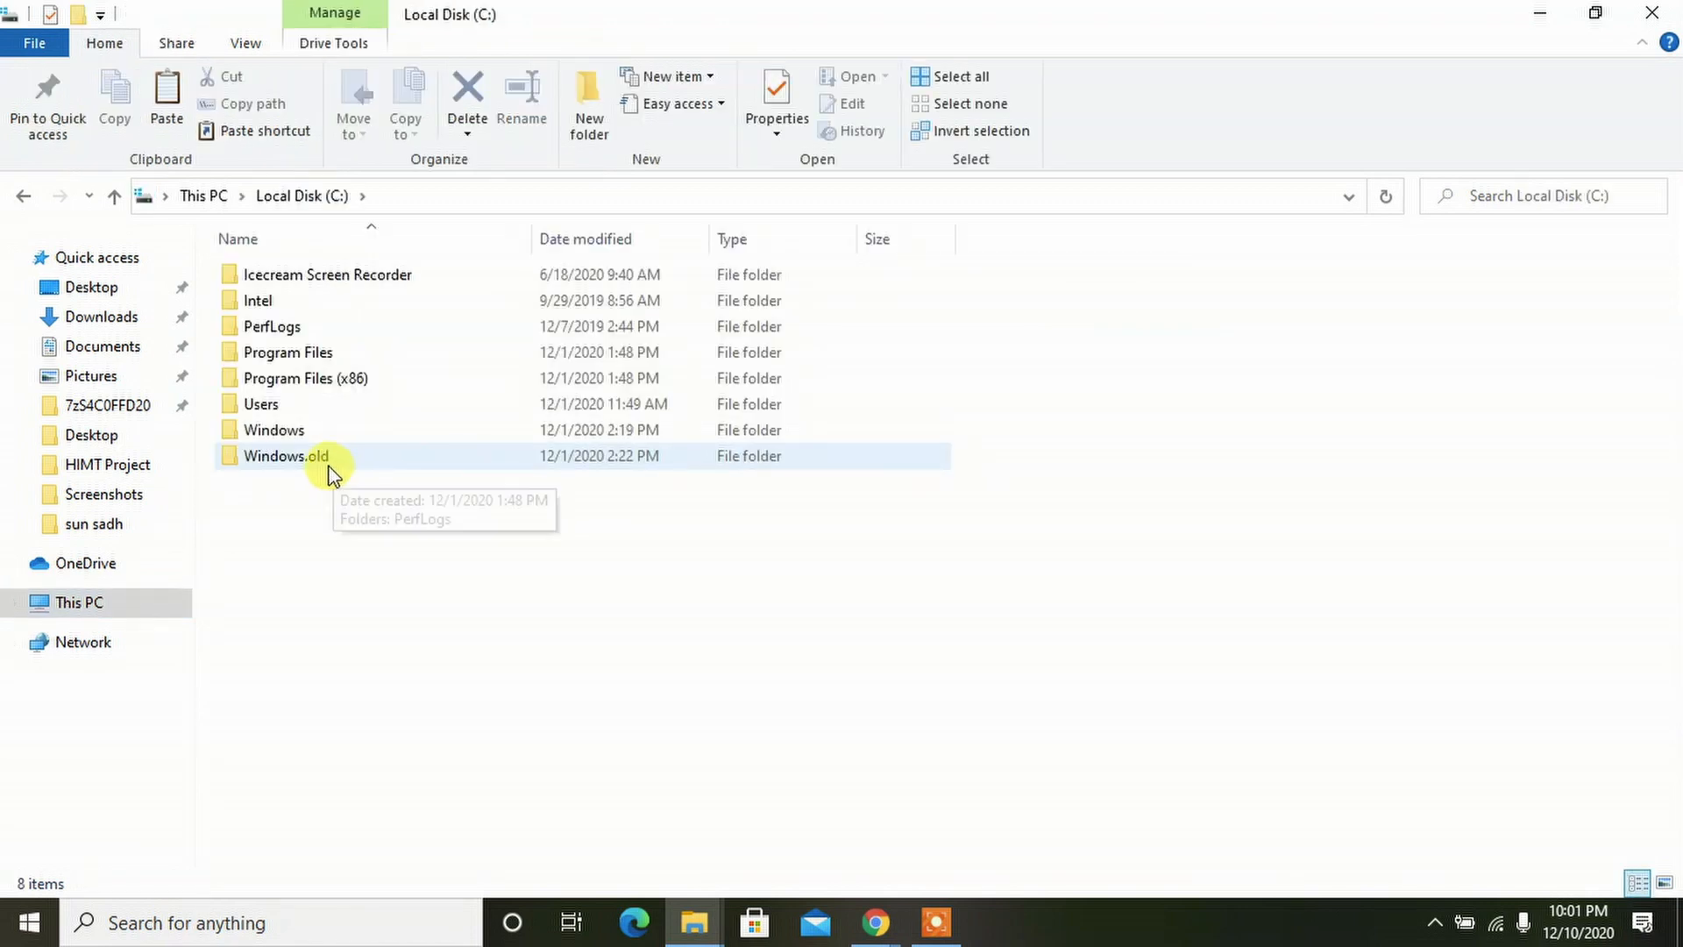
mouse_move(297, 430)
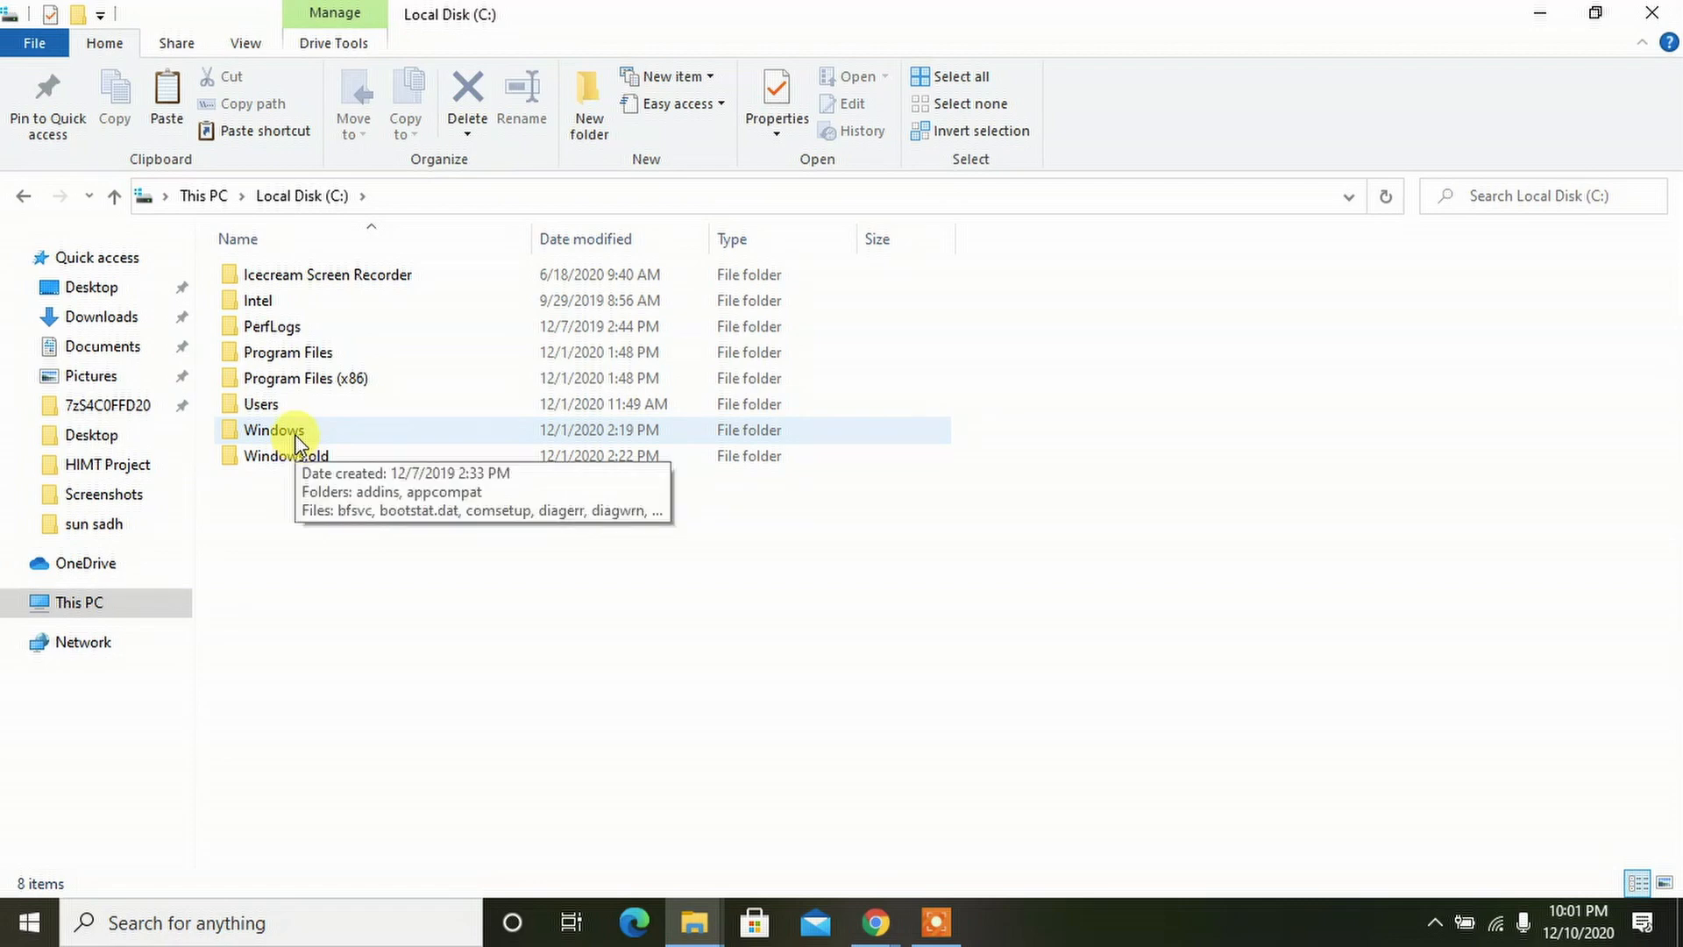
double_click(273, 429)
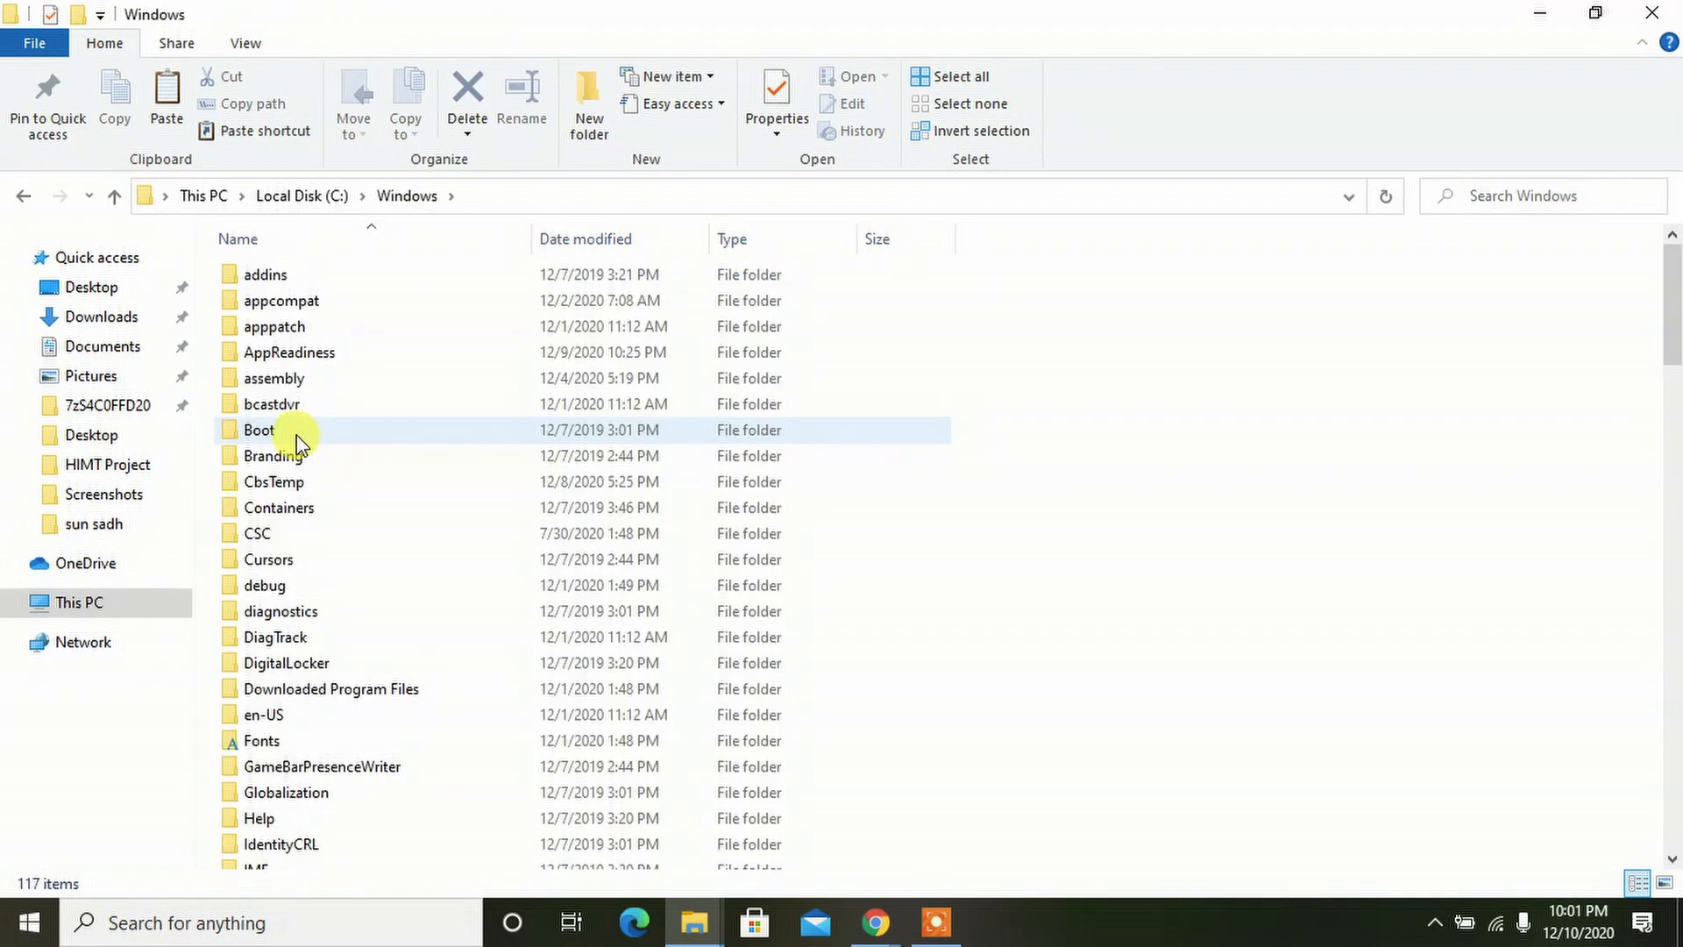
scroll("down", 3)
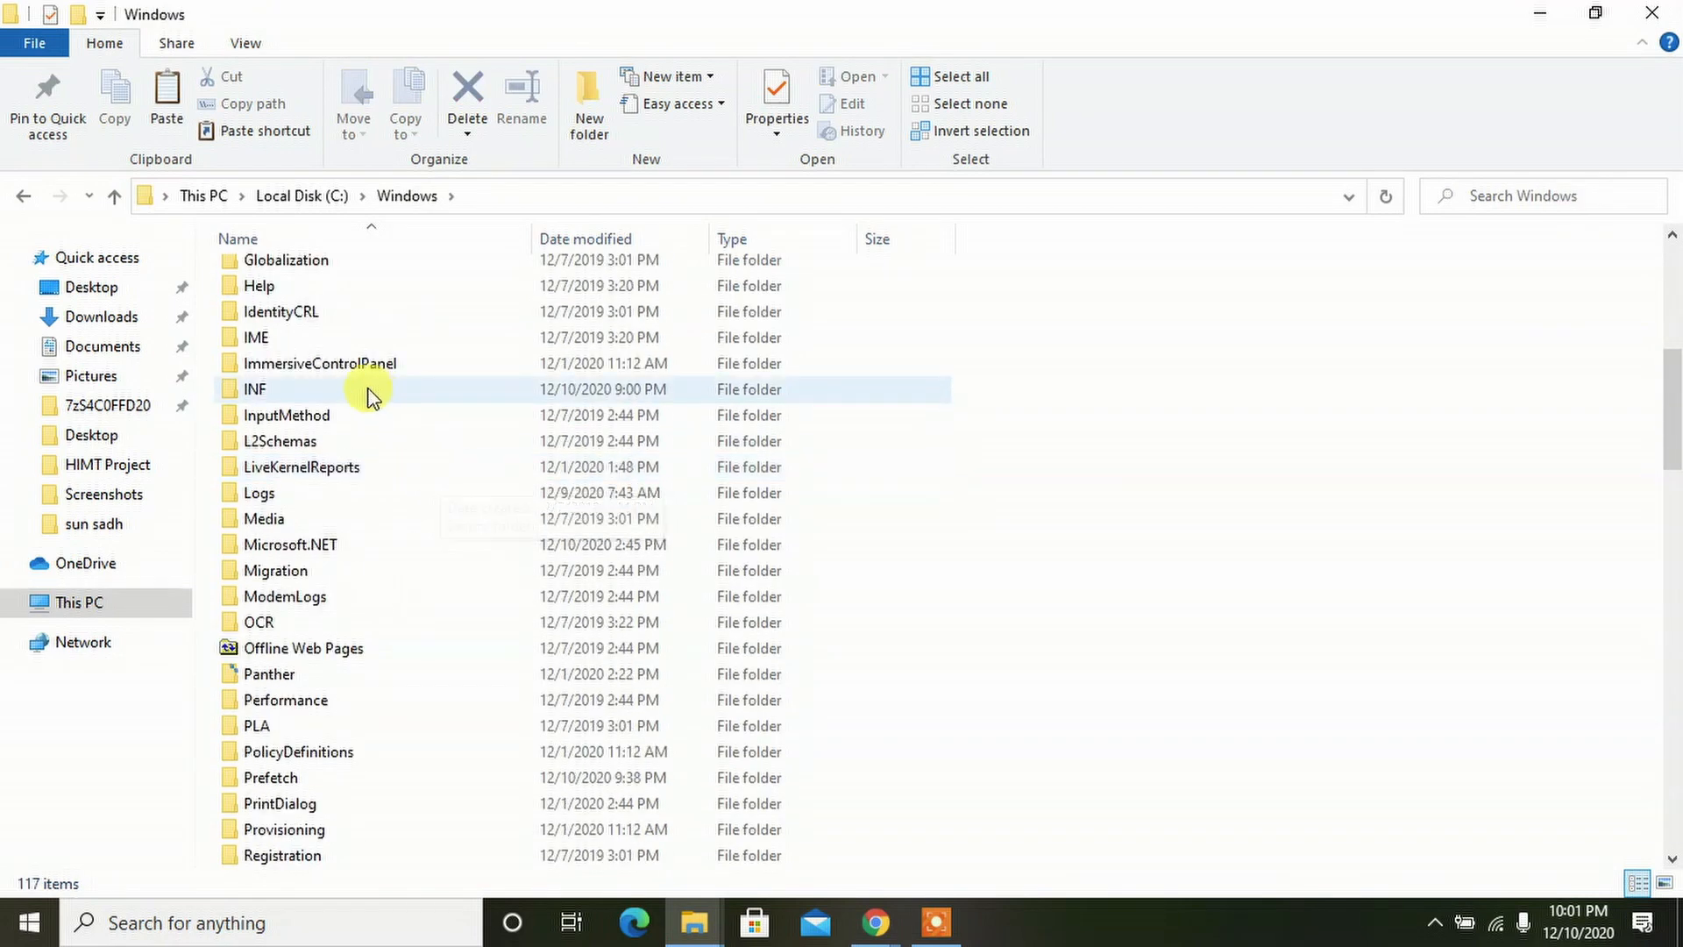
scroll("down", 3)
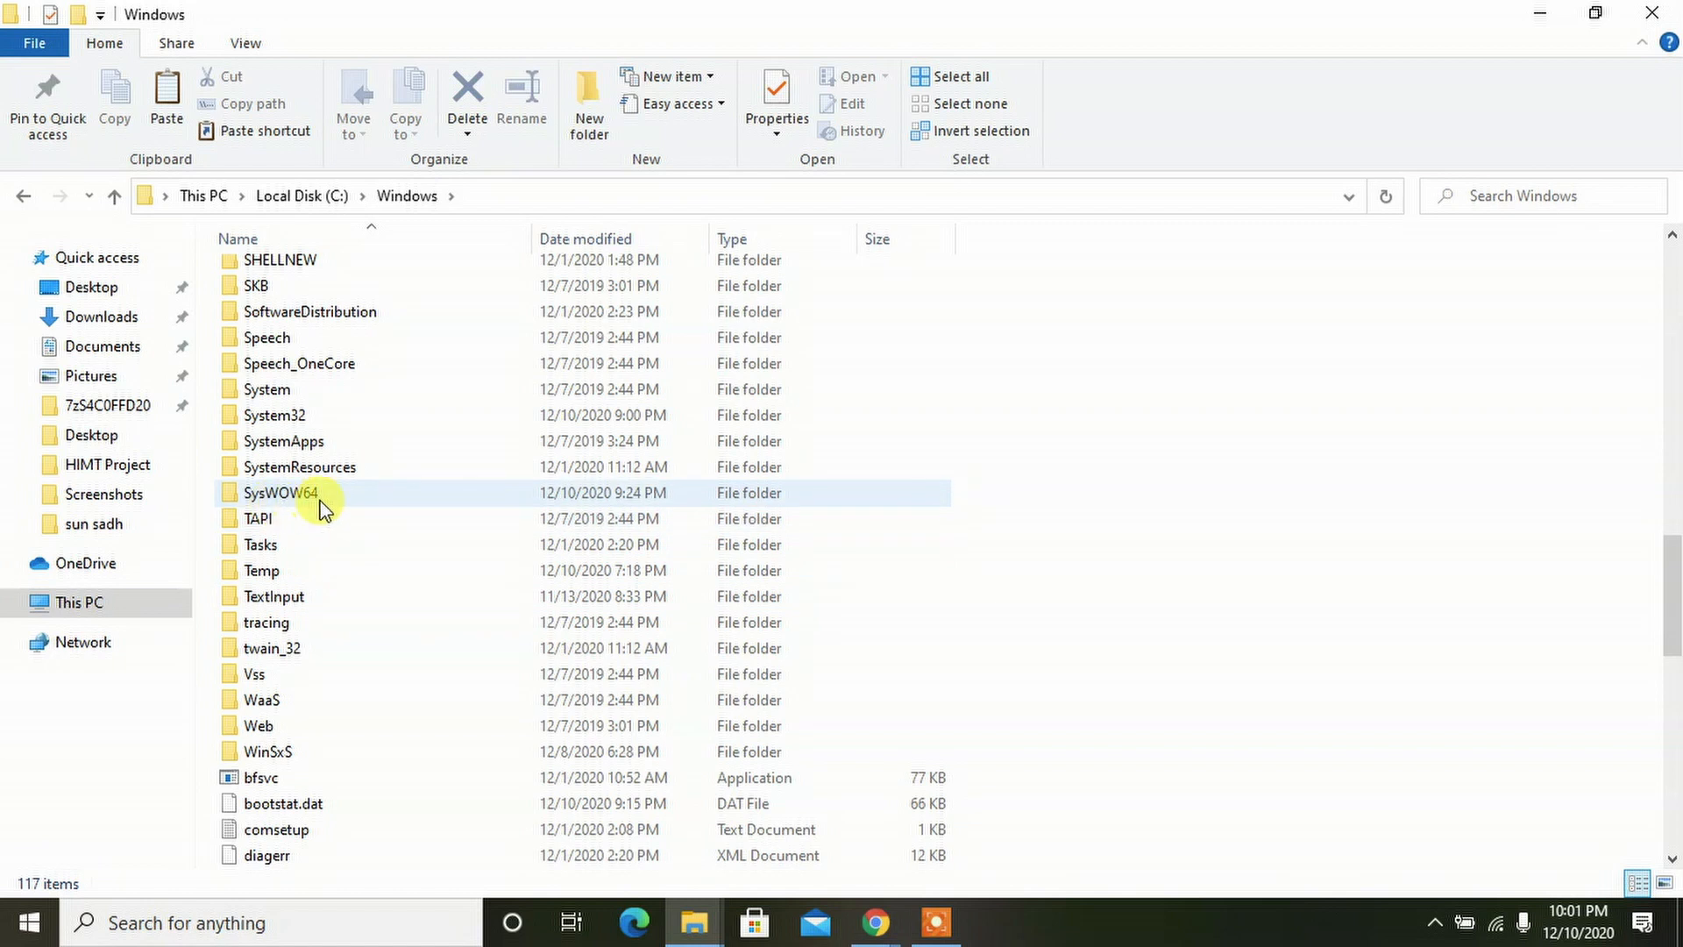
mouse_move(325, 505)
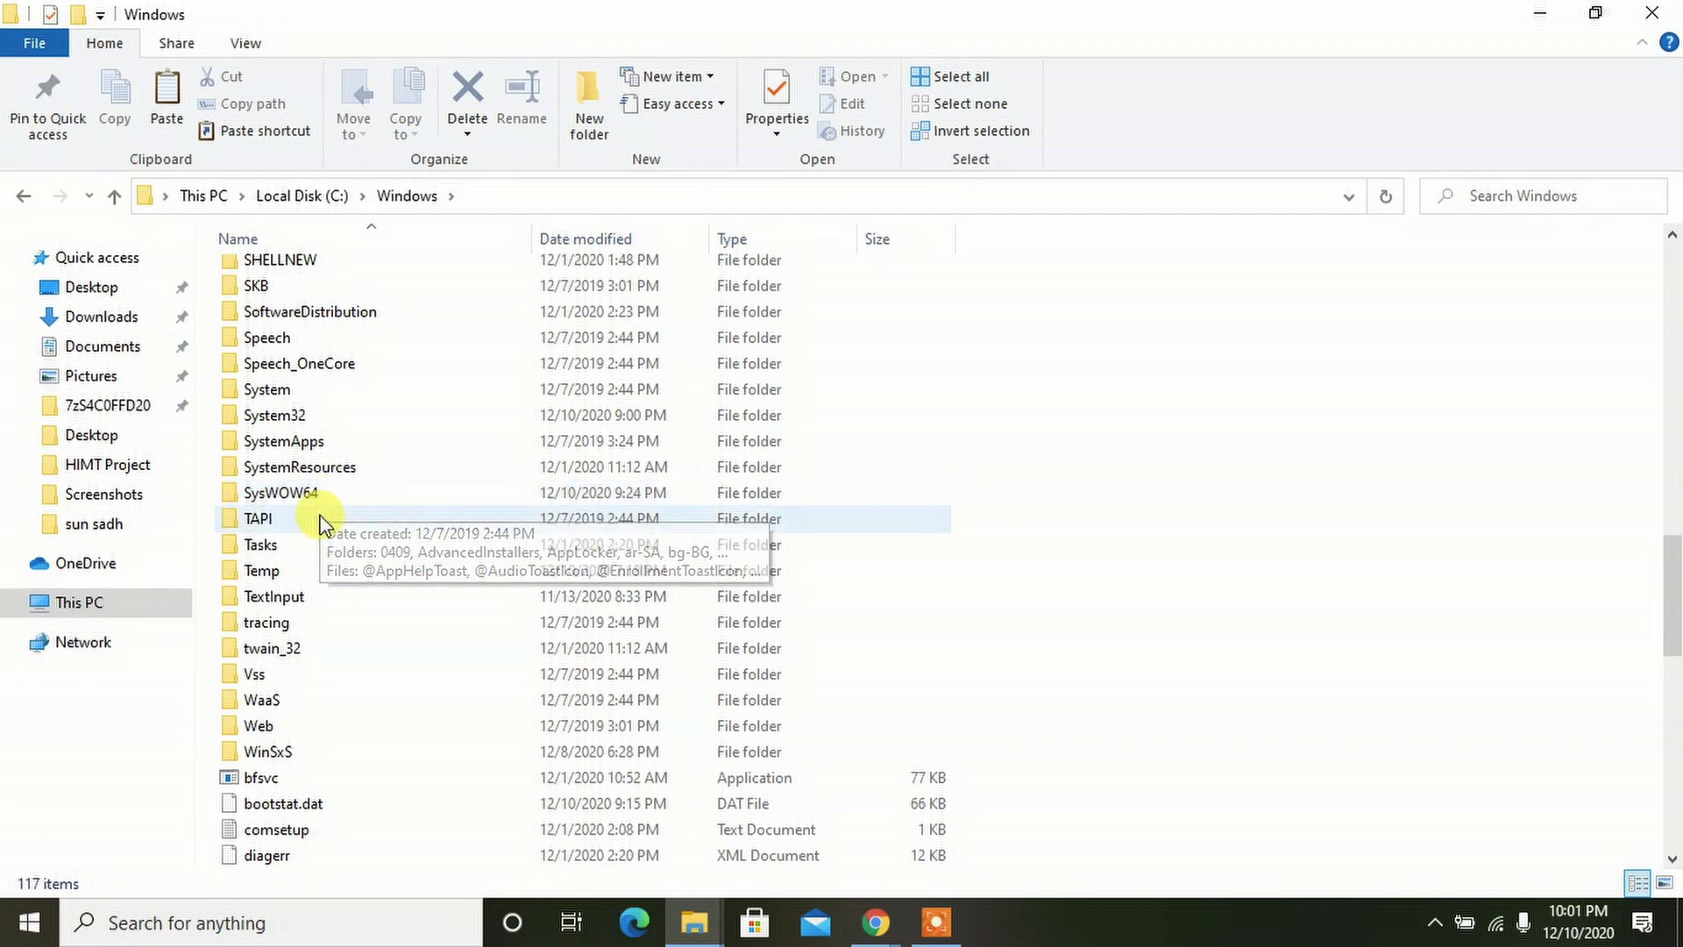
left_click(278, 492)
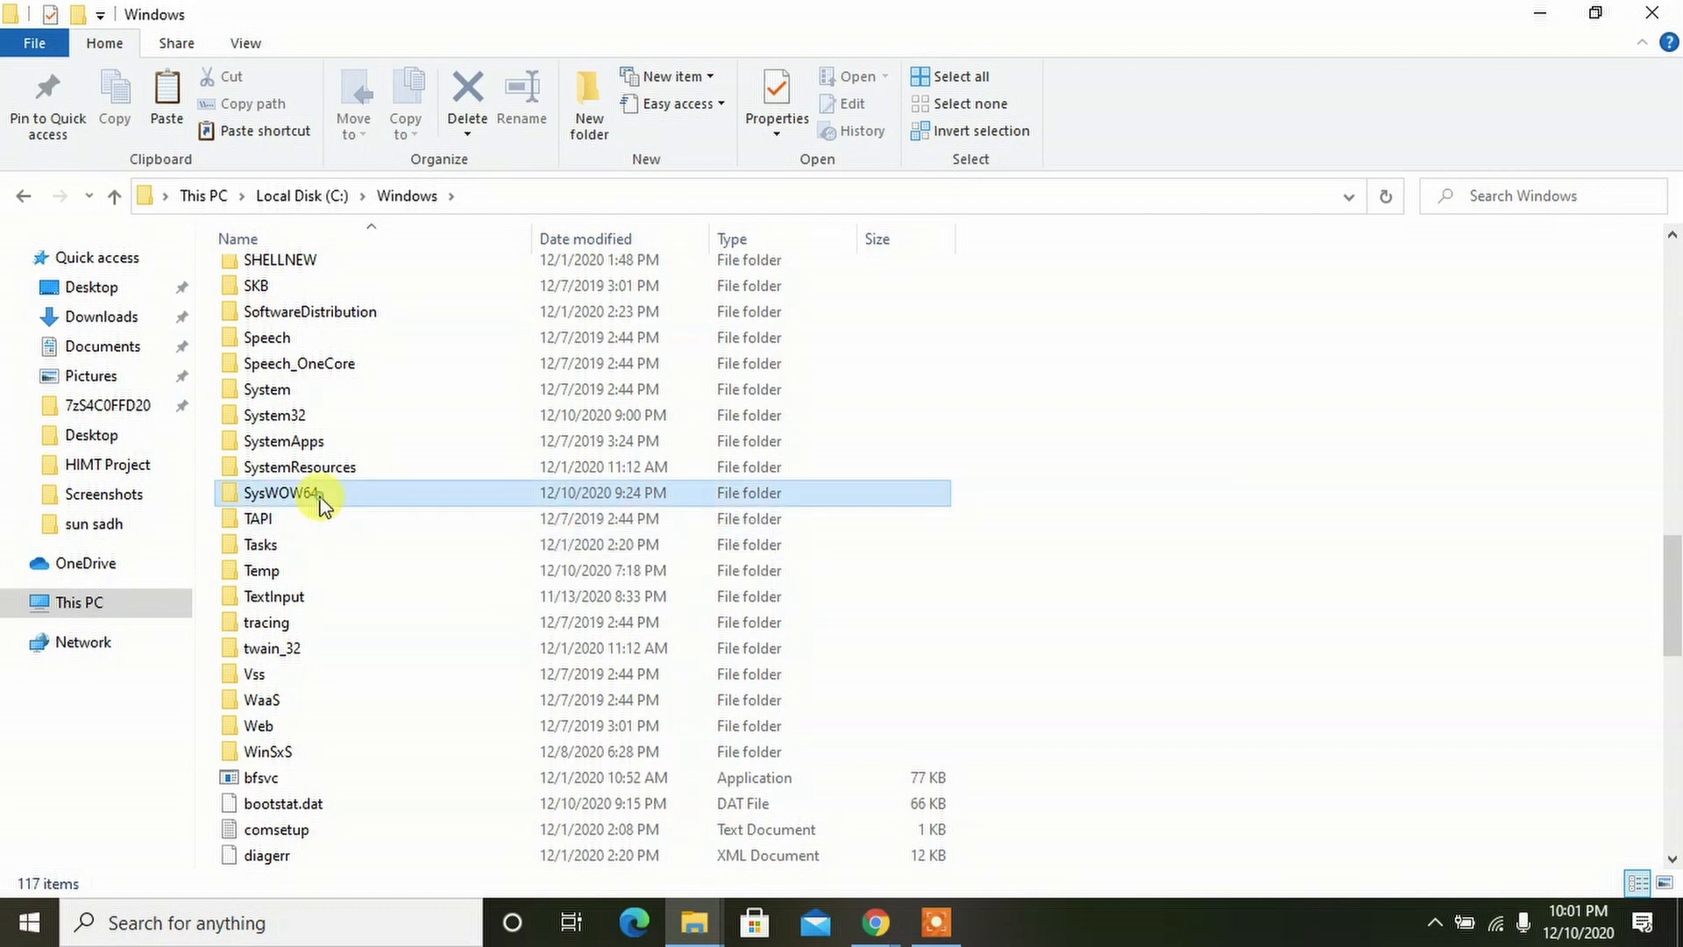
Step: Paste the copied DLL files into SysWOW64, replacing existing files with administrator permission
double_click(284, 491)
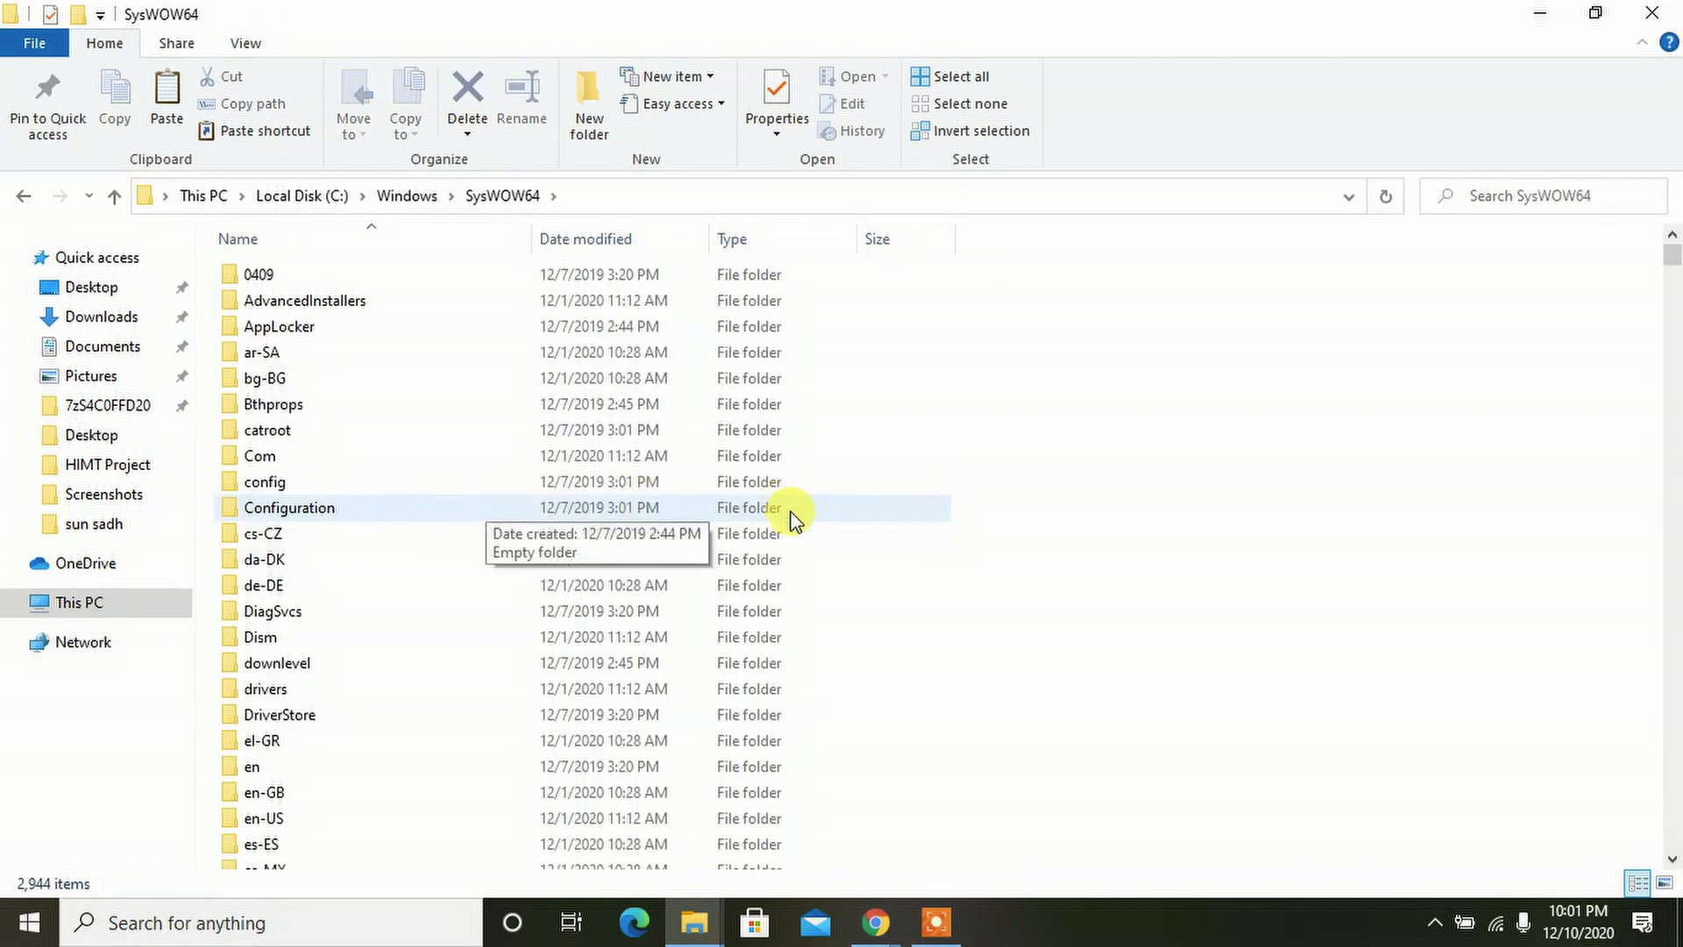
mouse_move(1047, 475)
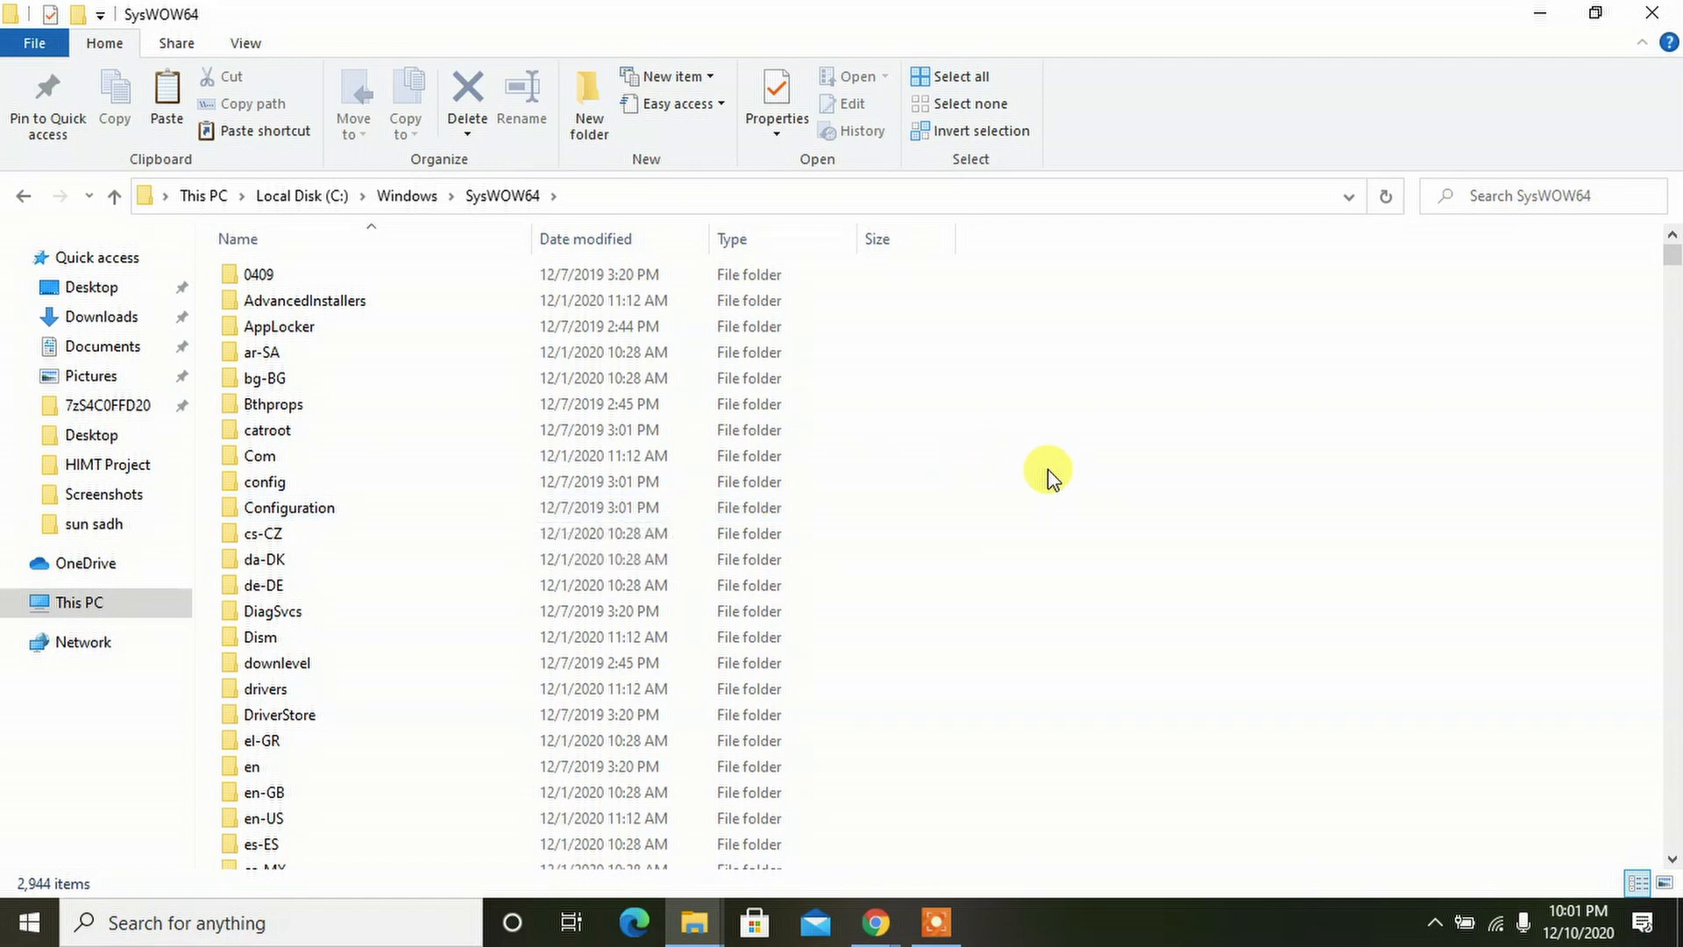
right_click(1048, 478)
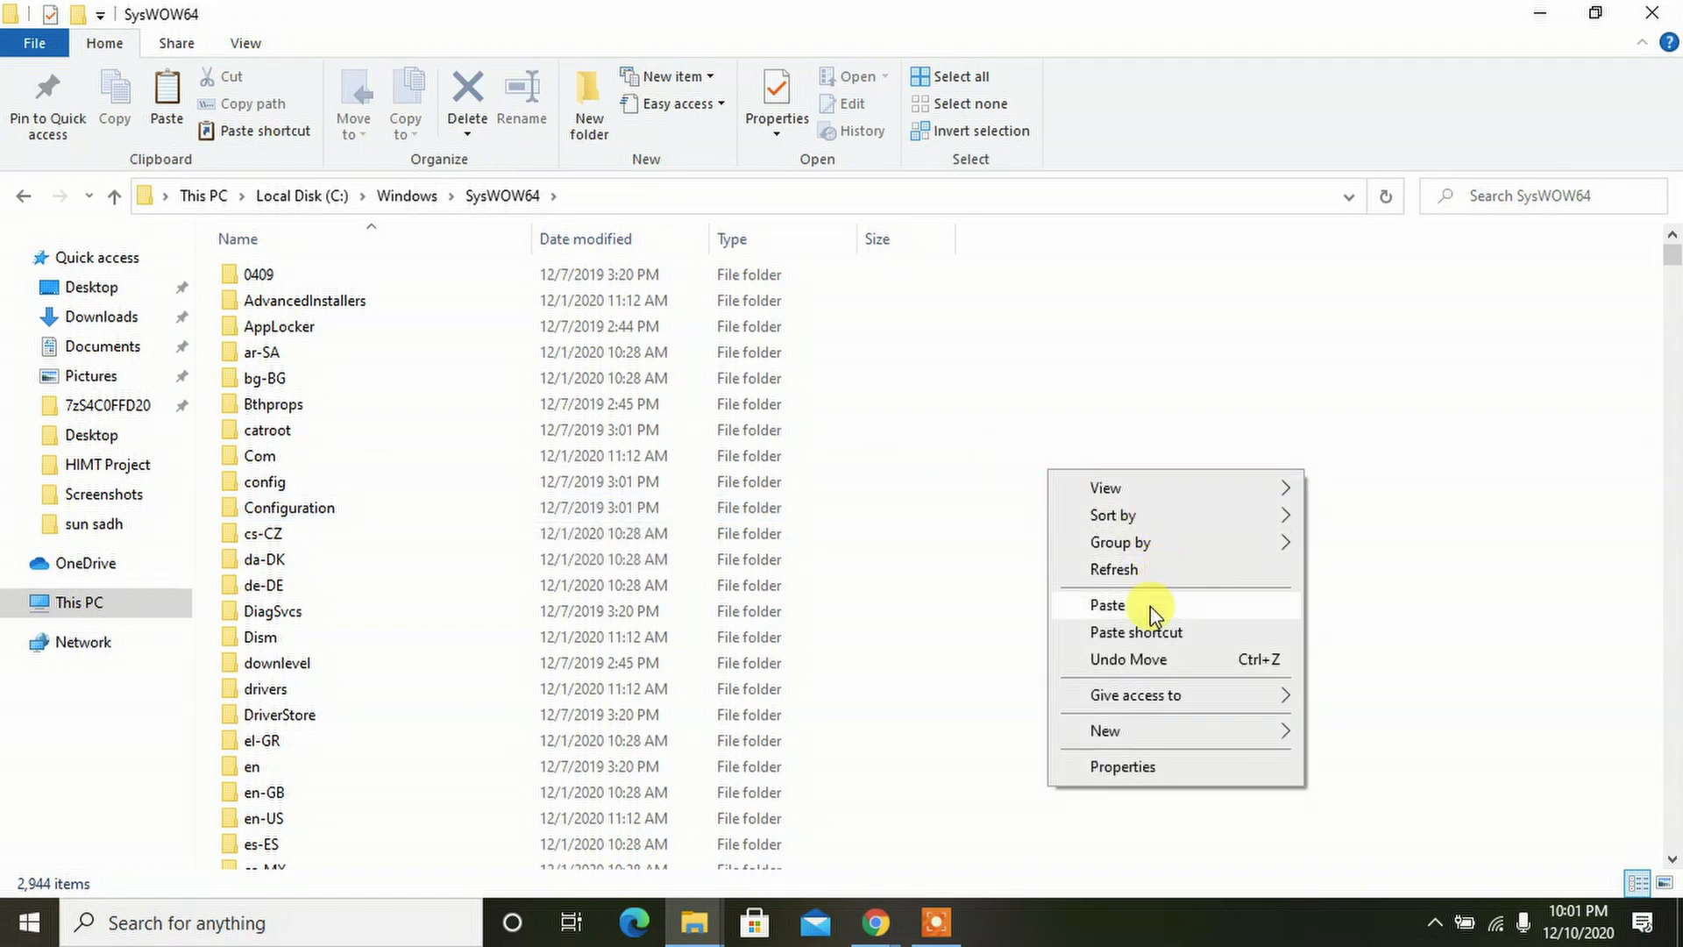
left_click(1107, 604)
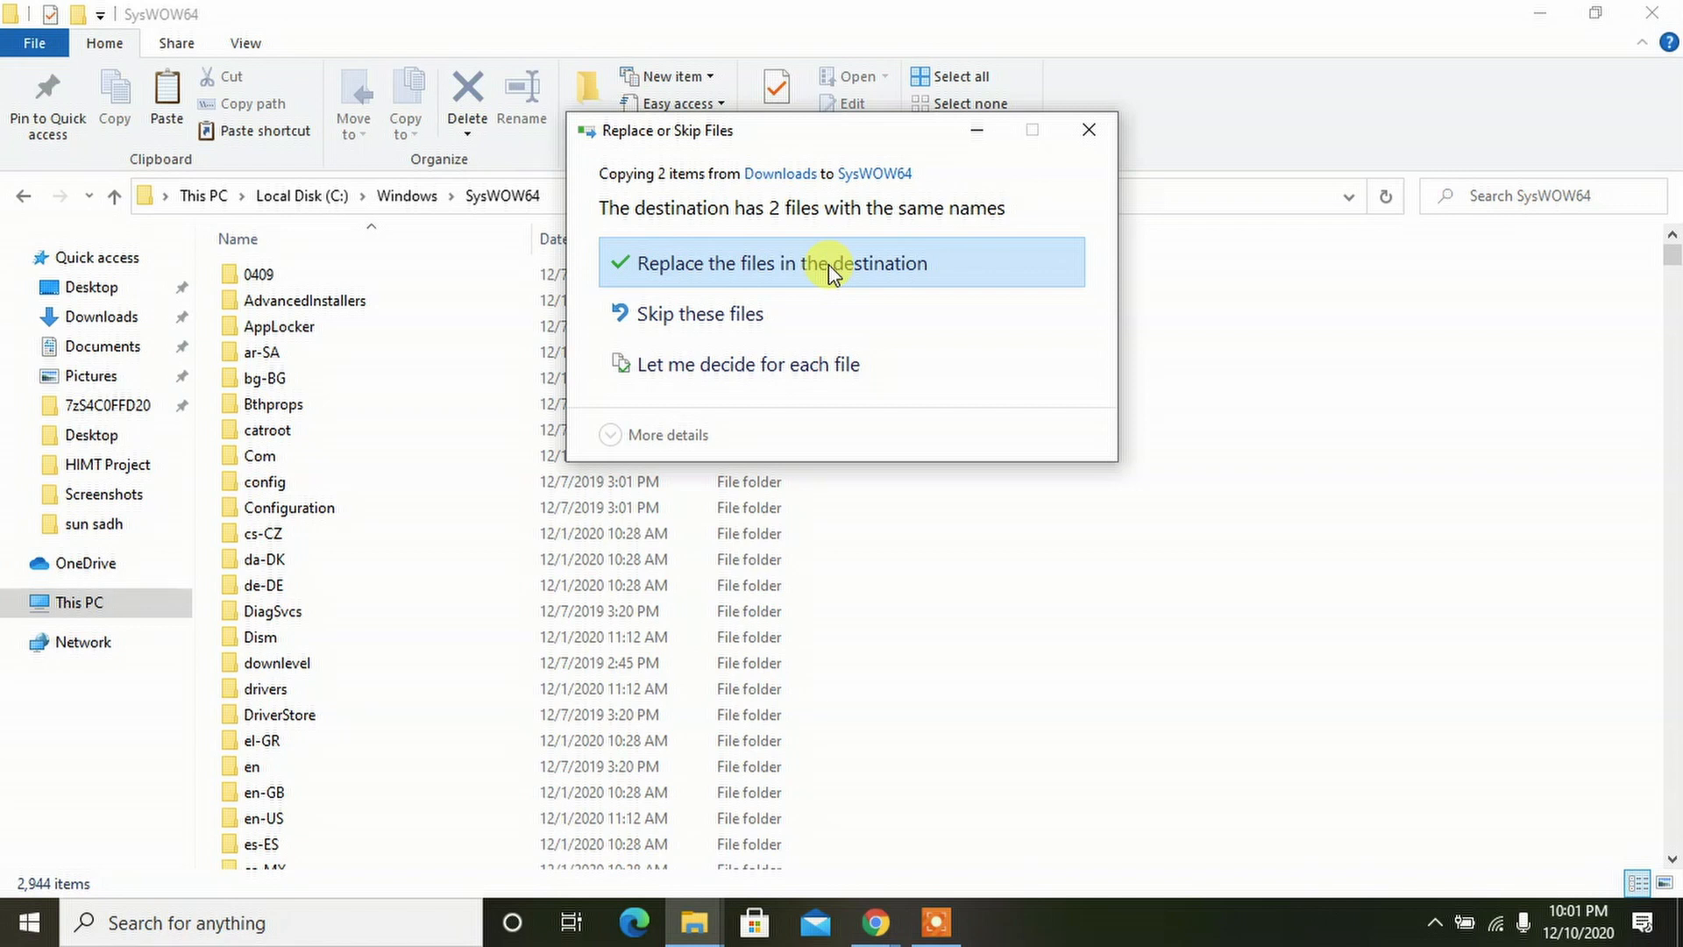
left_click(841, 263)
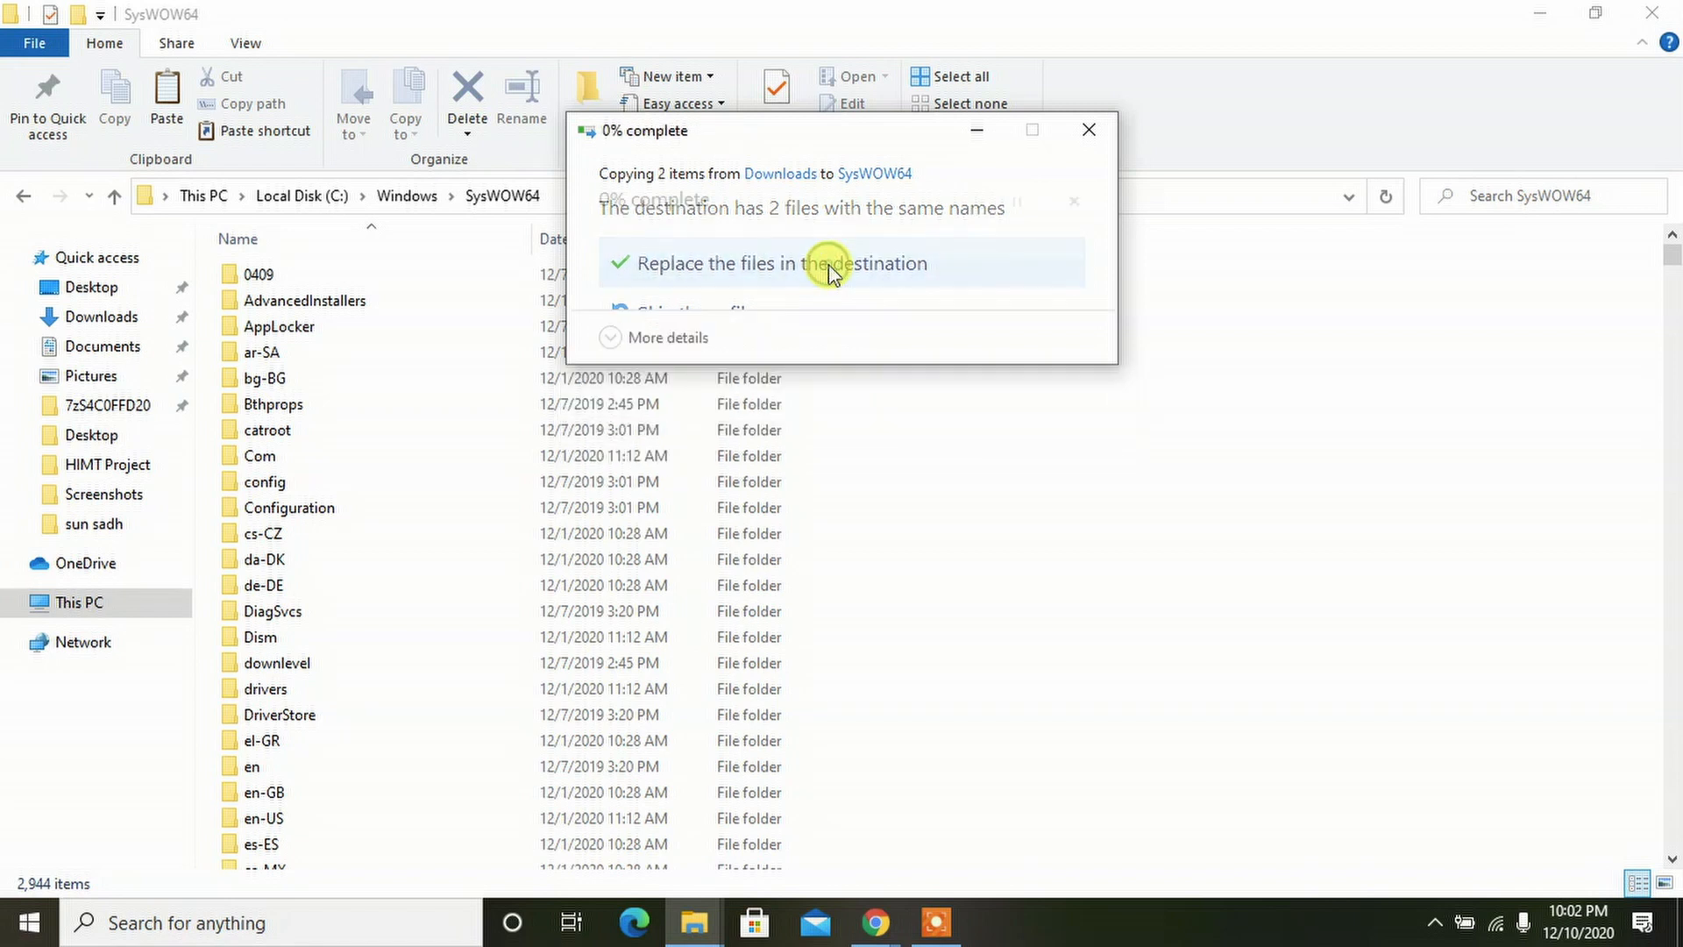
left_click(830, 263)
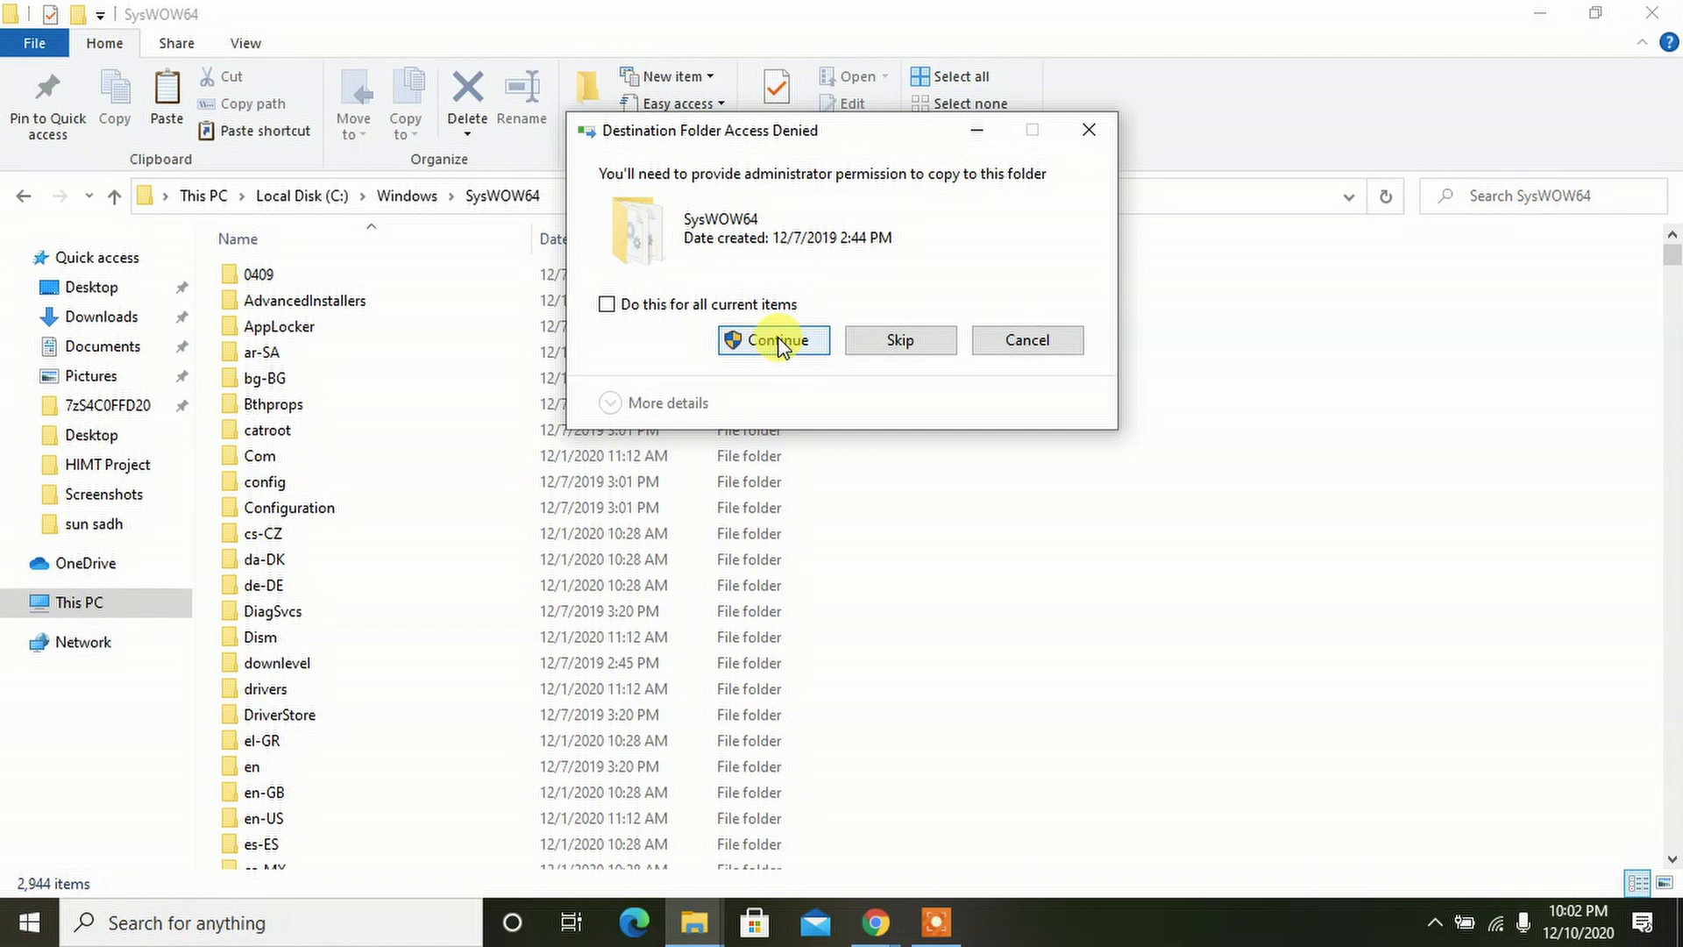
left_click(773, 340)
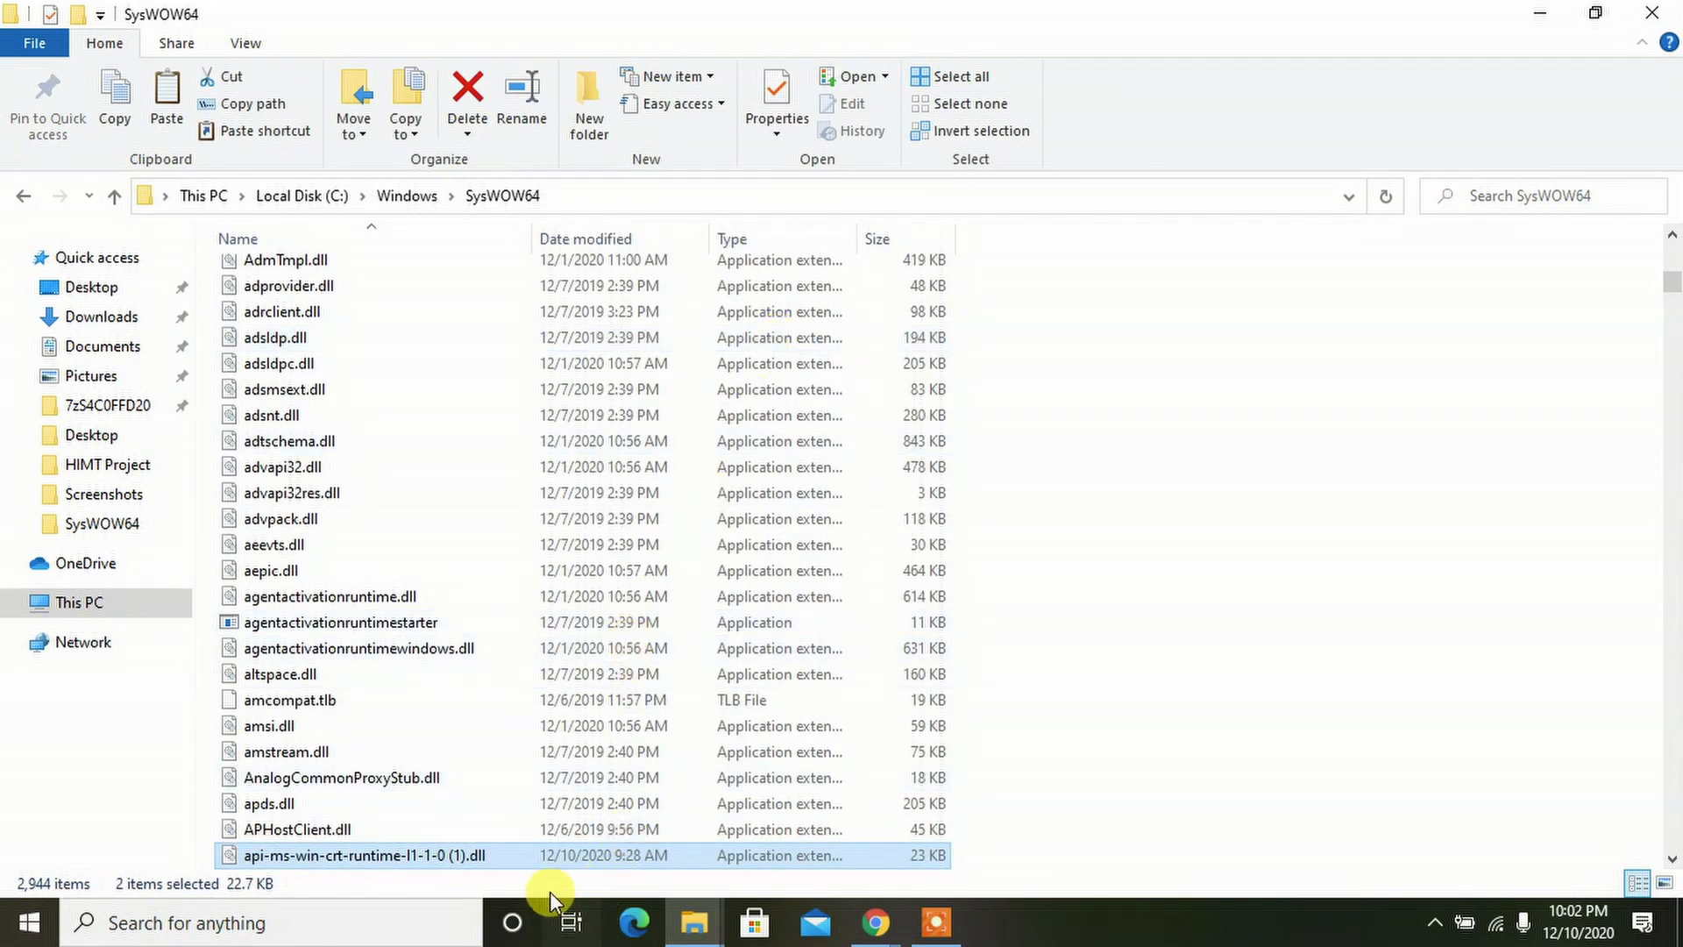
mouse_move(1181, 889)
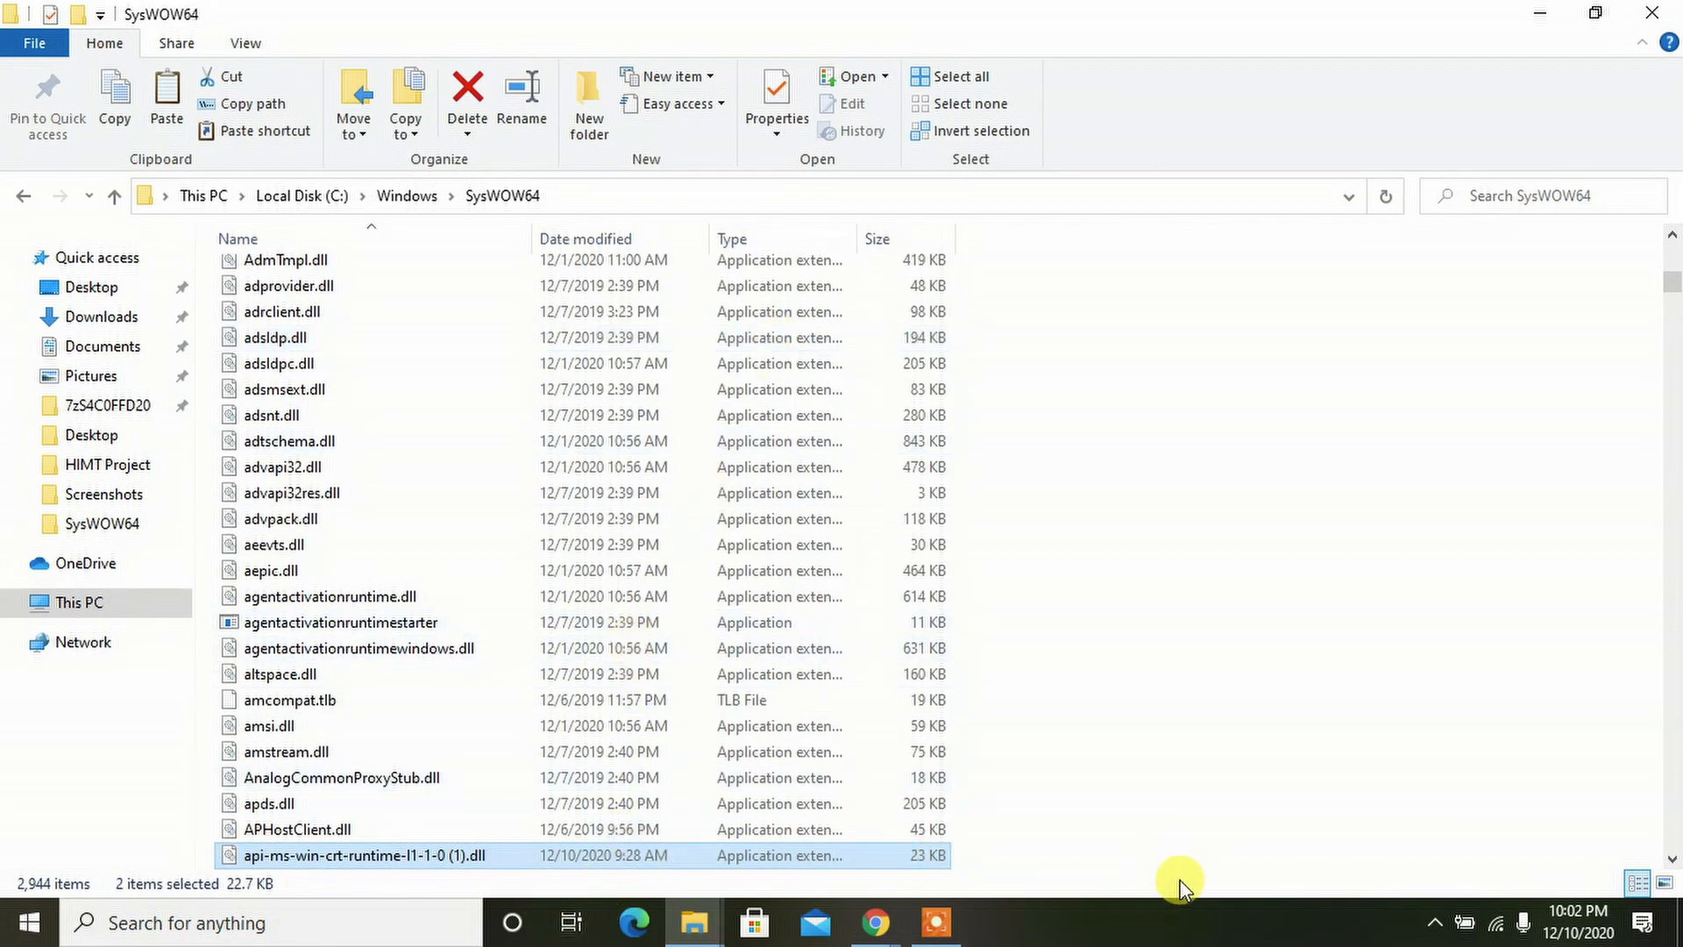